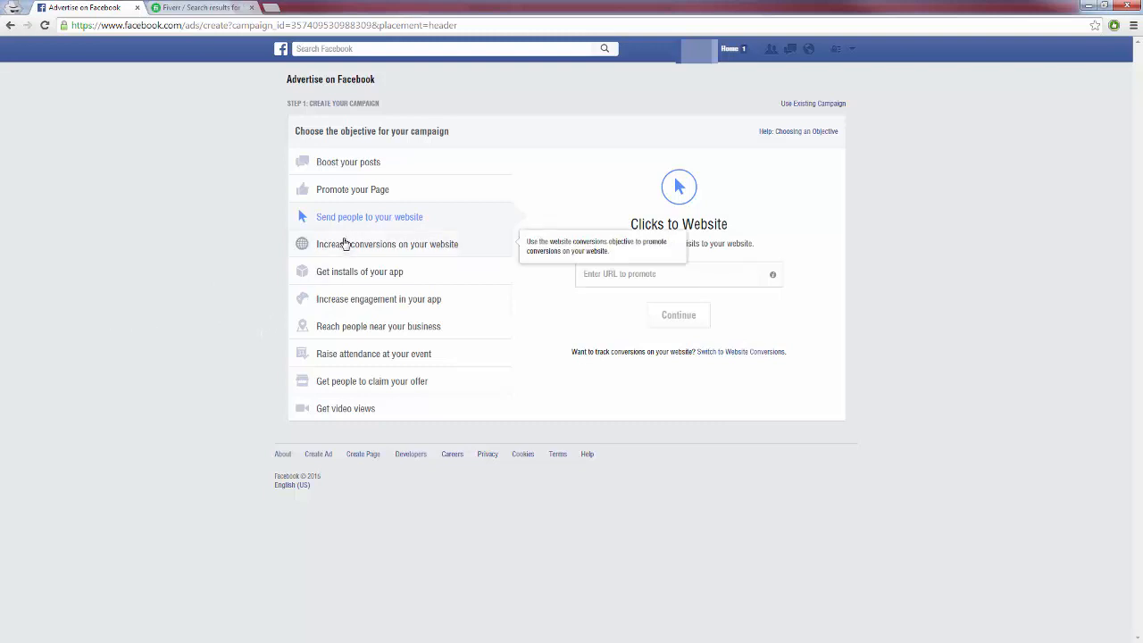
mouse_move(157, 347)
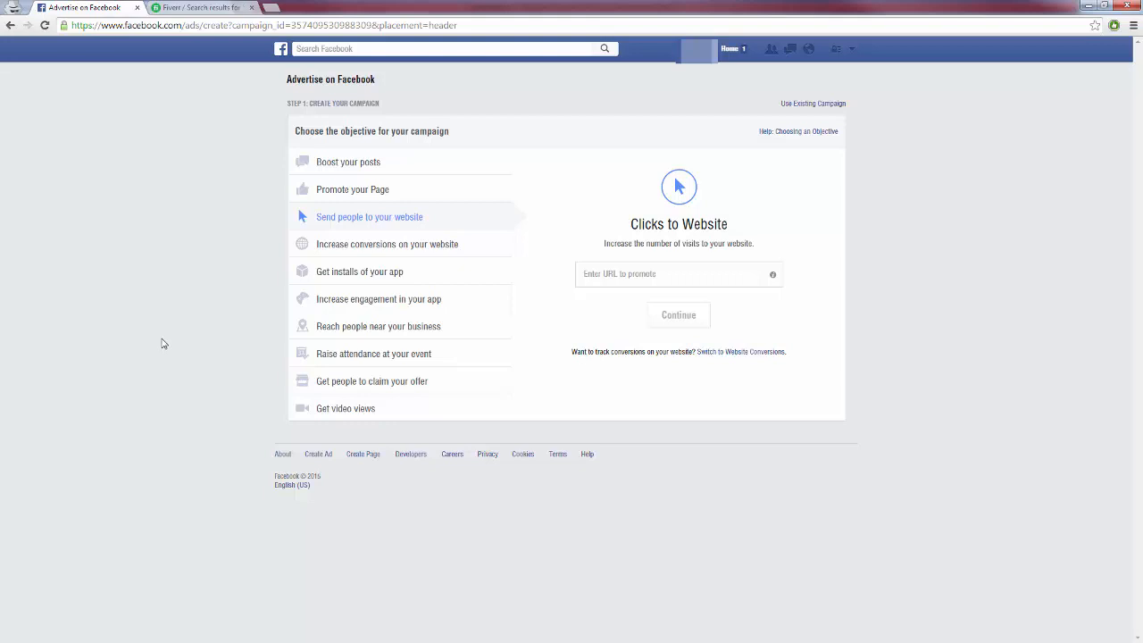
mouse_move(259, 314)
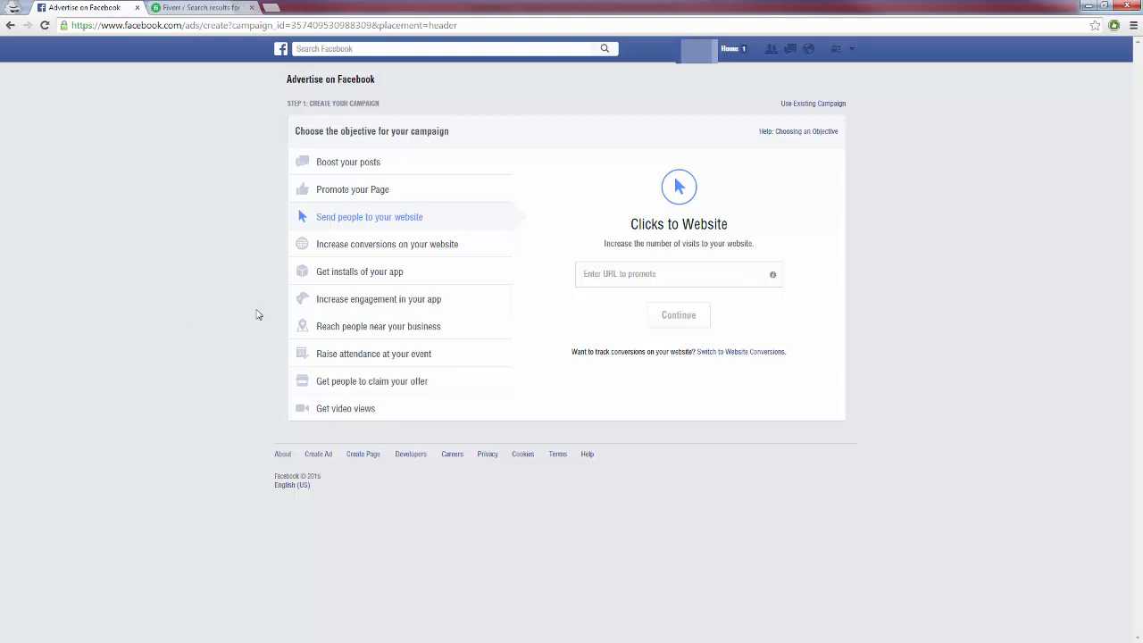
mouse_move(368, 218)
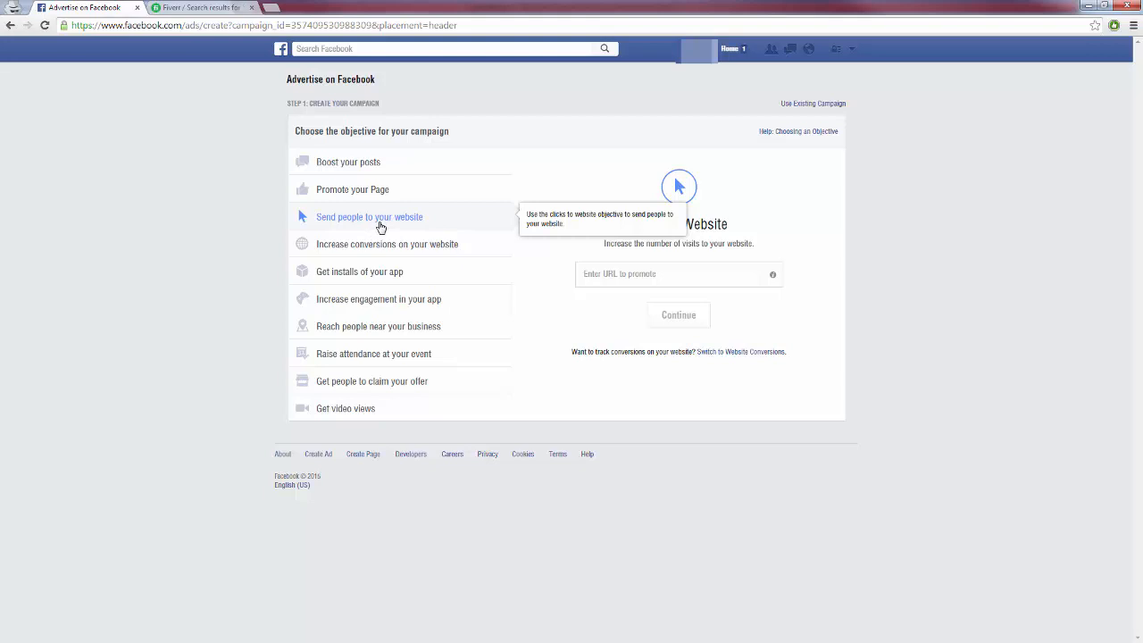
mouse_move(384, 214)
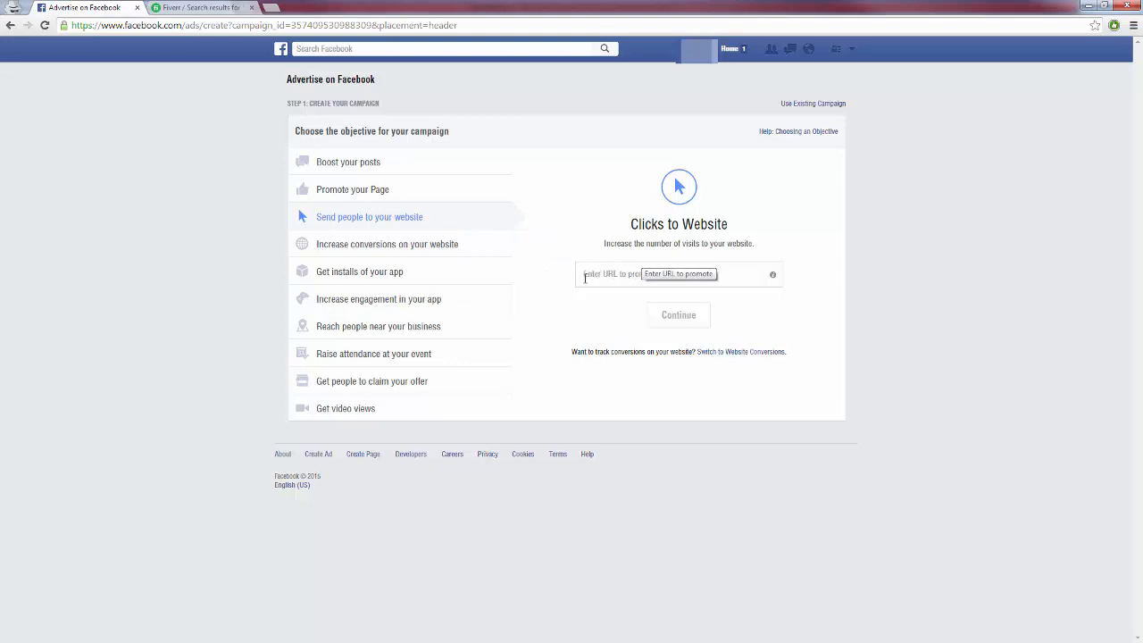
mouse_move(440, 243)
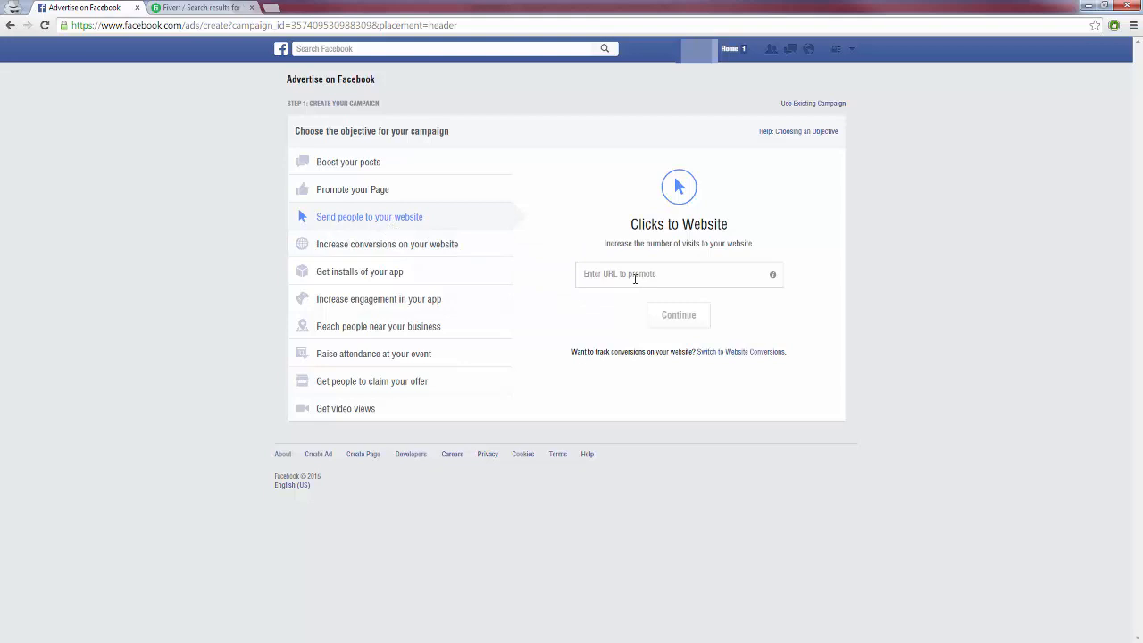
click(679, 275)
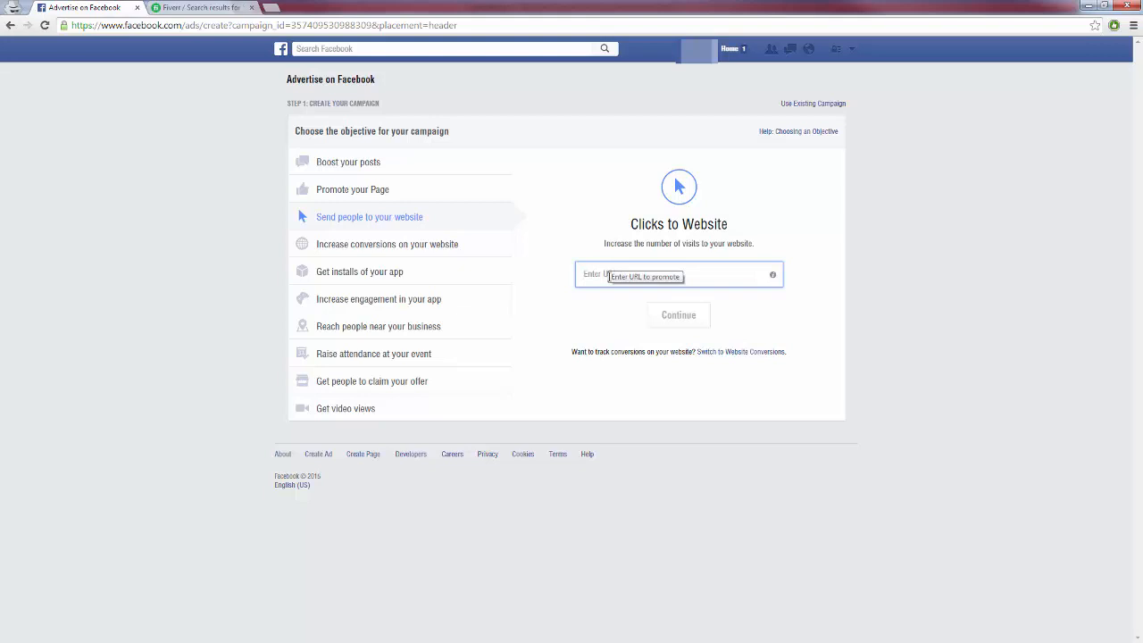
text(http://www.squeezepage.com/)
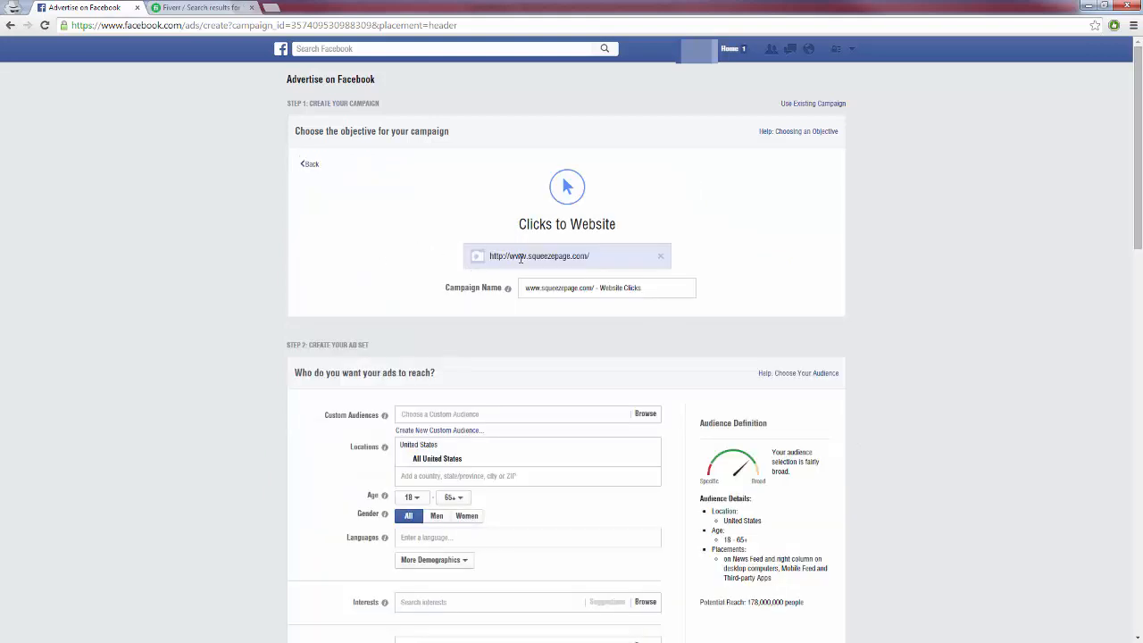
scroll(down, 3)
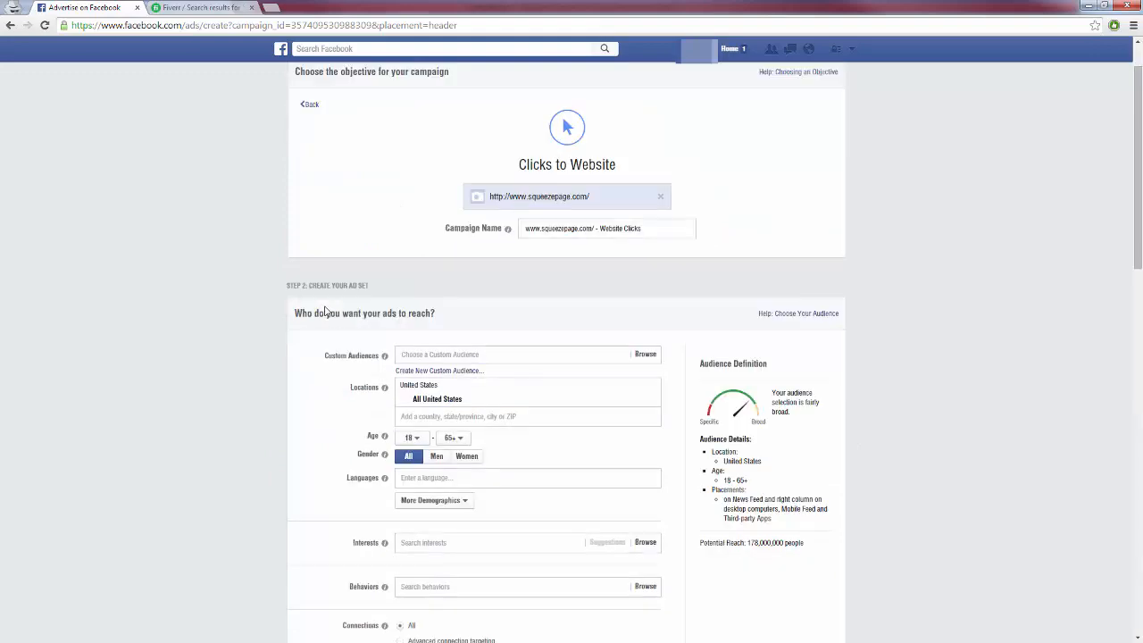
scroll(down, 3)
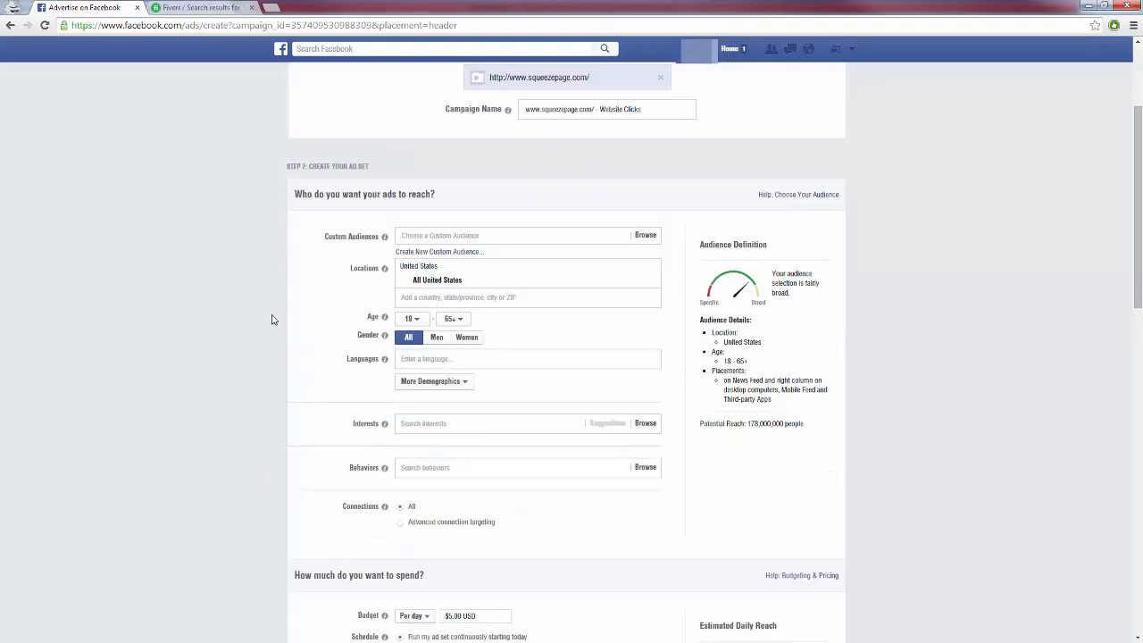
scroll(down, 3)
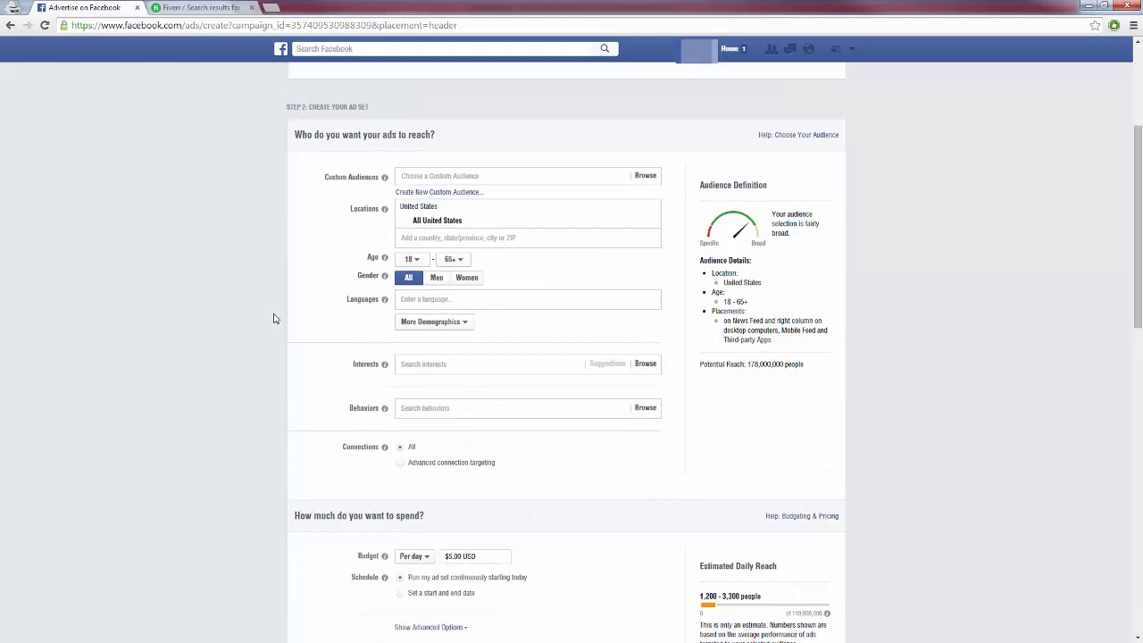
mouse_move(300, 307)
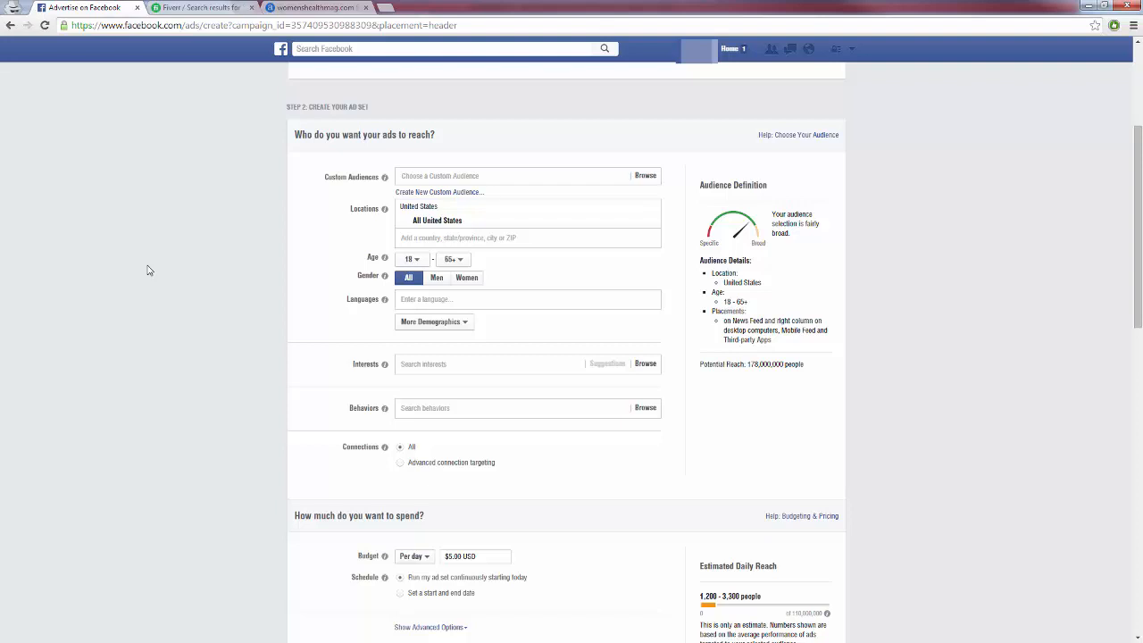
mouse_move(322, 250)
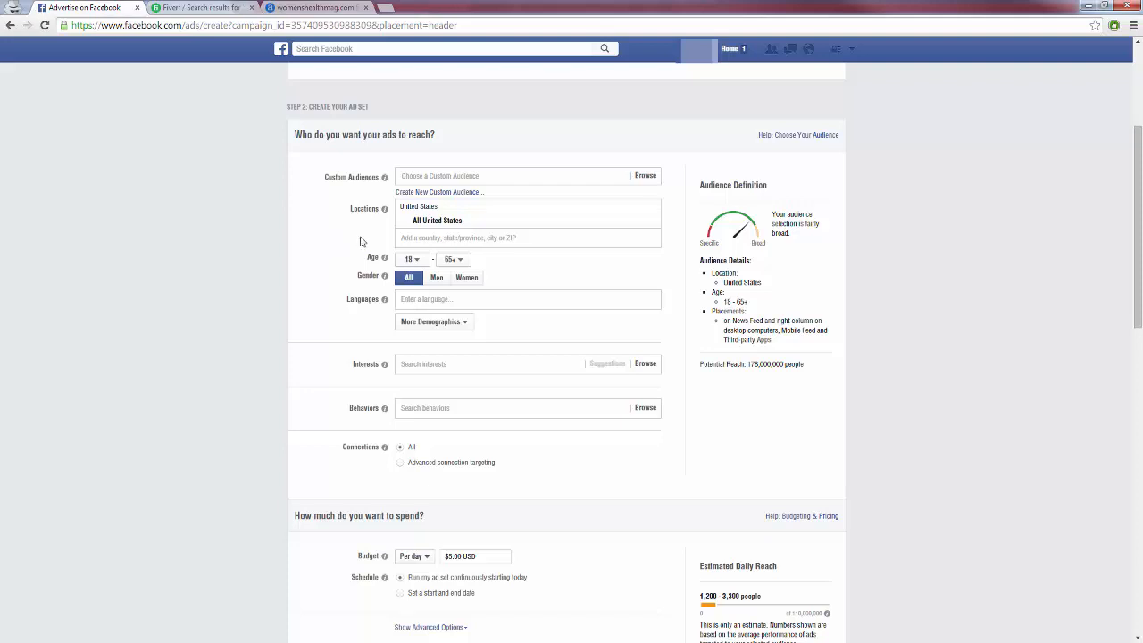
mouse_move(347, 279)
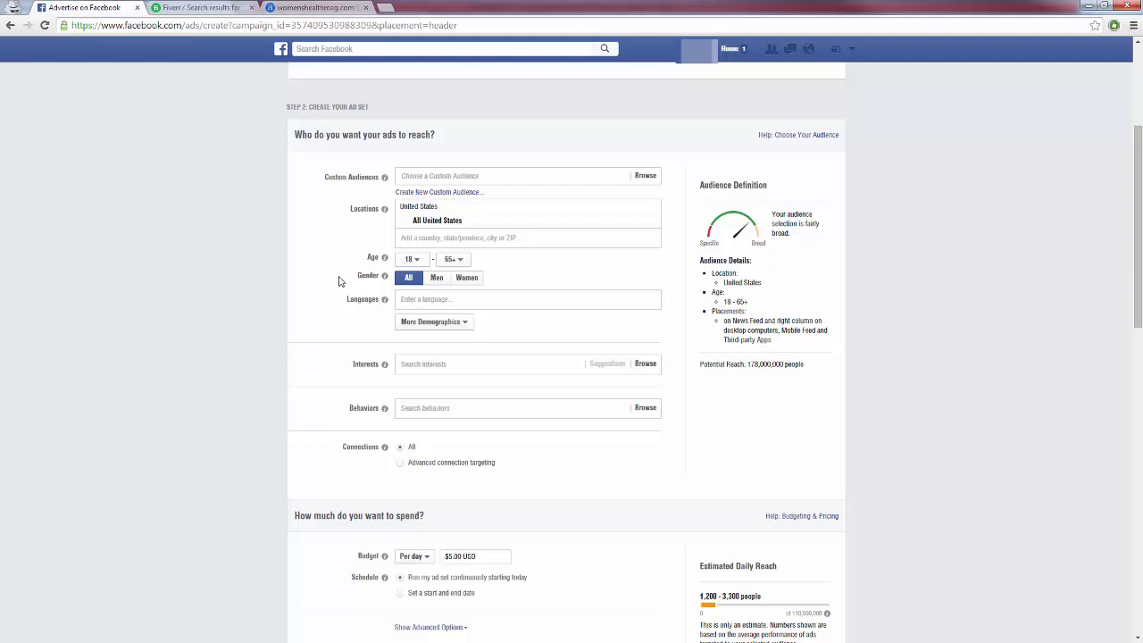
mouse_move(335, 271)
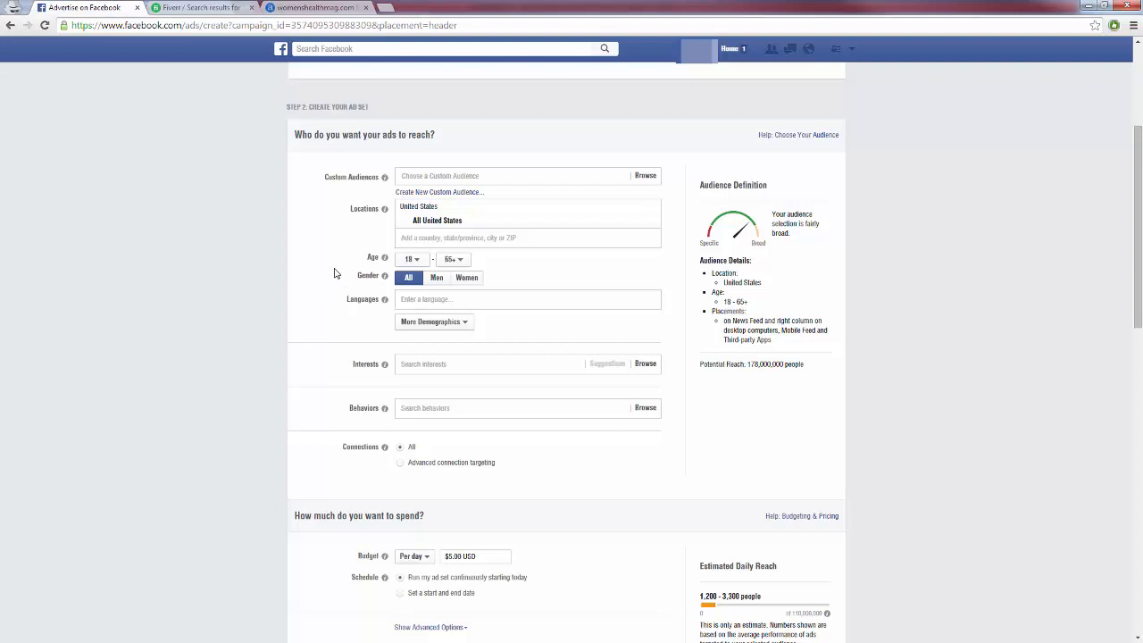
click(466, 279)
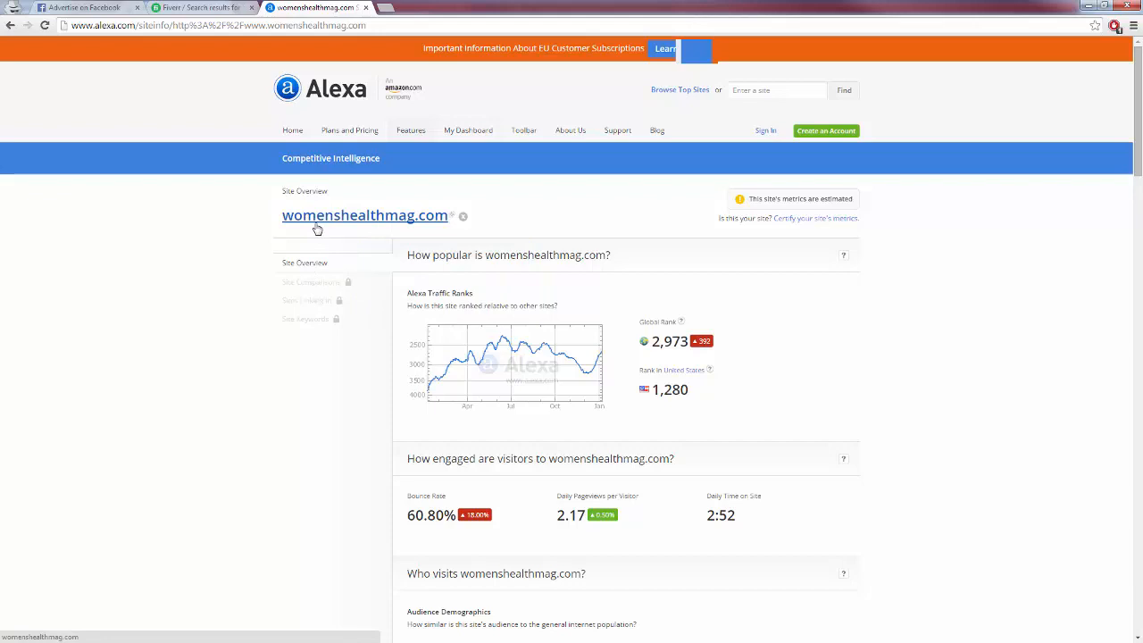
mouse_move(318, 228)
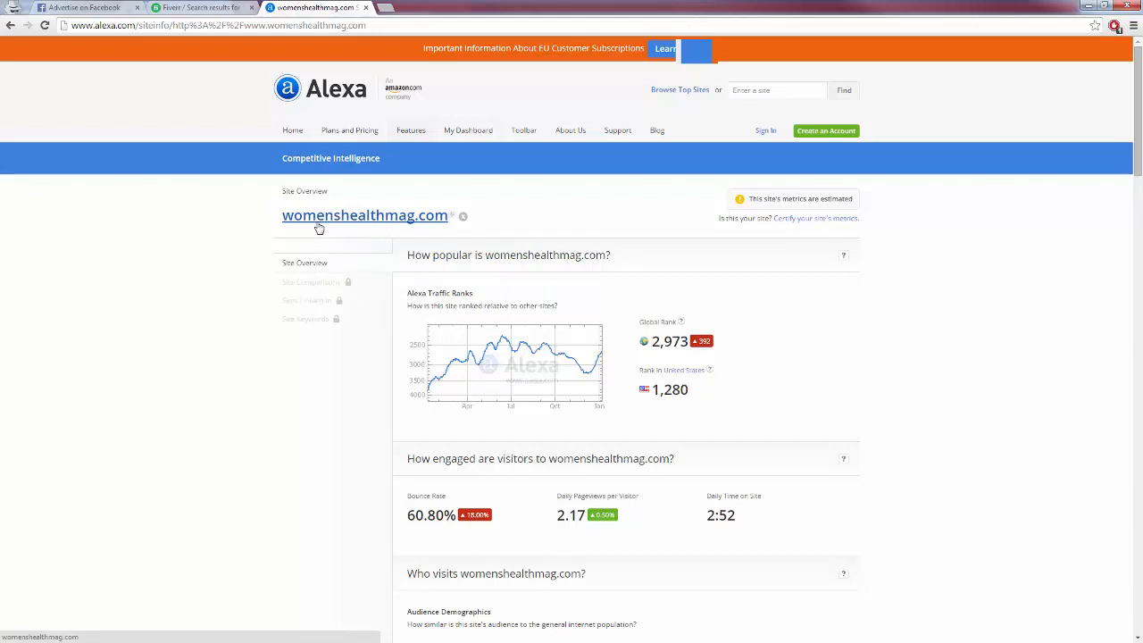
mouse_move(323, 225)
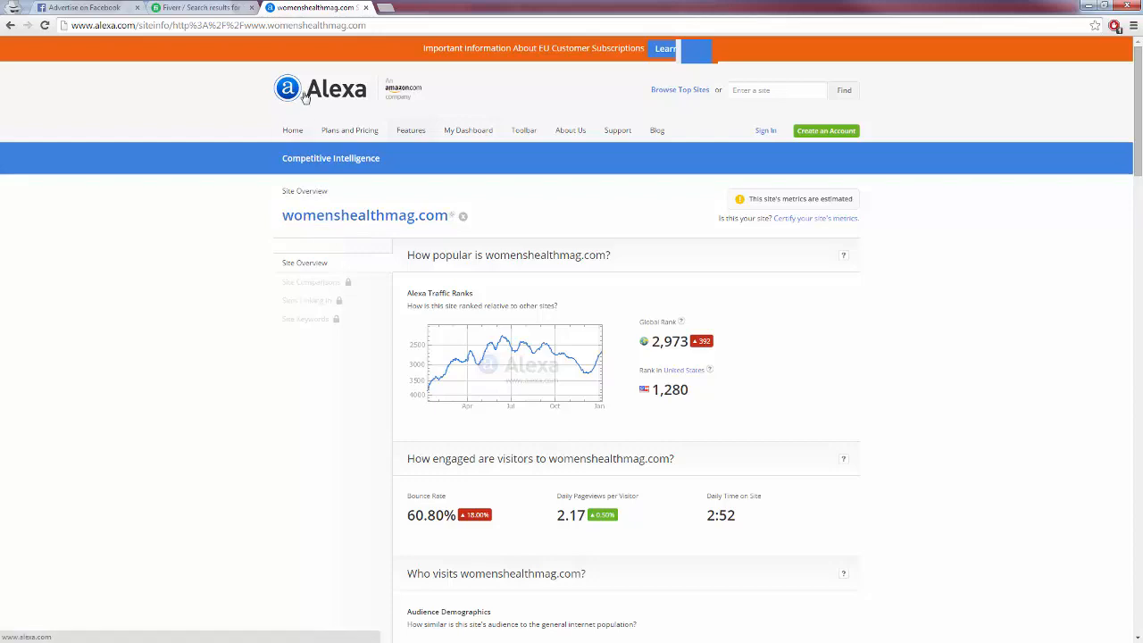
Scroll the Alexa womenshealthmag.com page through Audience Demographics, Geography and top keywords
scroll(down, 3)
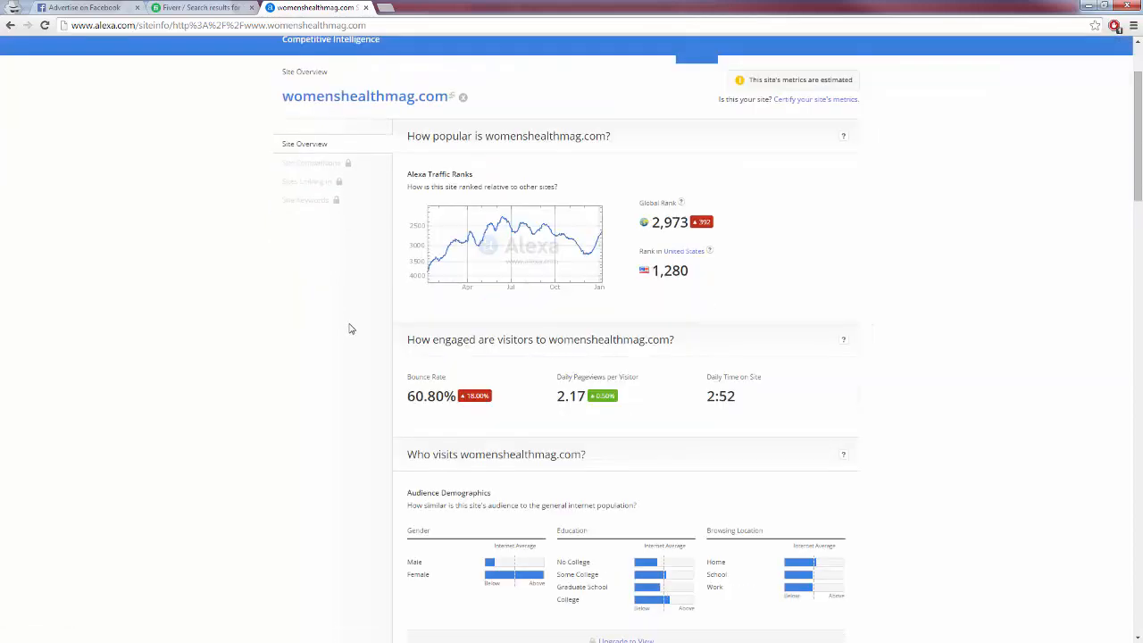
scroll(down, 3)
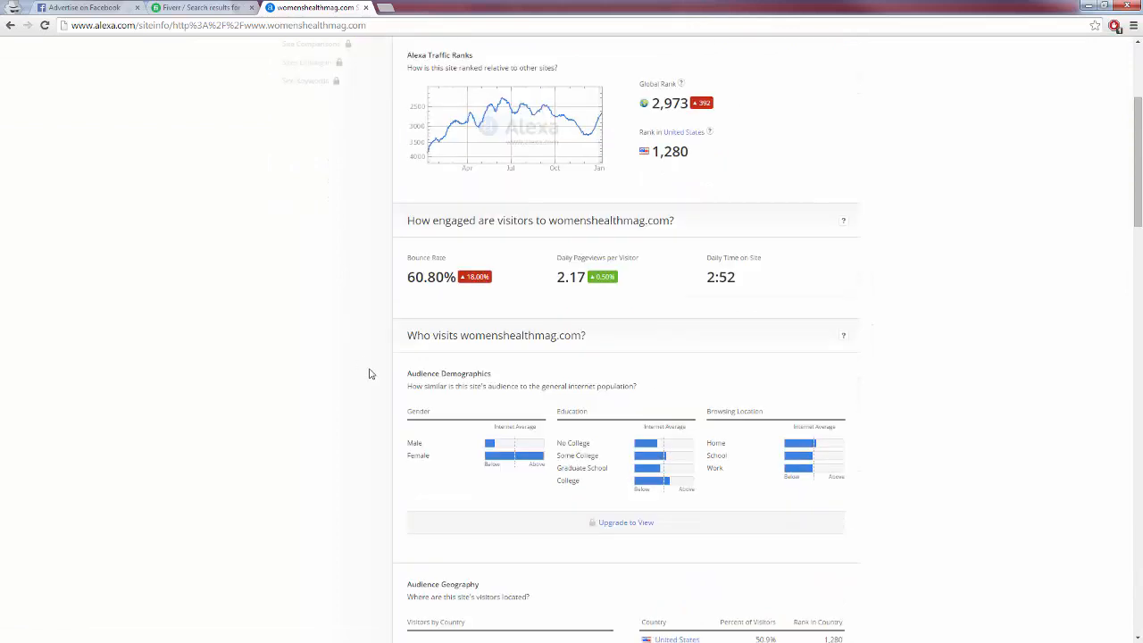
scroll(down, 3)
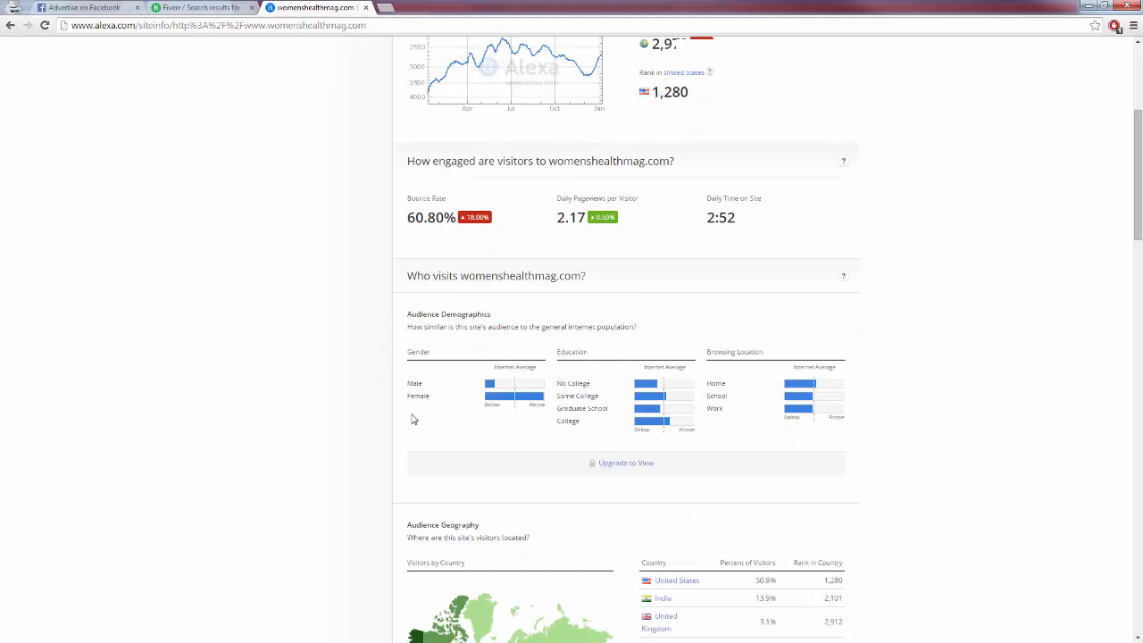
scroll(down, 3)
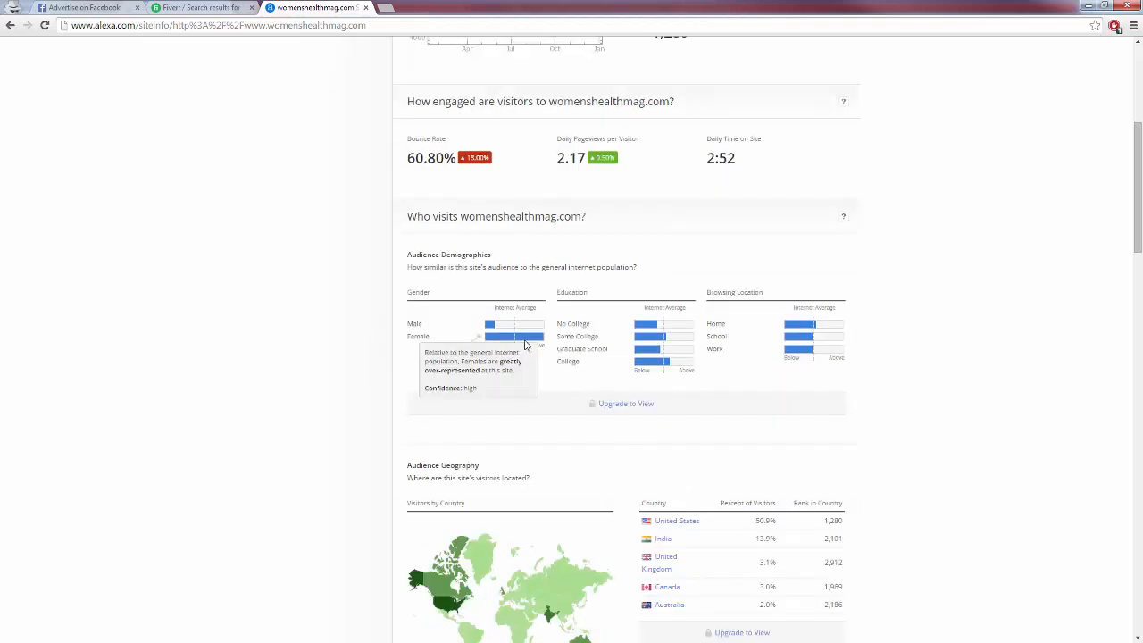
mouse_move(350, 363)
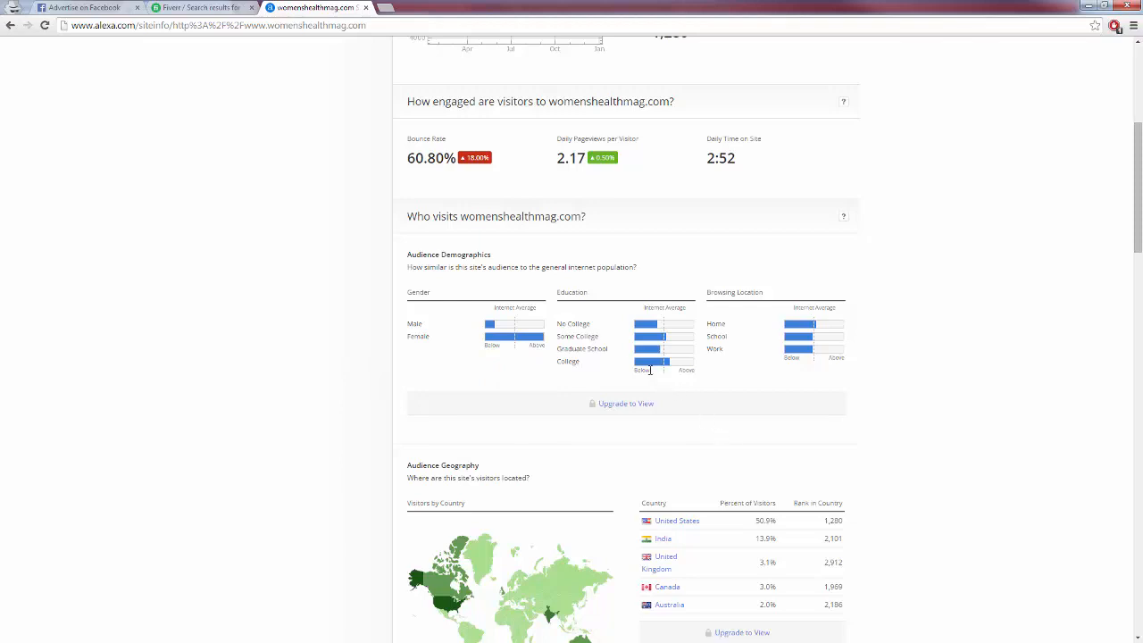
mouse_move(799, 407)
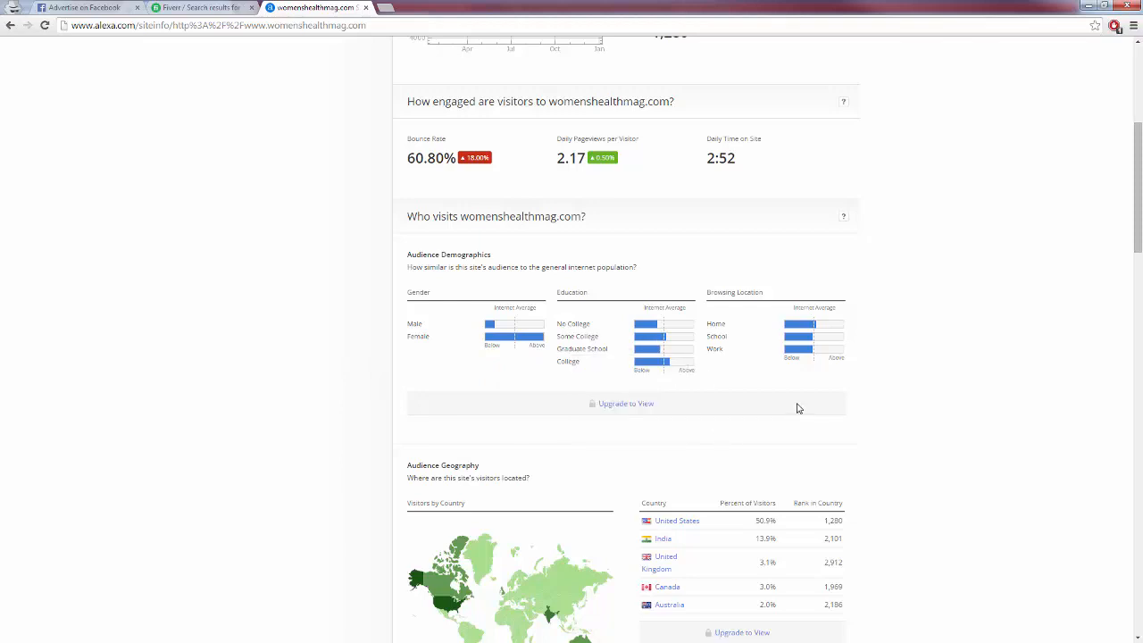
scroll(down, 3)
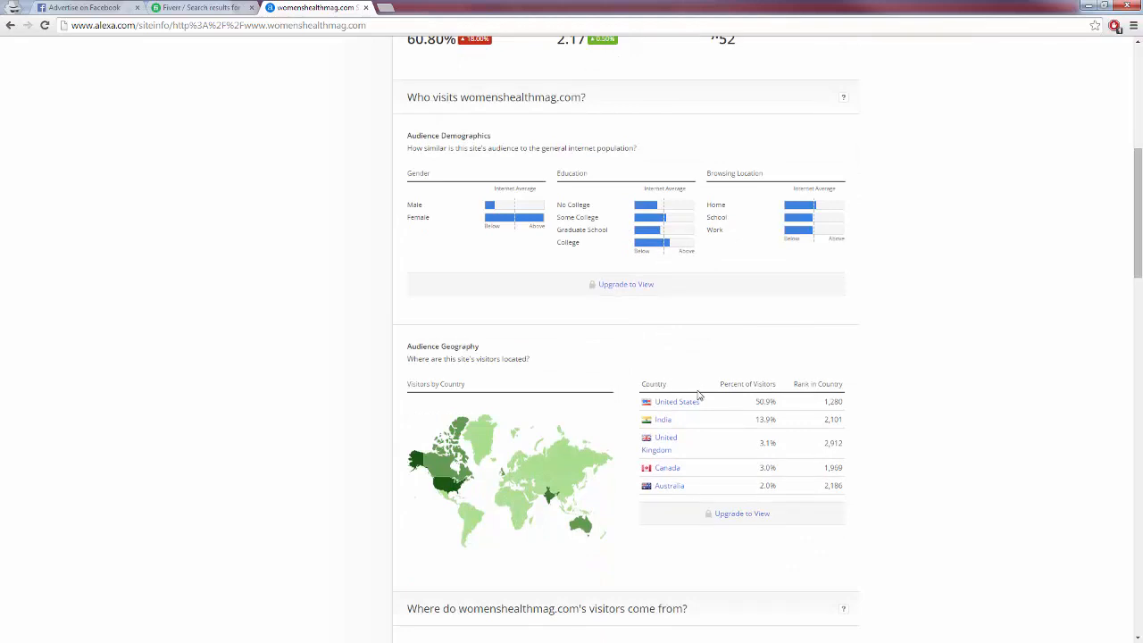
mouse_move(700, 424)
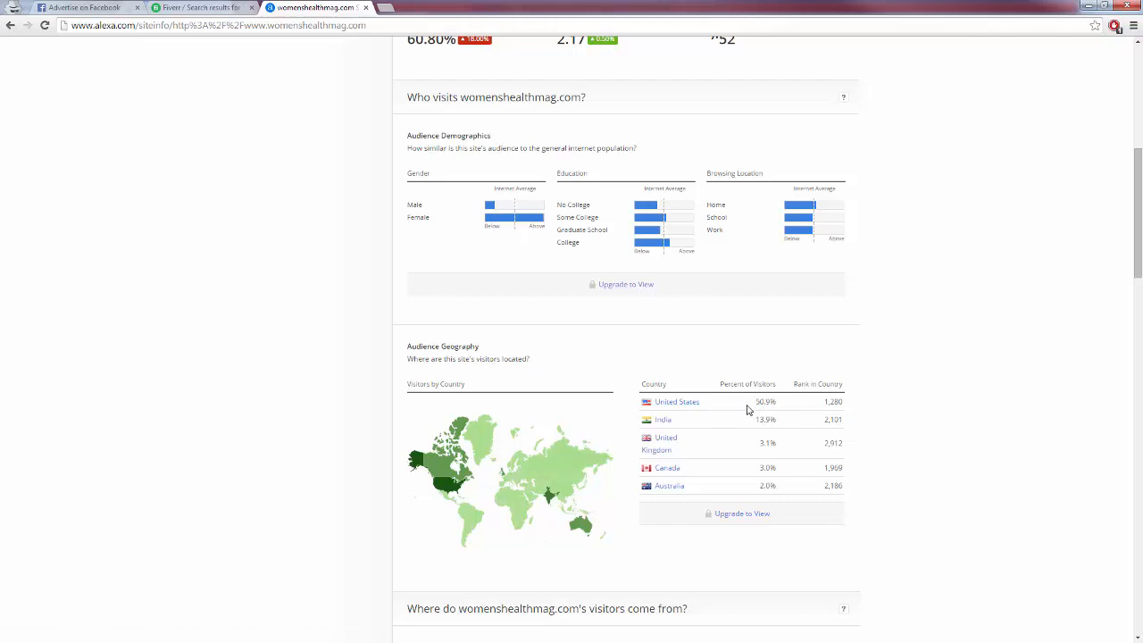
scroll(down, 3)
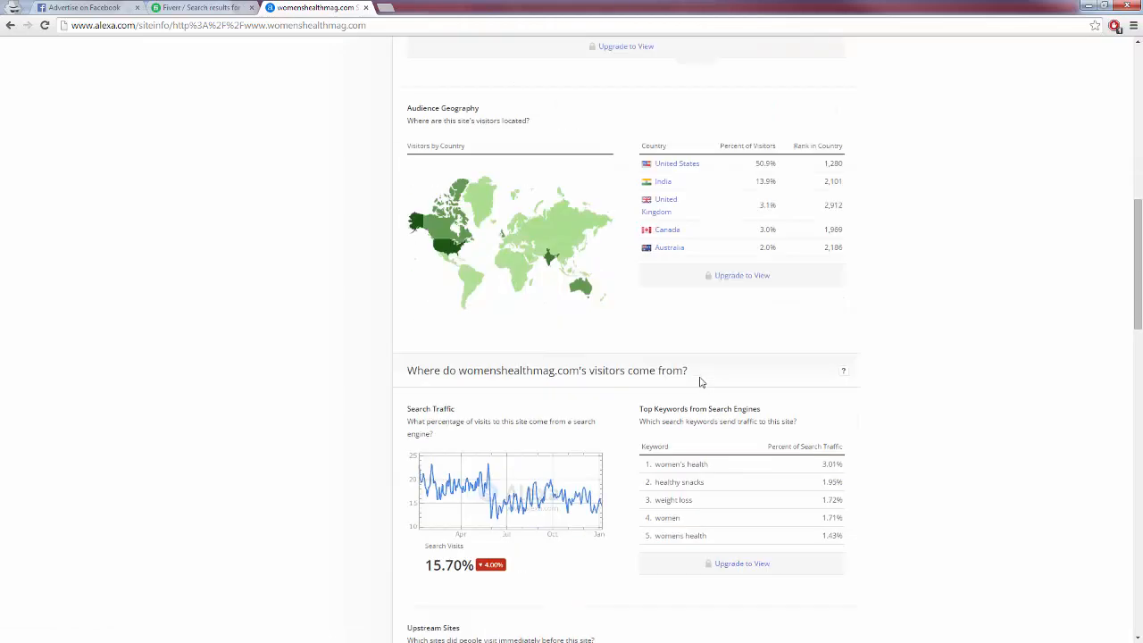
scroll(up, 3)
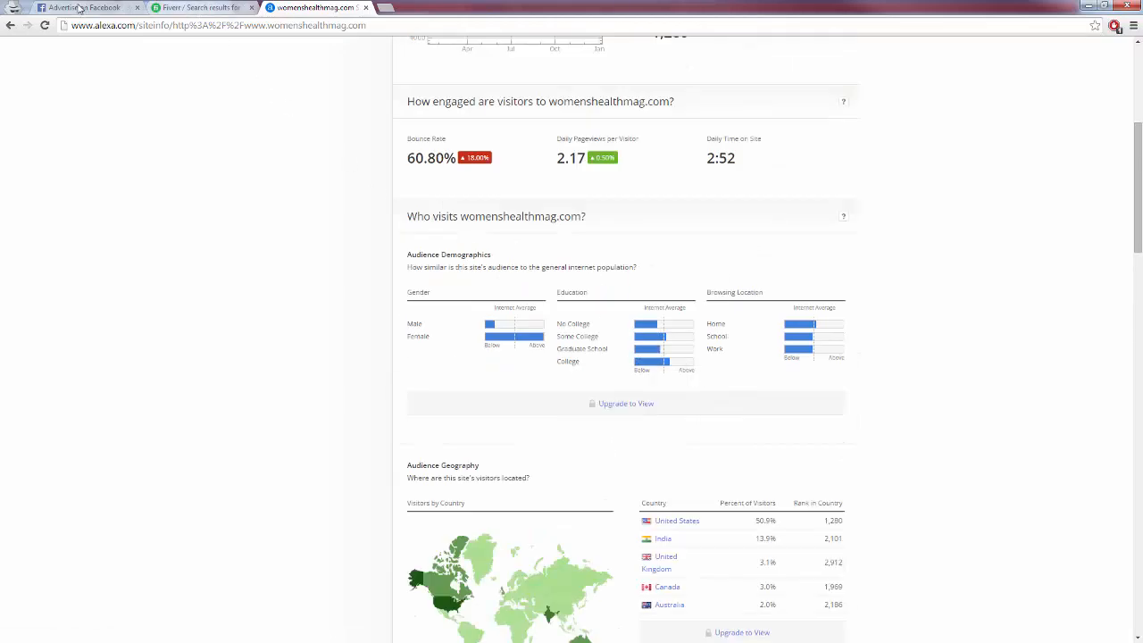
Return to the Facebook ad setup and set the maximum audience age to 50
click(80, 7)
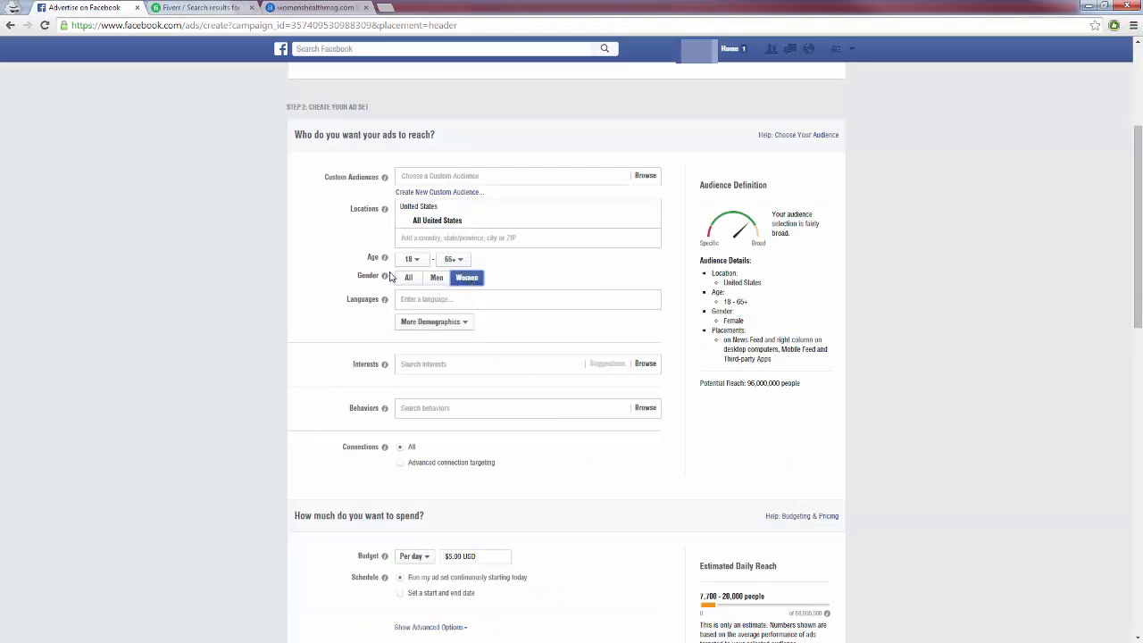
mouse_move(437, 221)
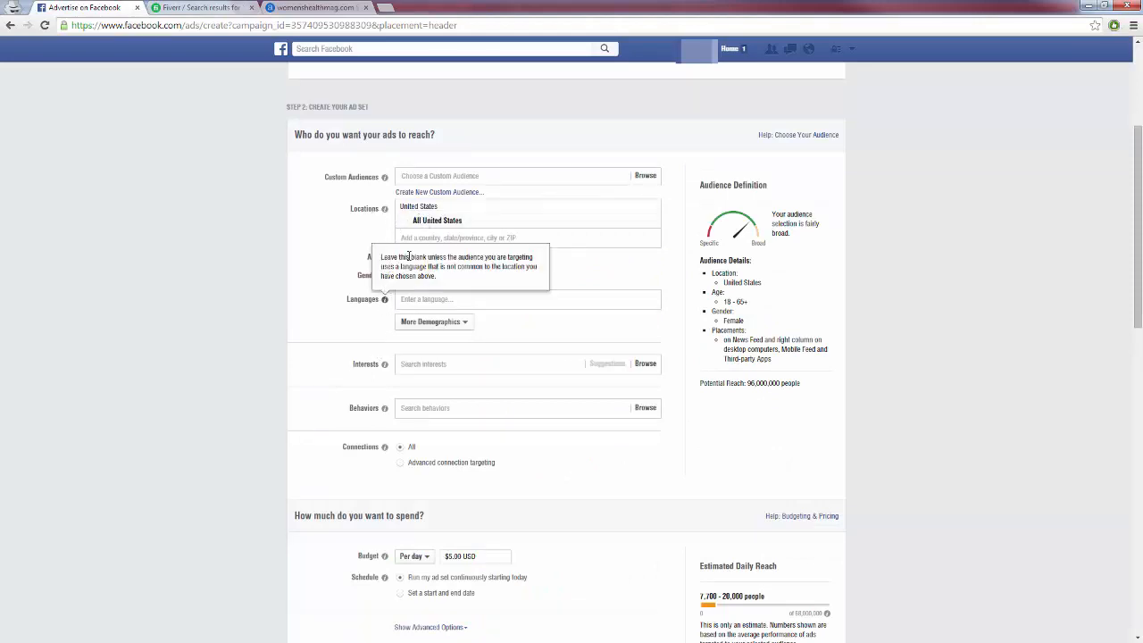
click(453, 259)
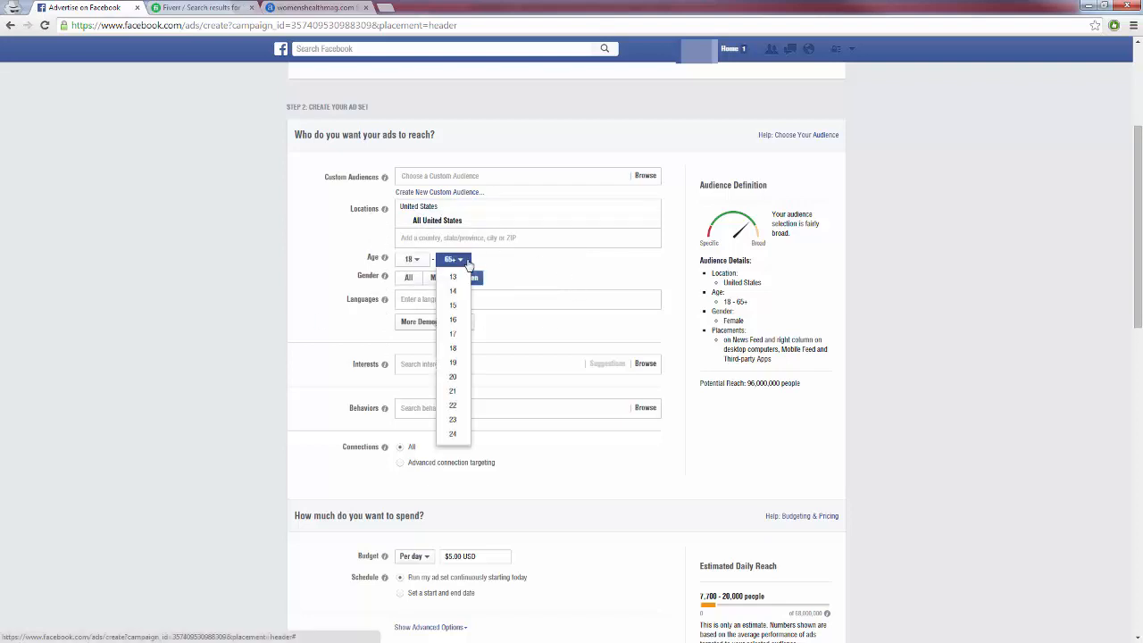
scroll(down, 3)
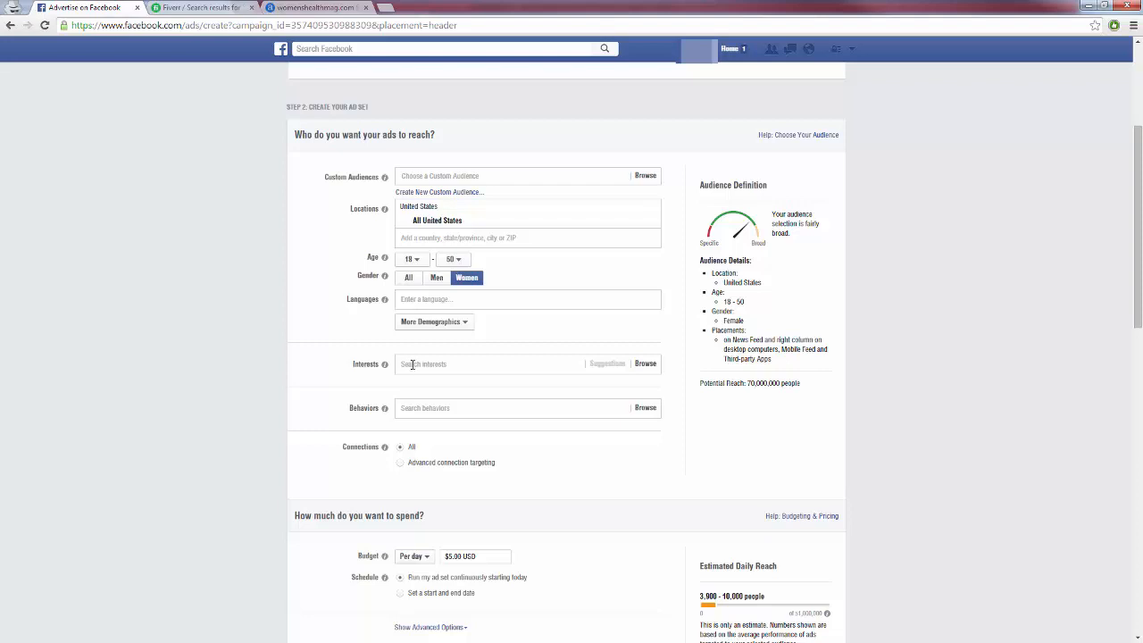
Add Weight loss, then Dieting and Physical exercise from its suggestions, as targeted interests
click(486, 364)
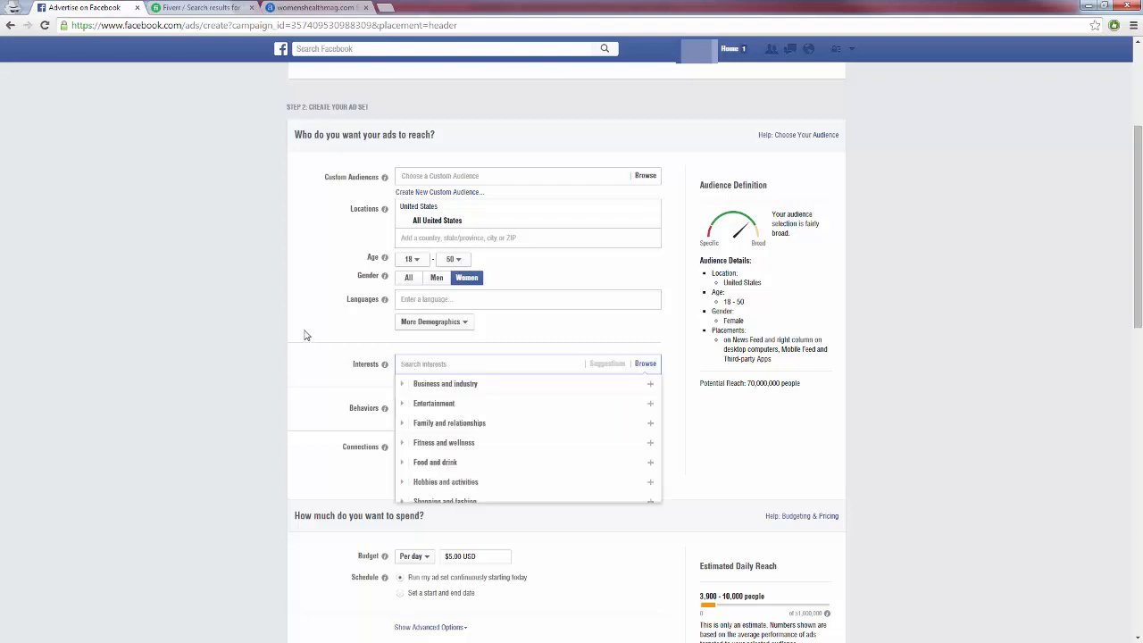
mouse_move(314, 330)
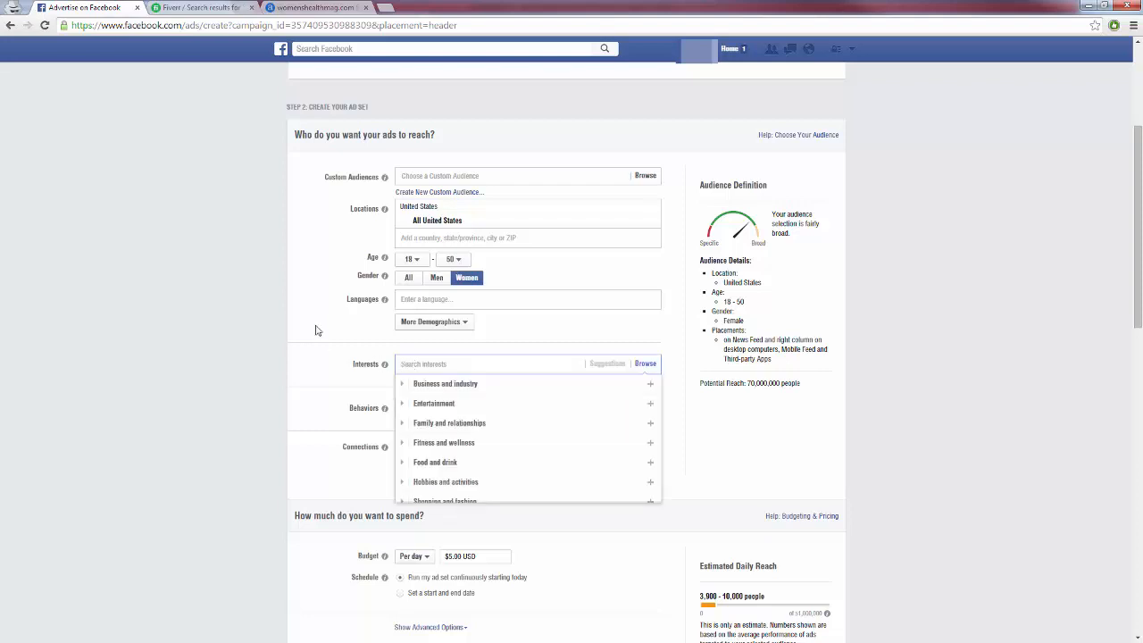
text(weight loss)
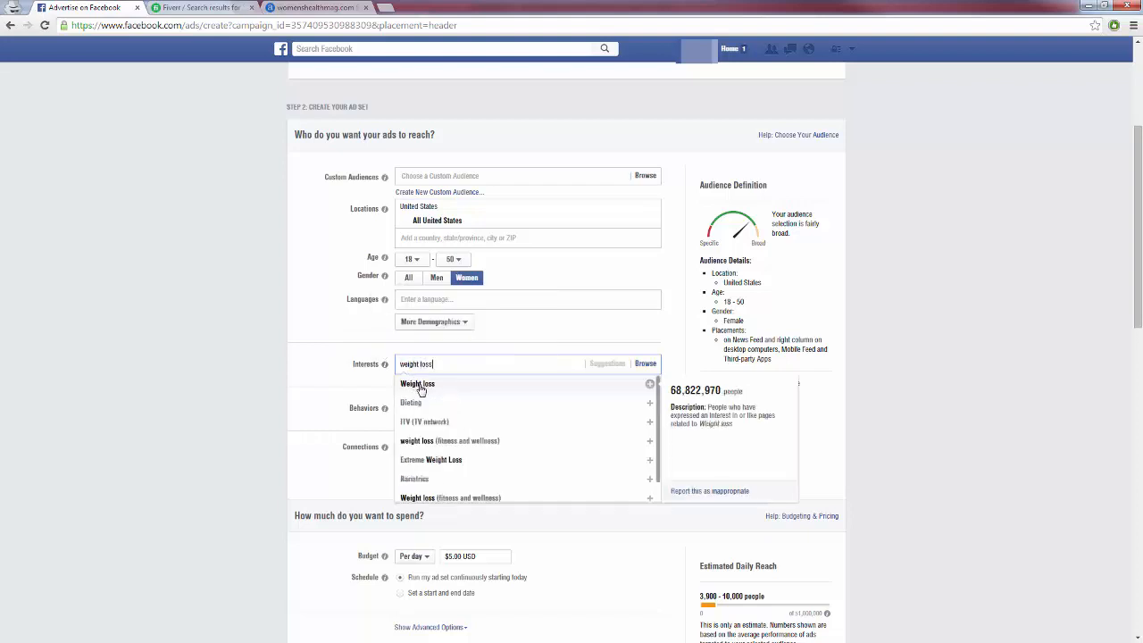
click(418, 384)
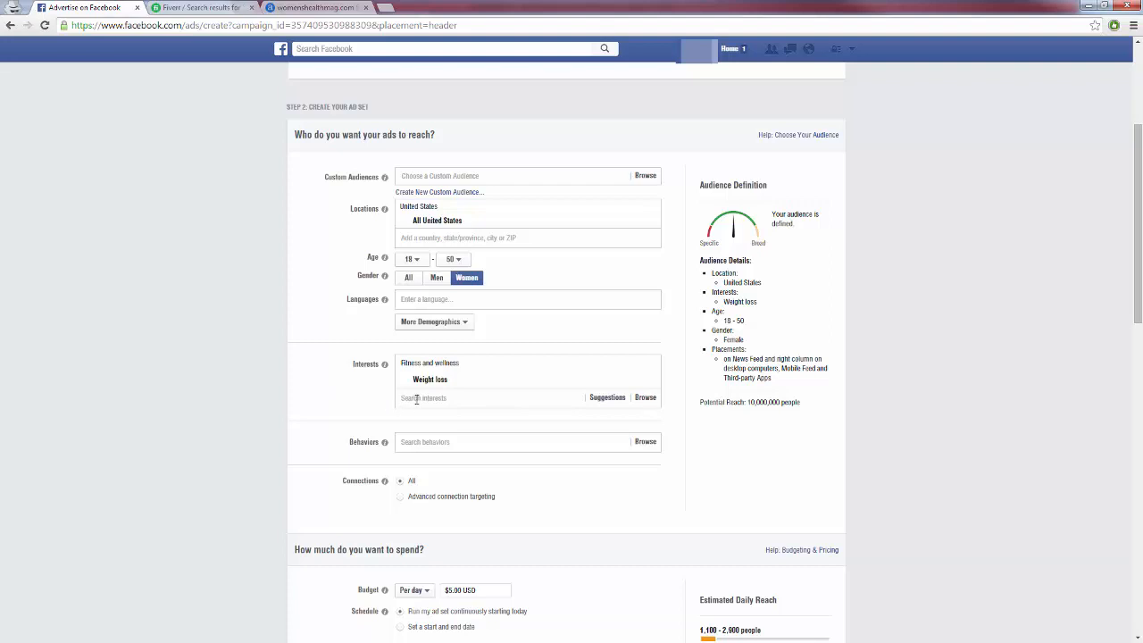
click(491, 396)
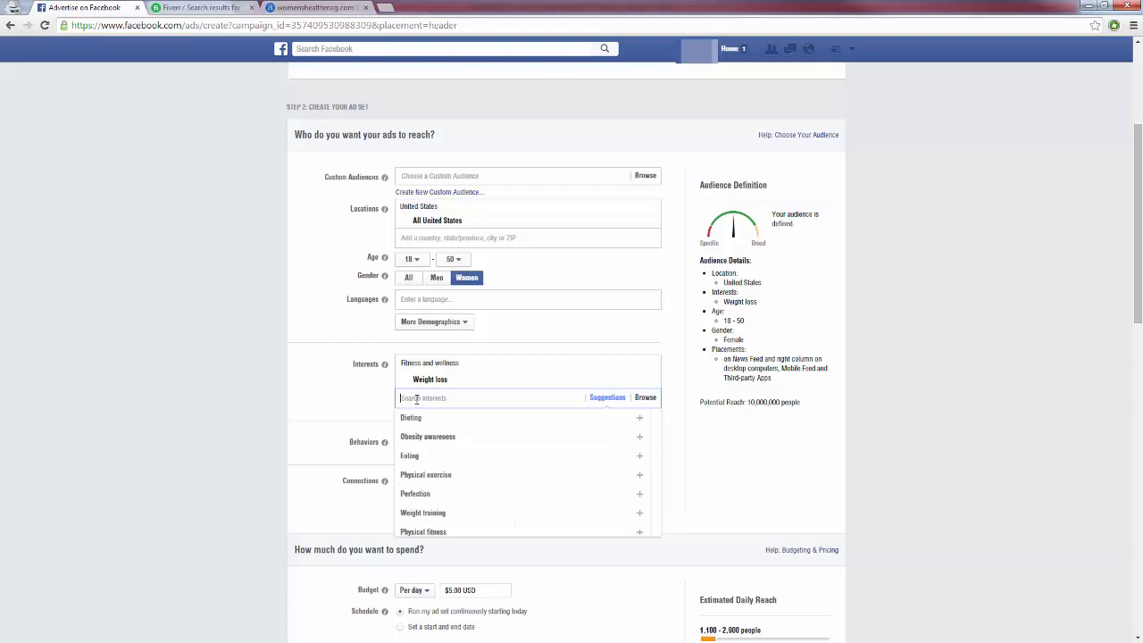
mouse_move(430, 379)
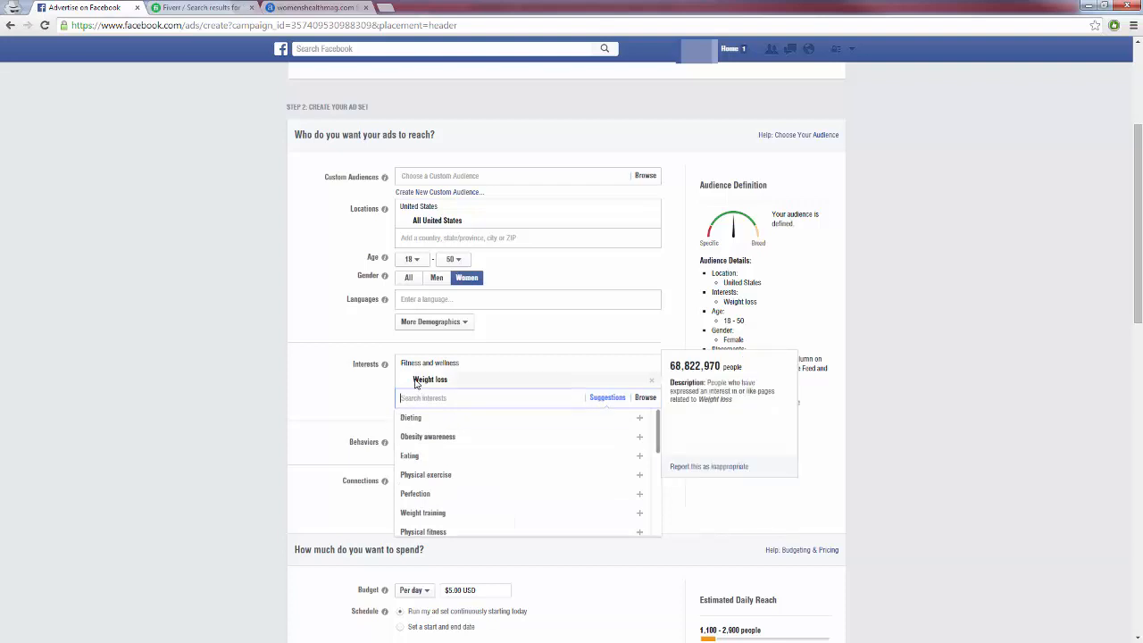
click(489, 397)
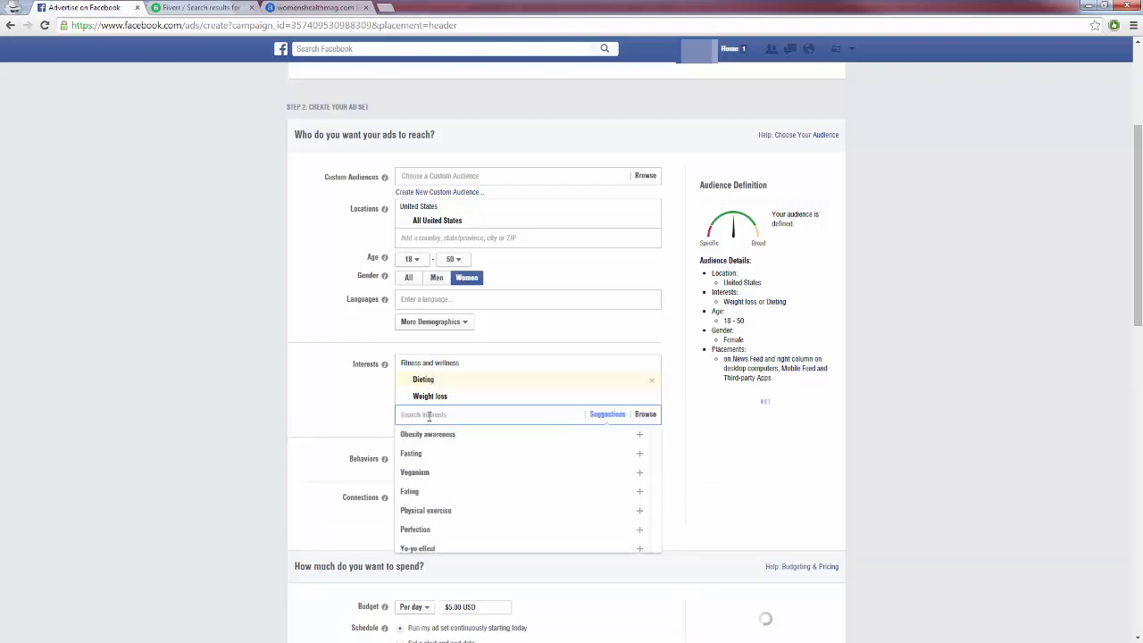
mouse_move(425, 511)
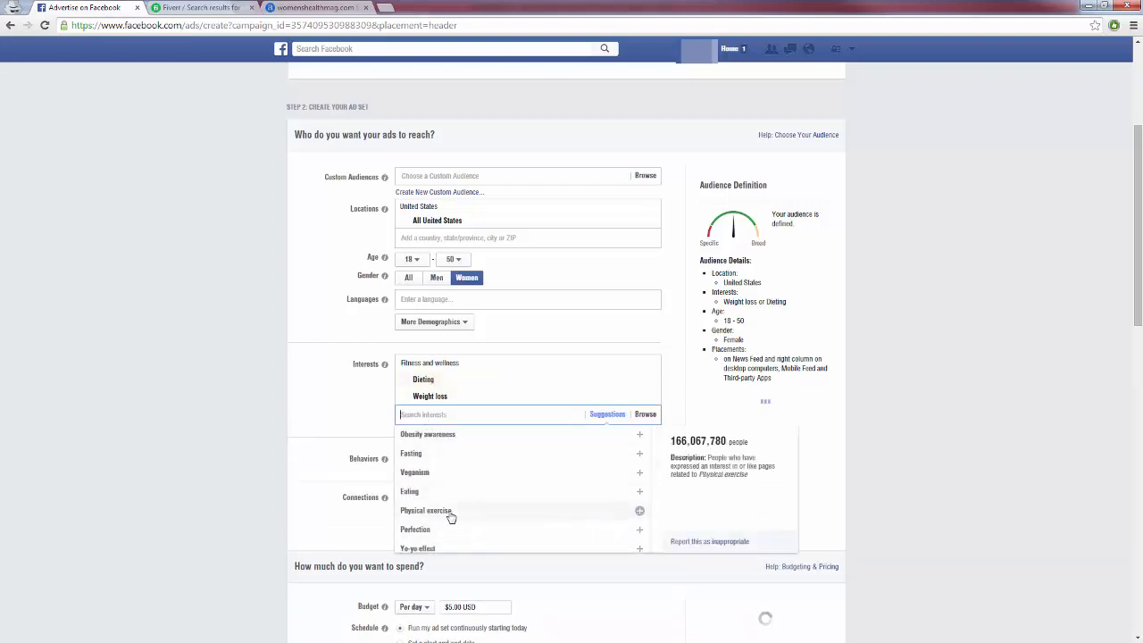
click(450, 511)
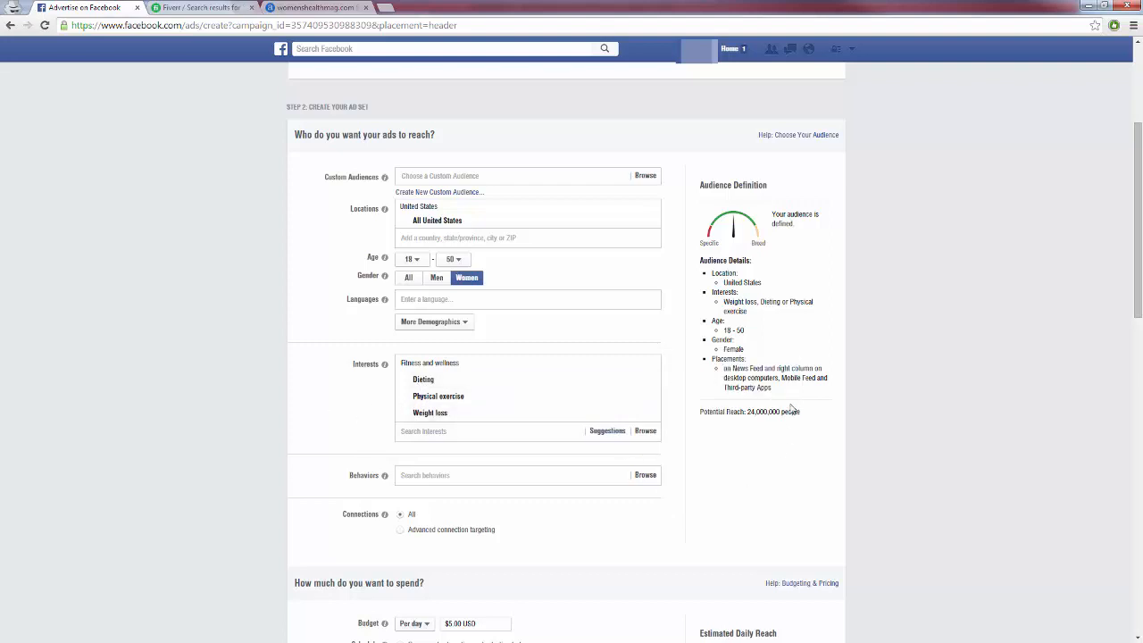
mouse_move(761, 429)
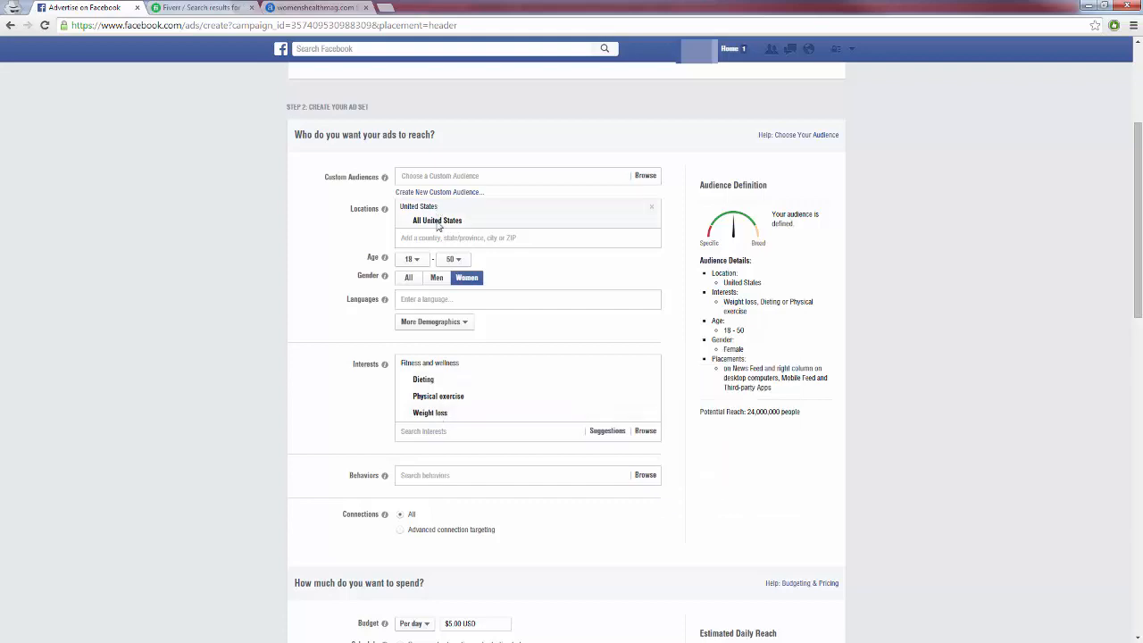
mouse_move(307, 393)
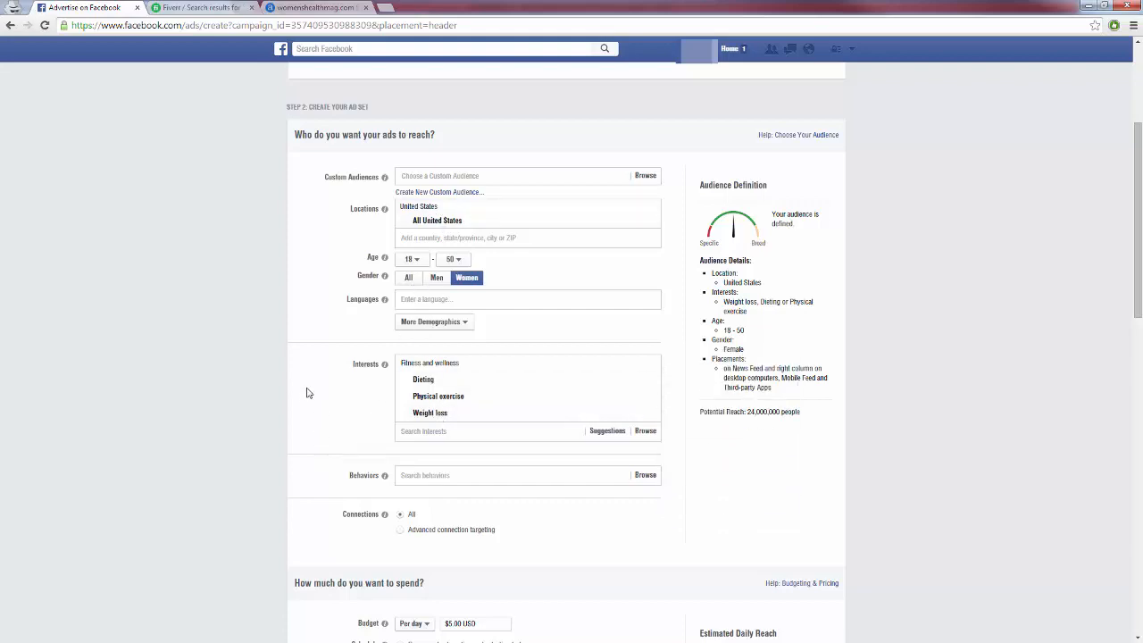
scroll(down, 3)
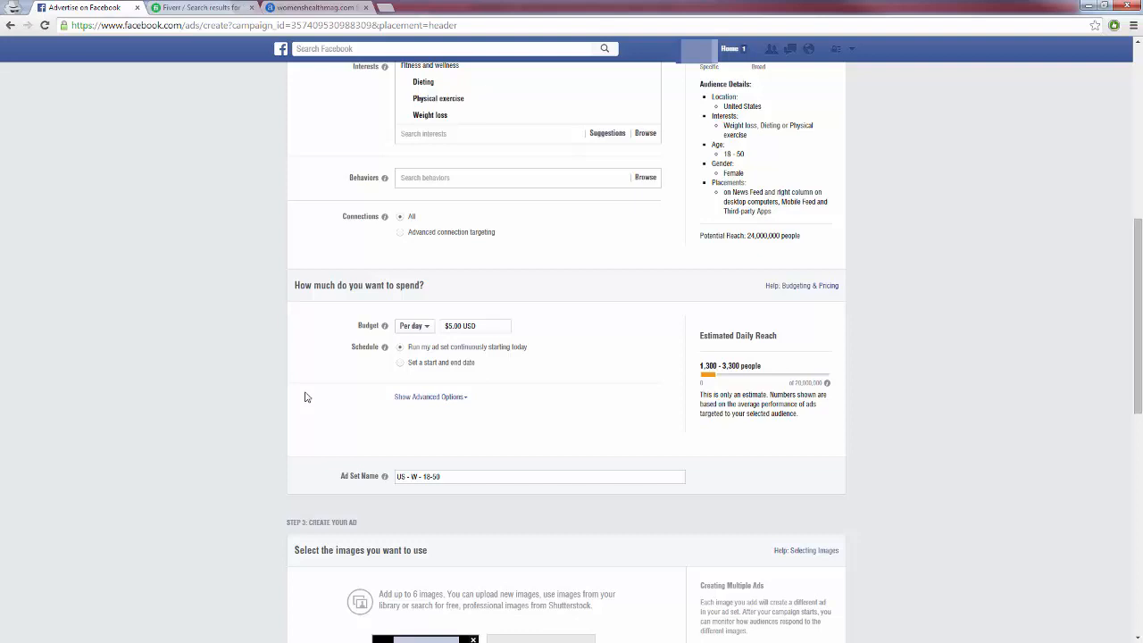
mouse_move(327, 343)
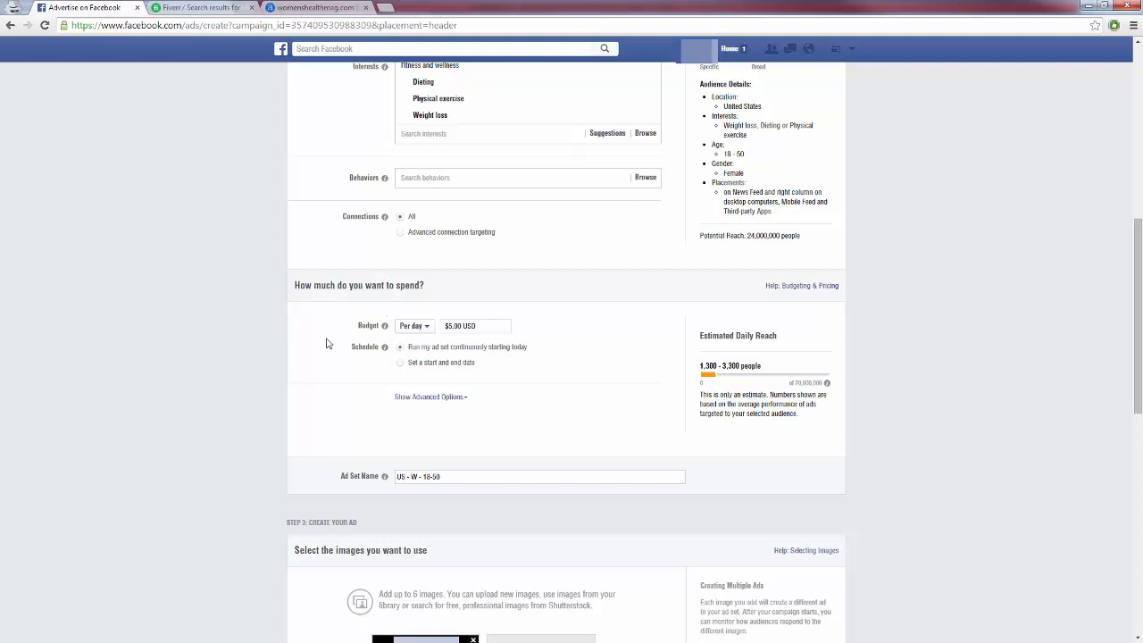
mouse_move(372, 382)
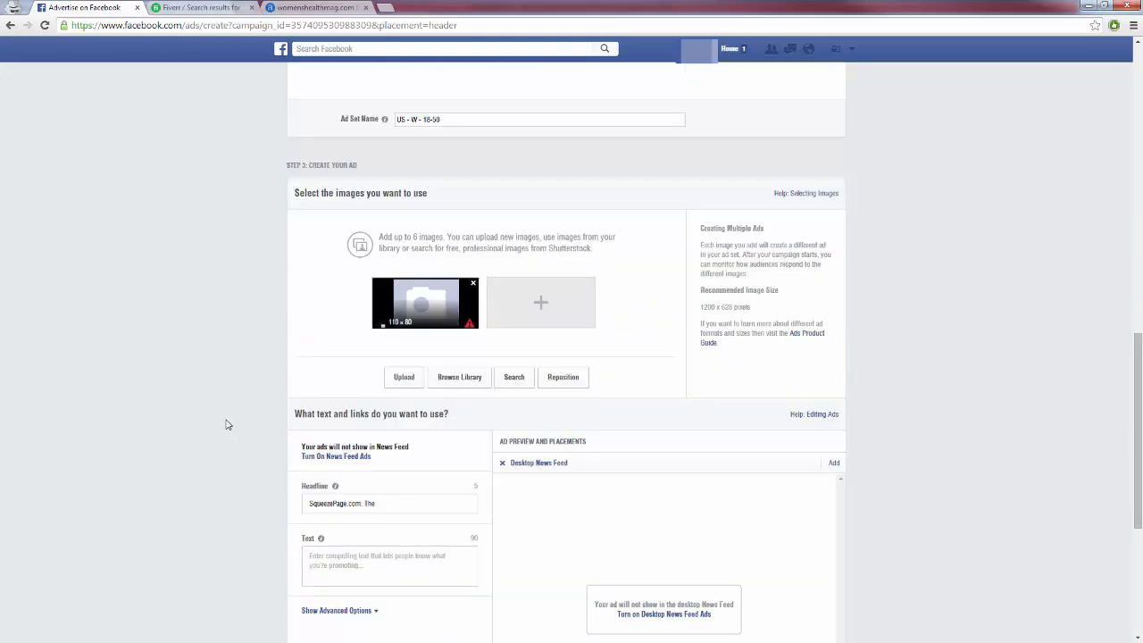
scroll(down, 3)
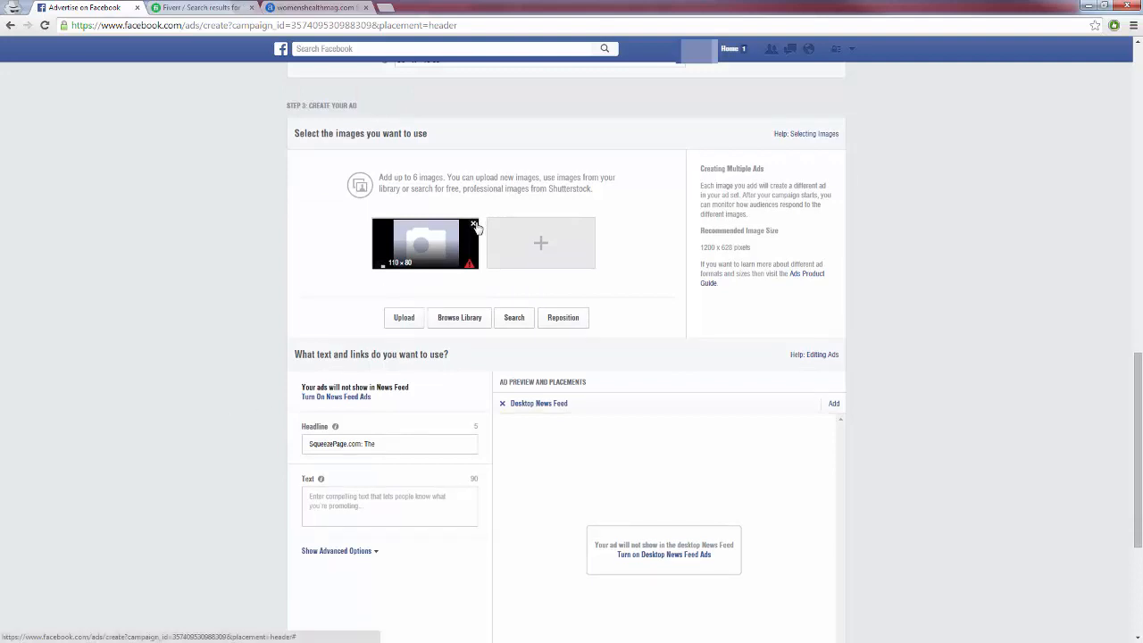
mouse_move(475, 229)
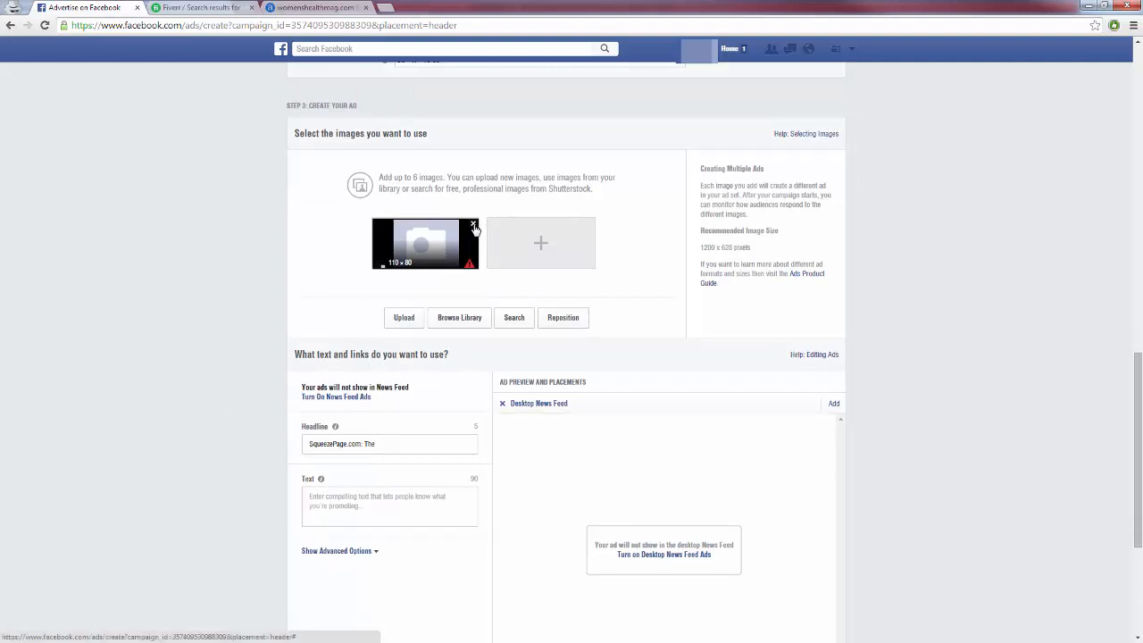
click(474, 225)
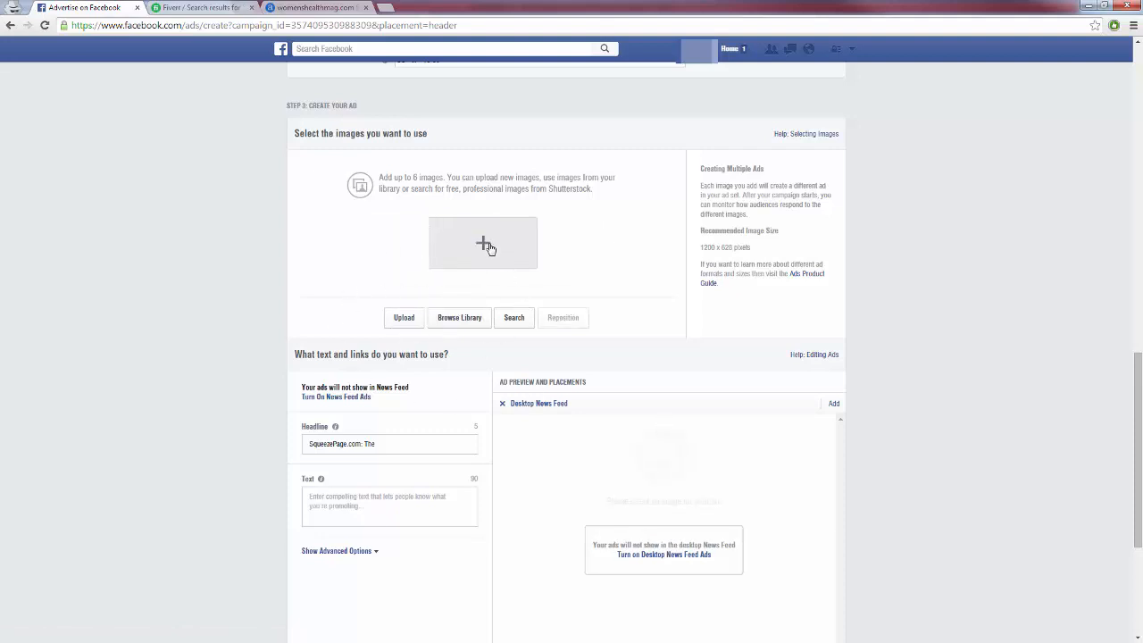
click(482, 243)
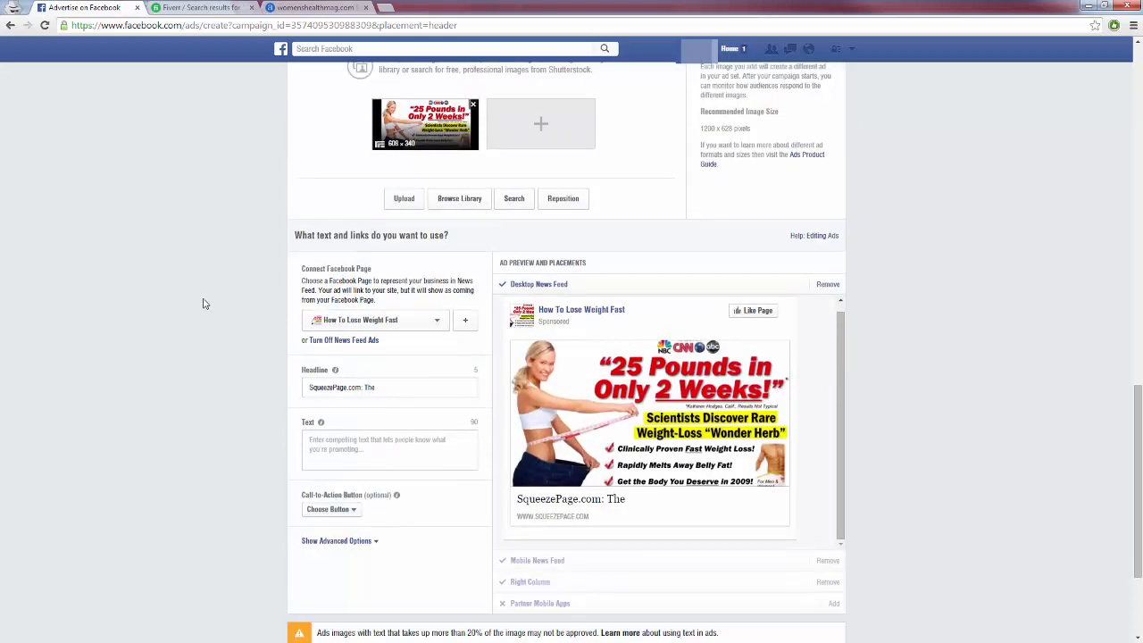
mouse_move(591, 436)
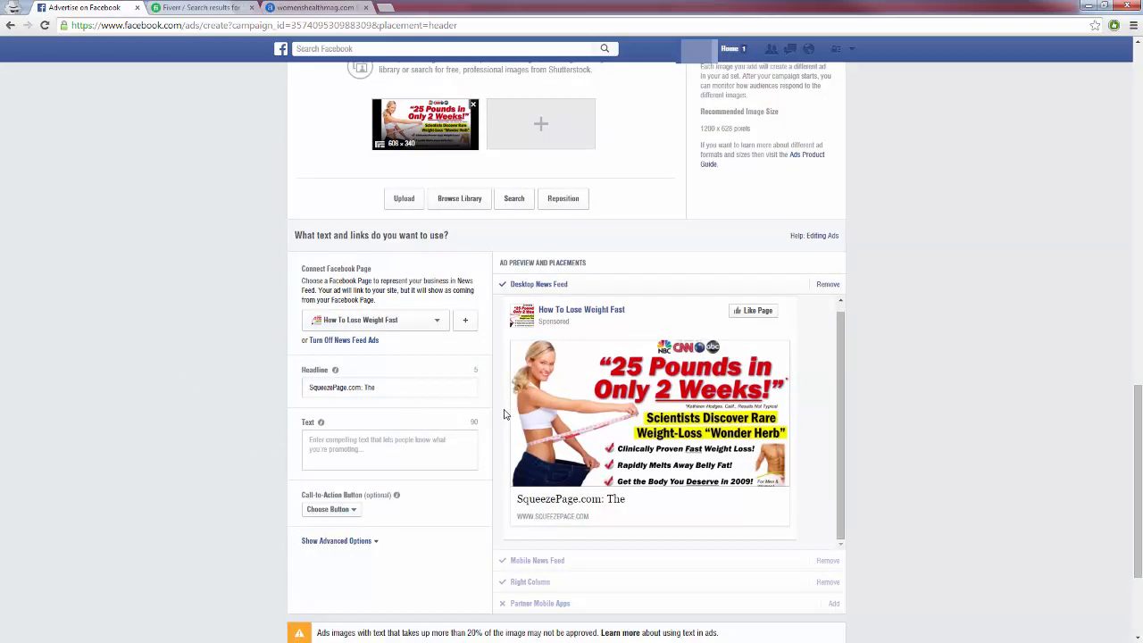
mouse_move(550, 414)
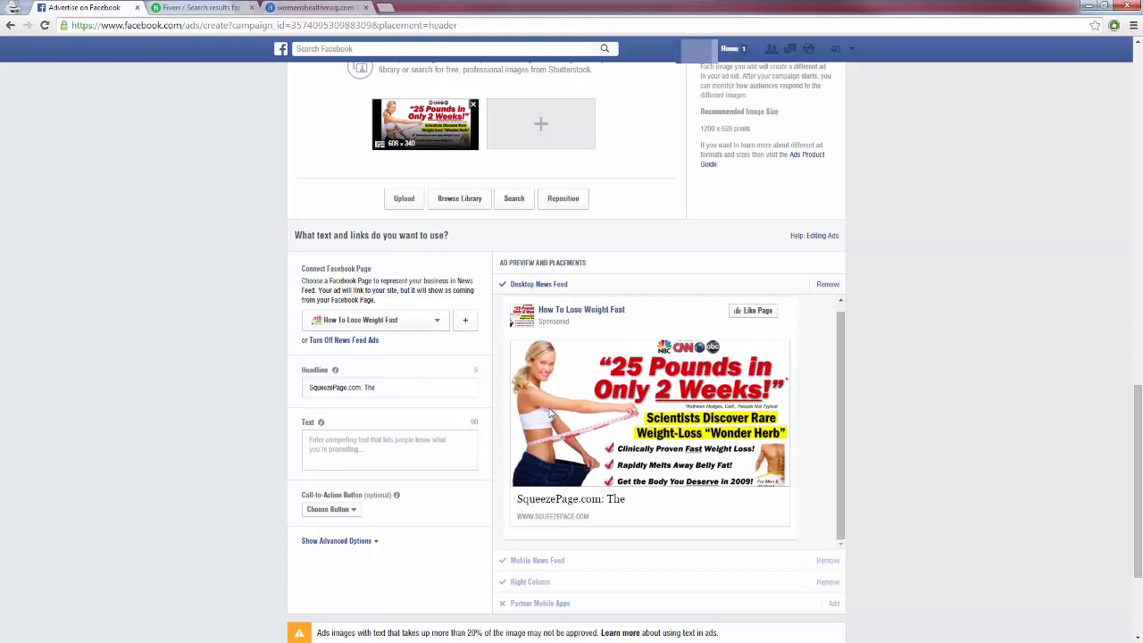
mouse_move(557, 409)
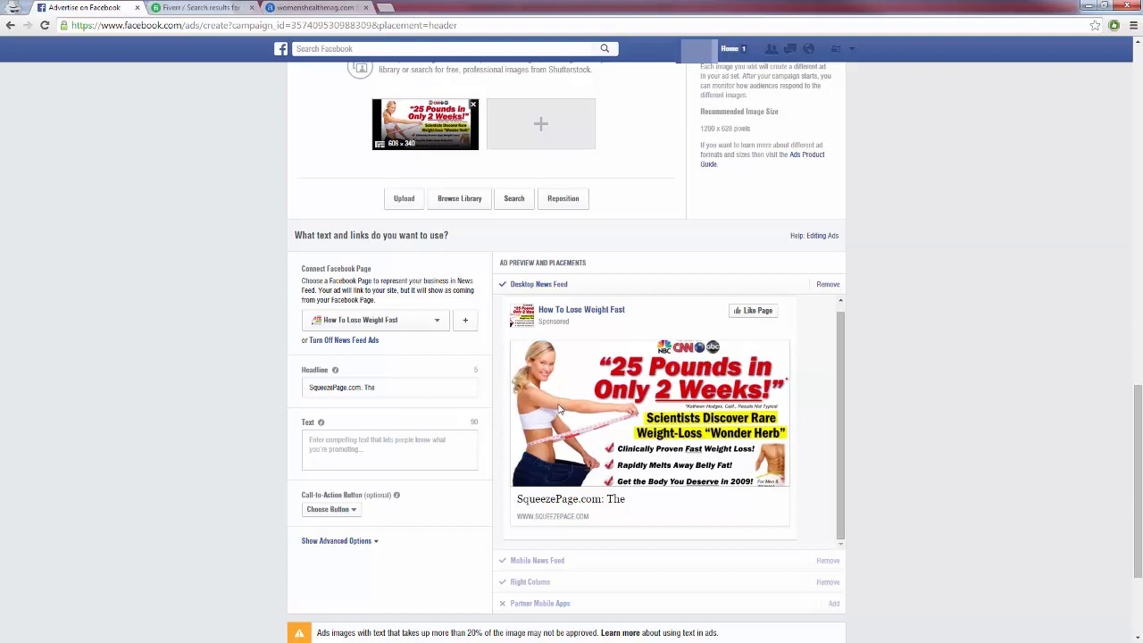
mouse_move(552, 408)
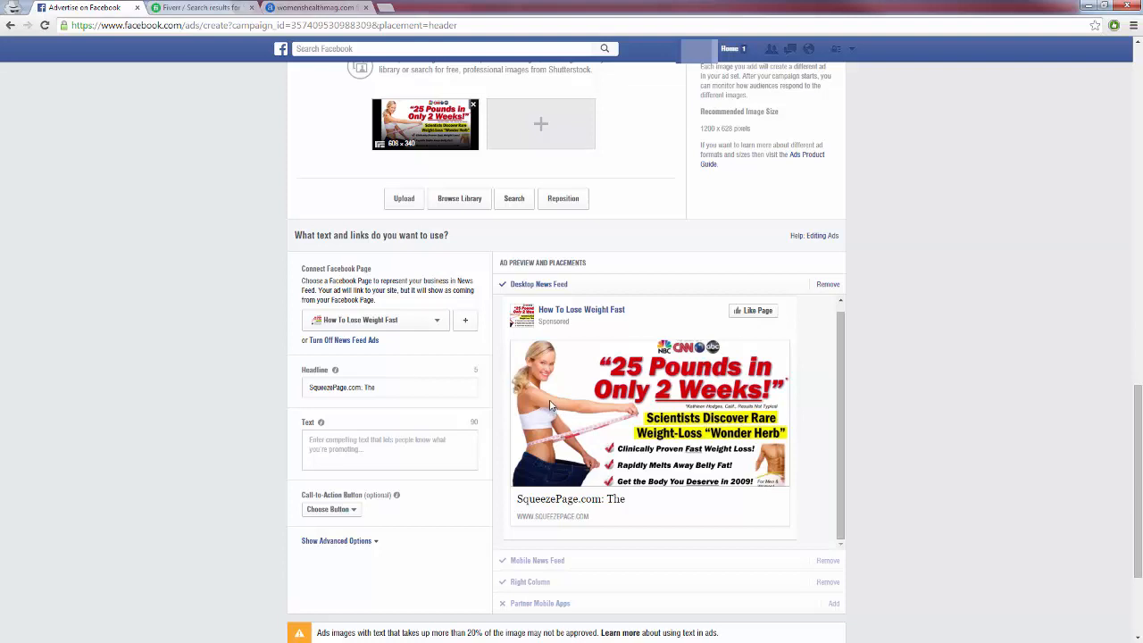
mouse_move(550, 404)
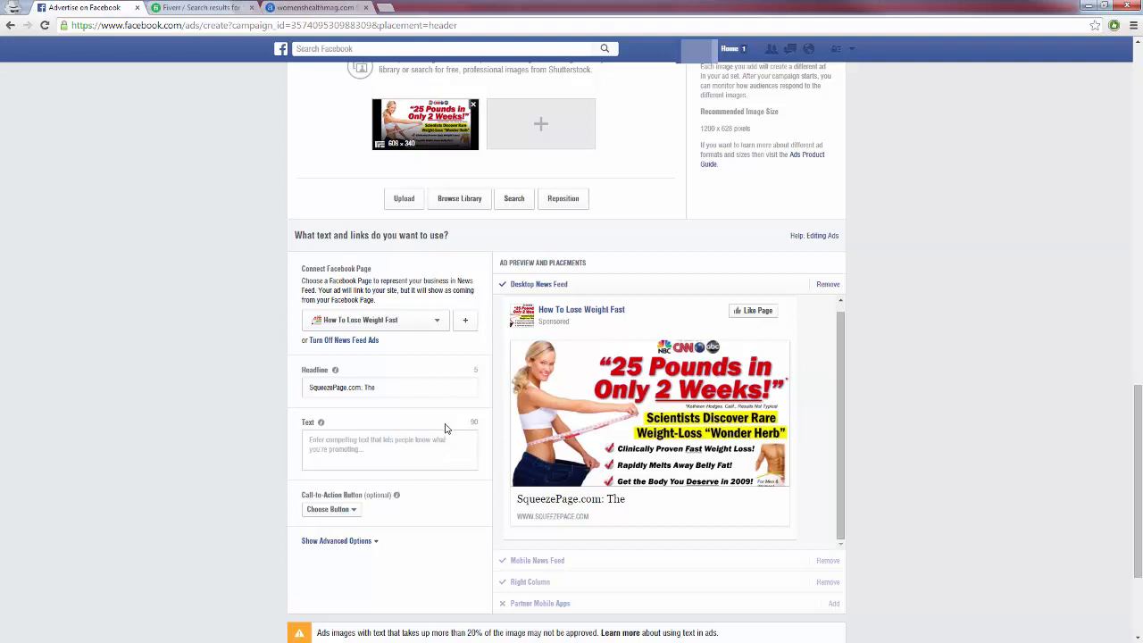
mouse_move(548, 490)
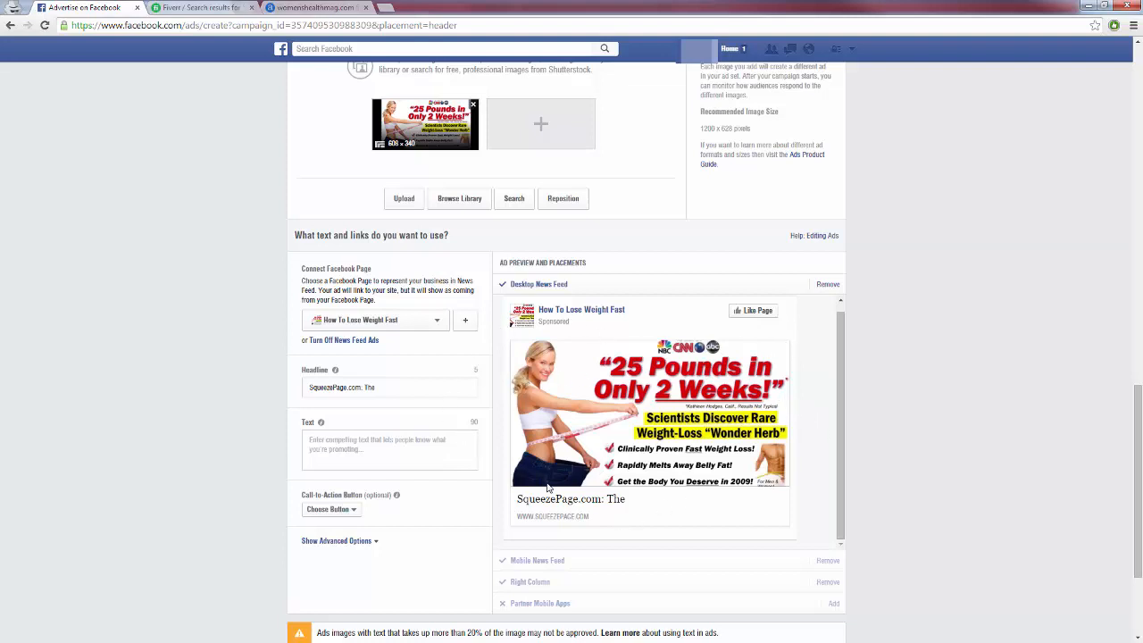
mouse_move(687, 400)
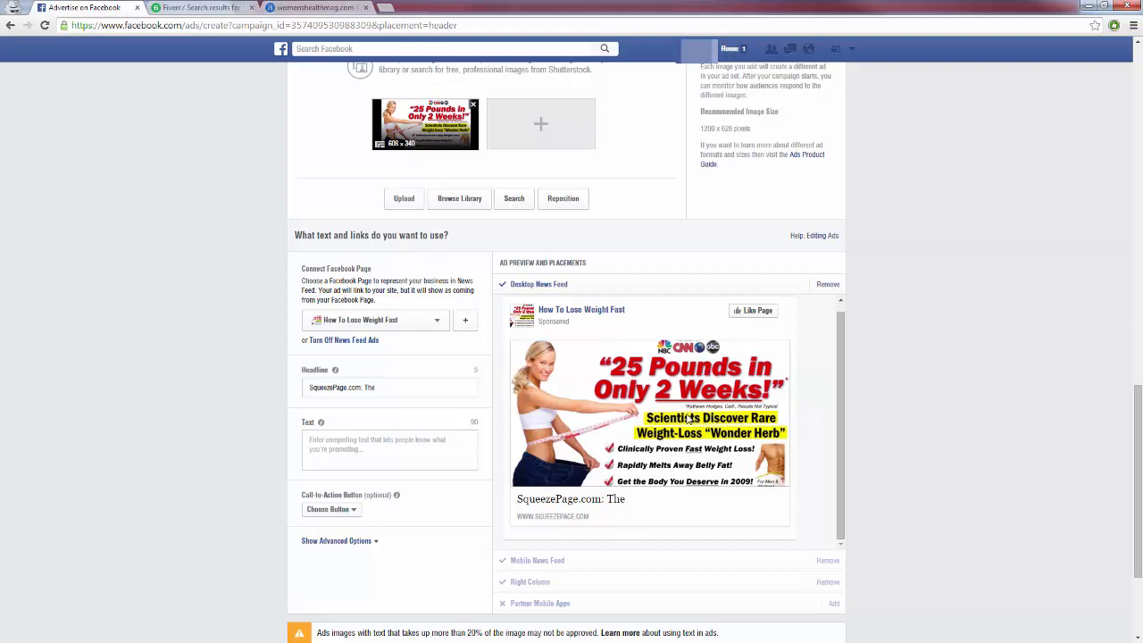
mouse_move(646, 411)
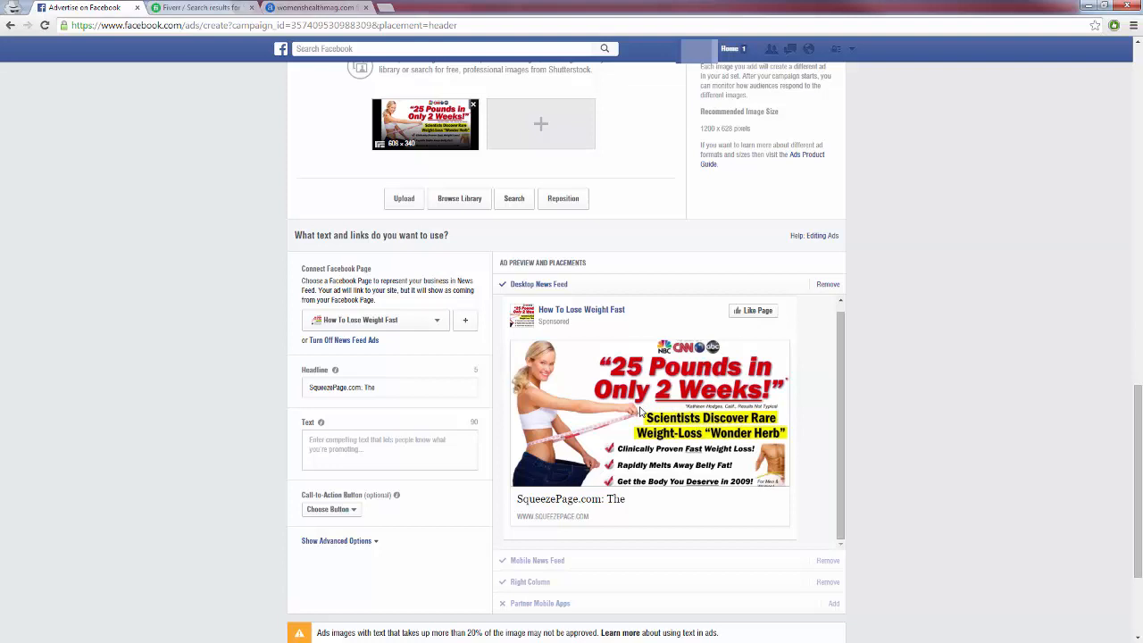
mouse_move(586, 456)
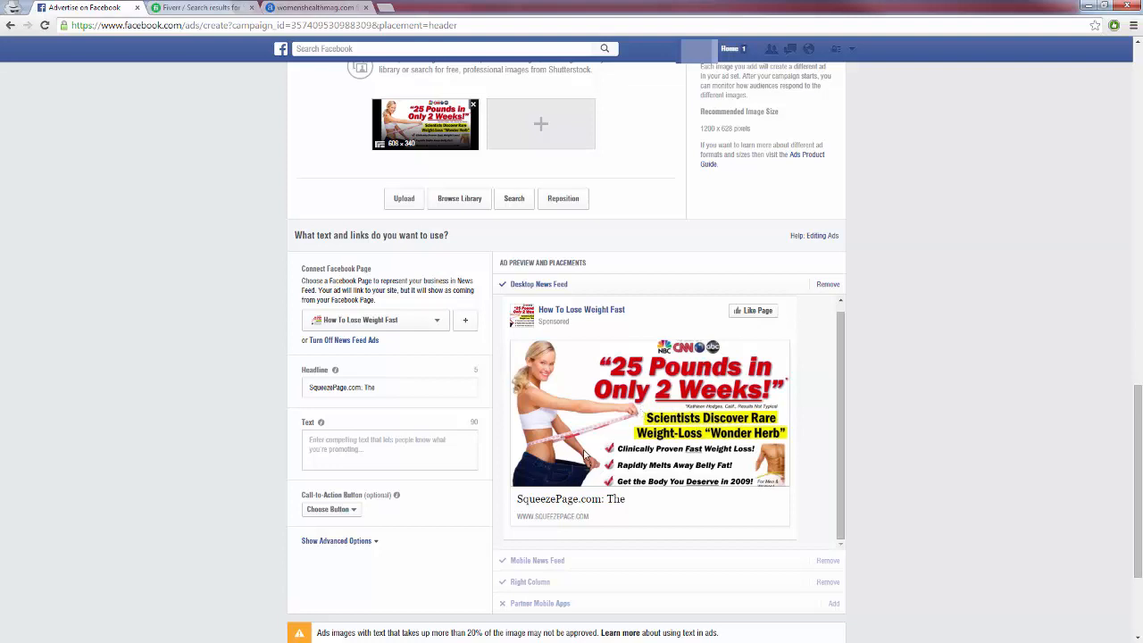
mouse_move(600, 428)
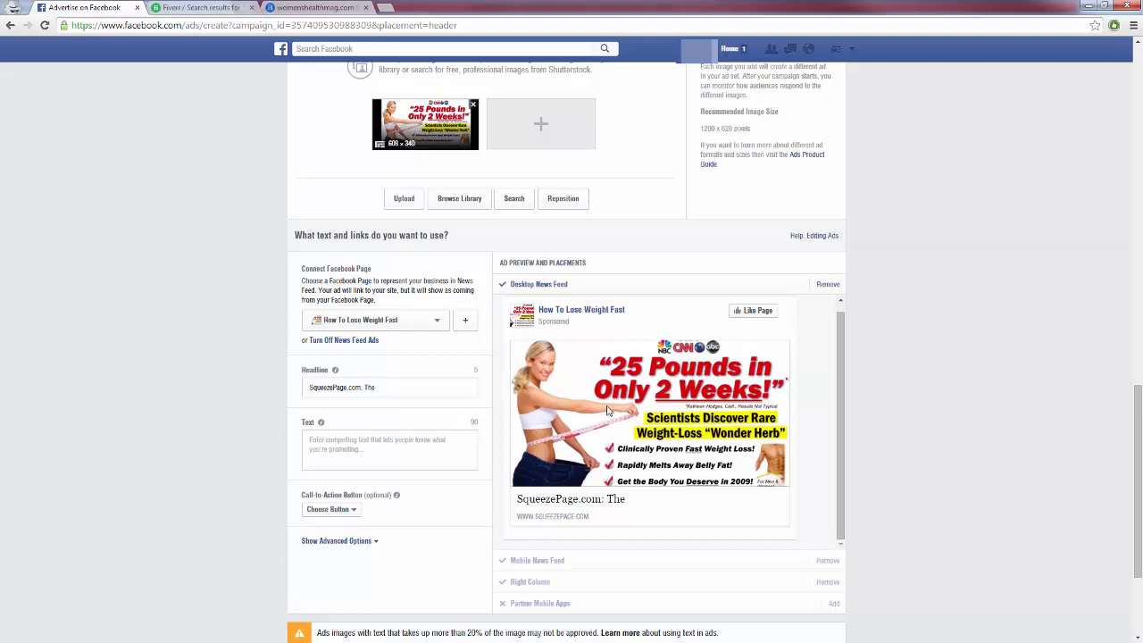
mouse_move(621, 391)
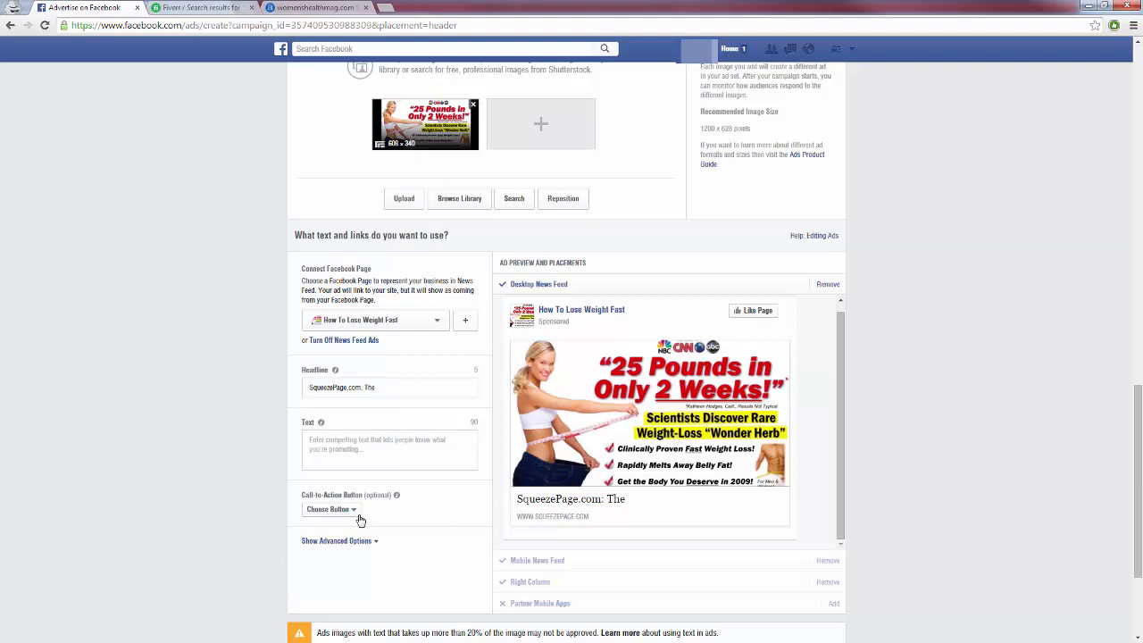
click(330, 509)
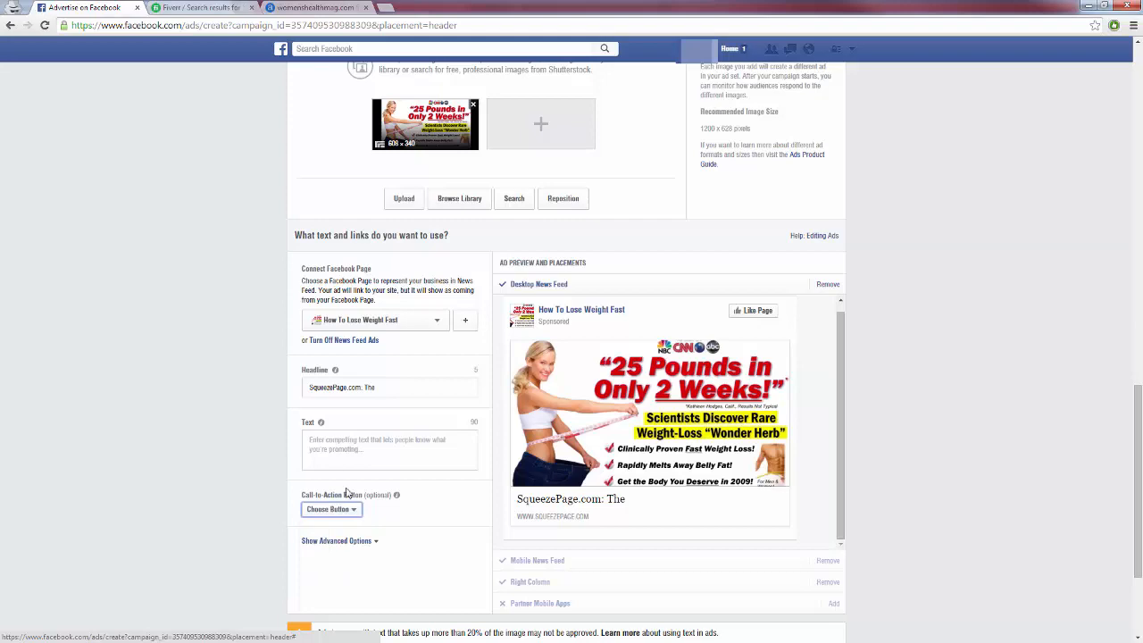
mouse_move(368, 490)
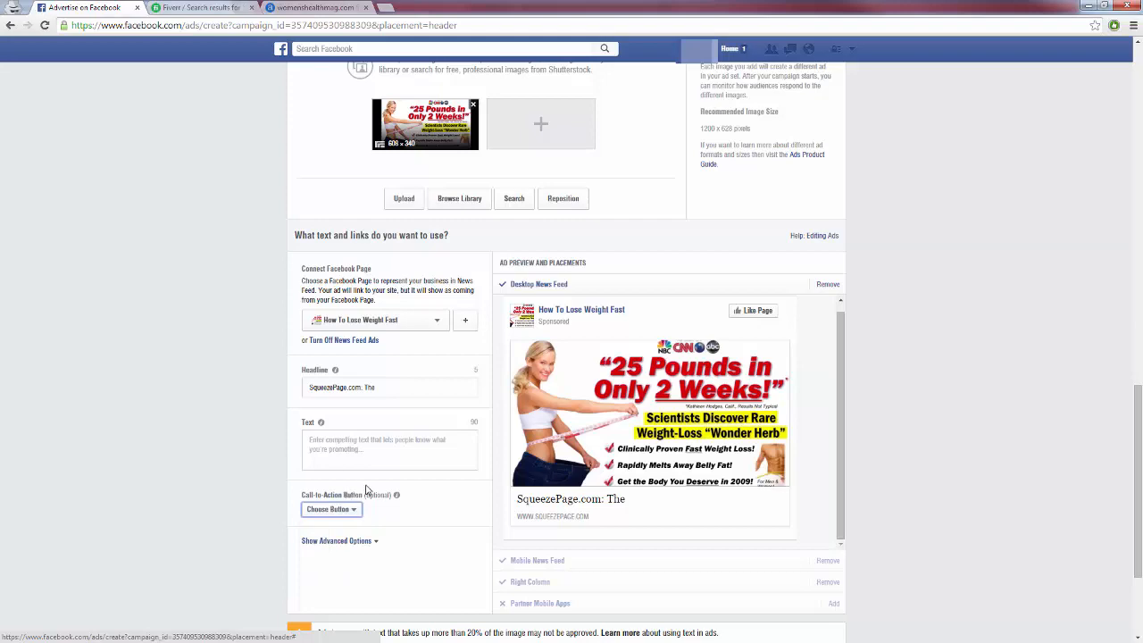
click(196, 8)
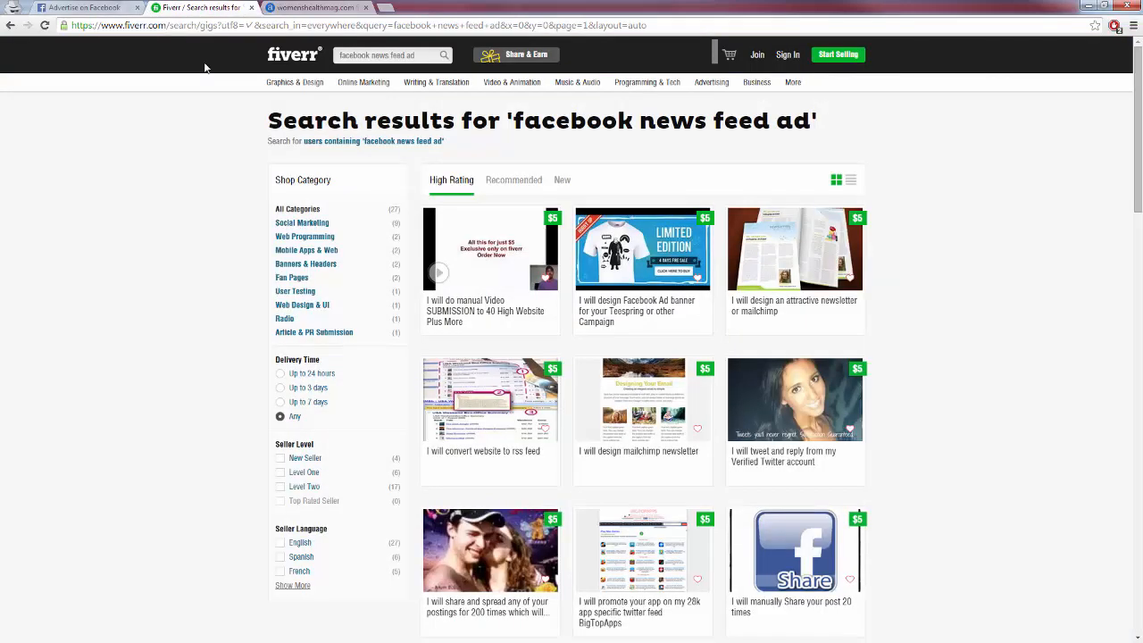
mouse_move(171, 240)
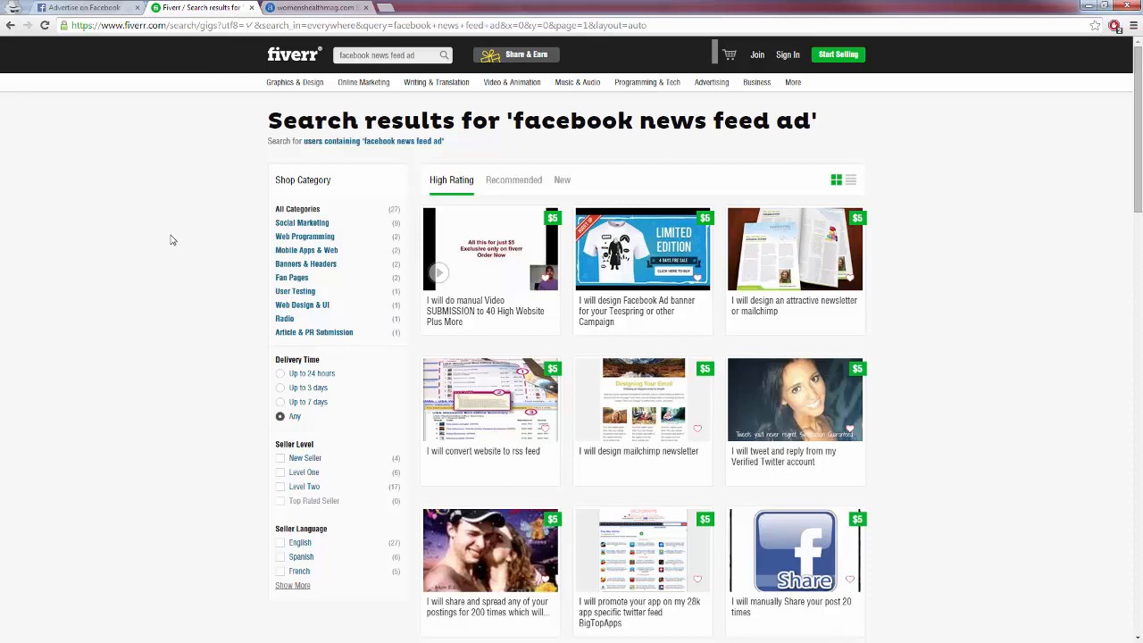
mouse_move(170, 239)
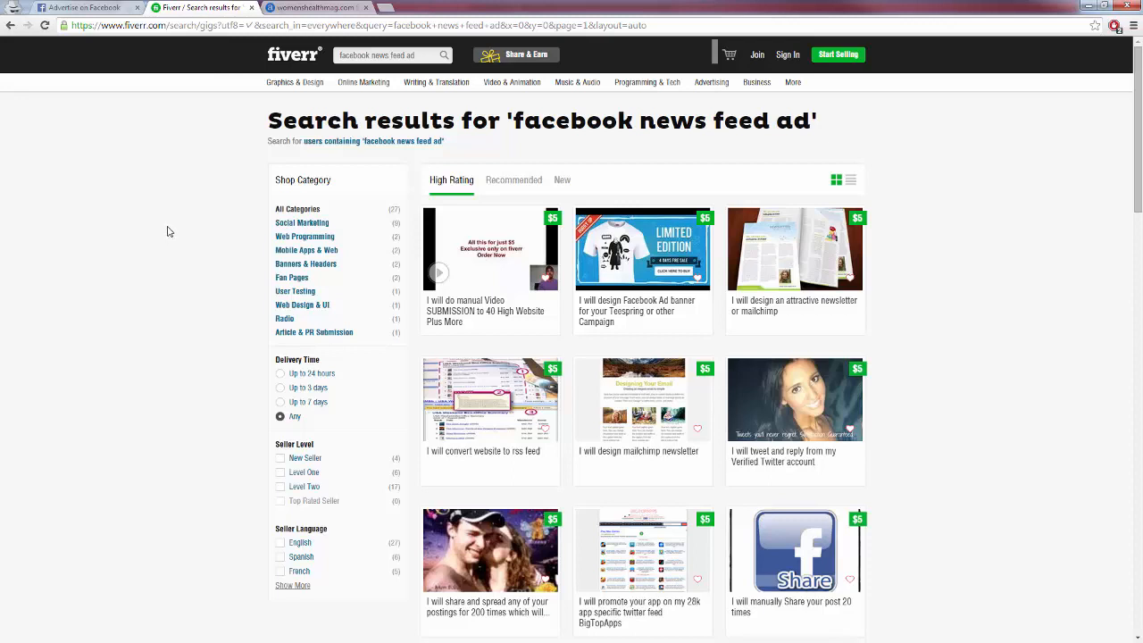
mouse_move(188, 175)
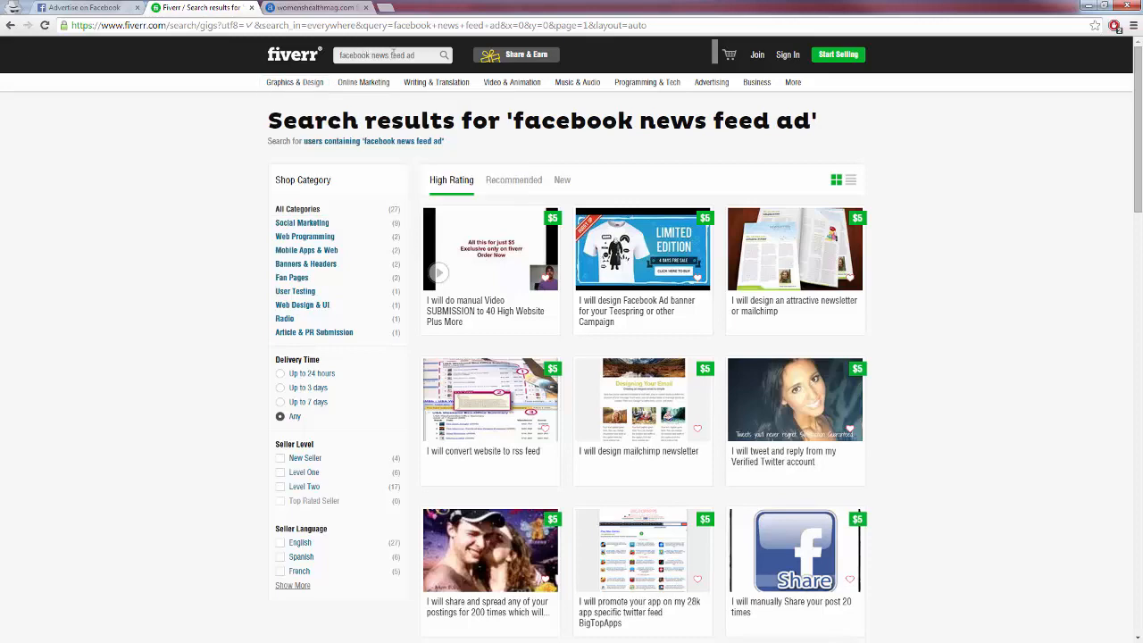
Scroll through the Fiverr 'facebook news feed ad' gig results
scroll(down, 3)
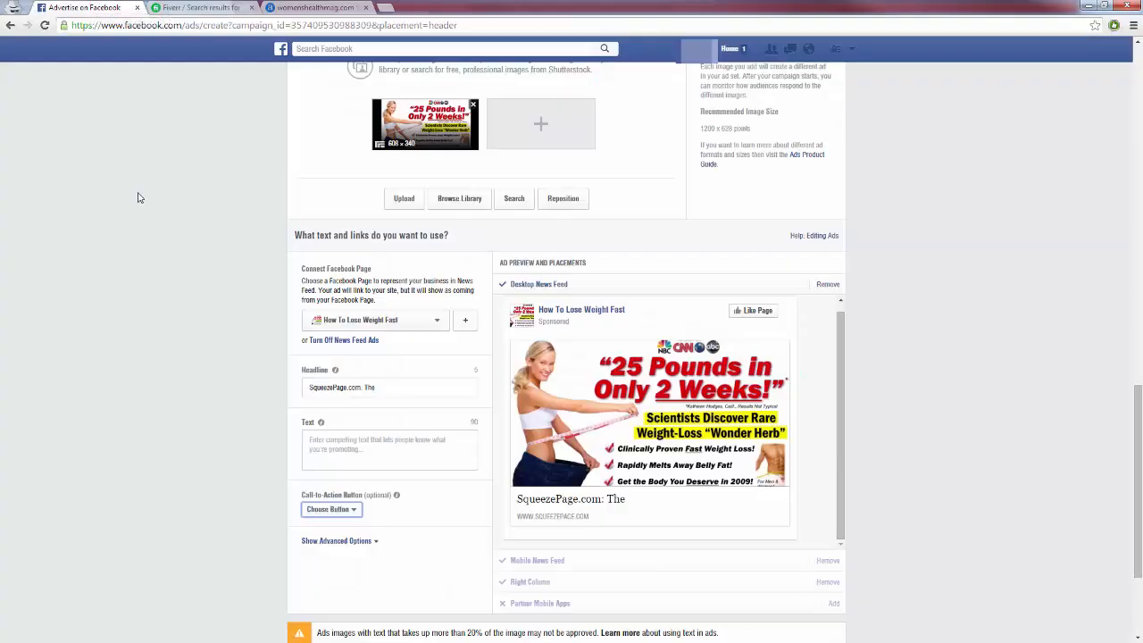
mouse_move(671, 496)
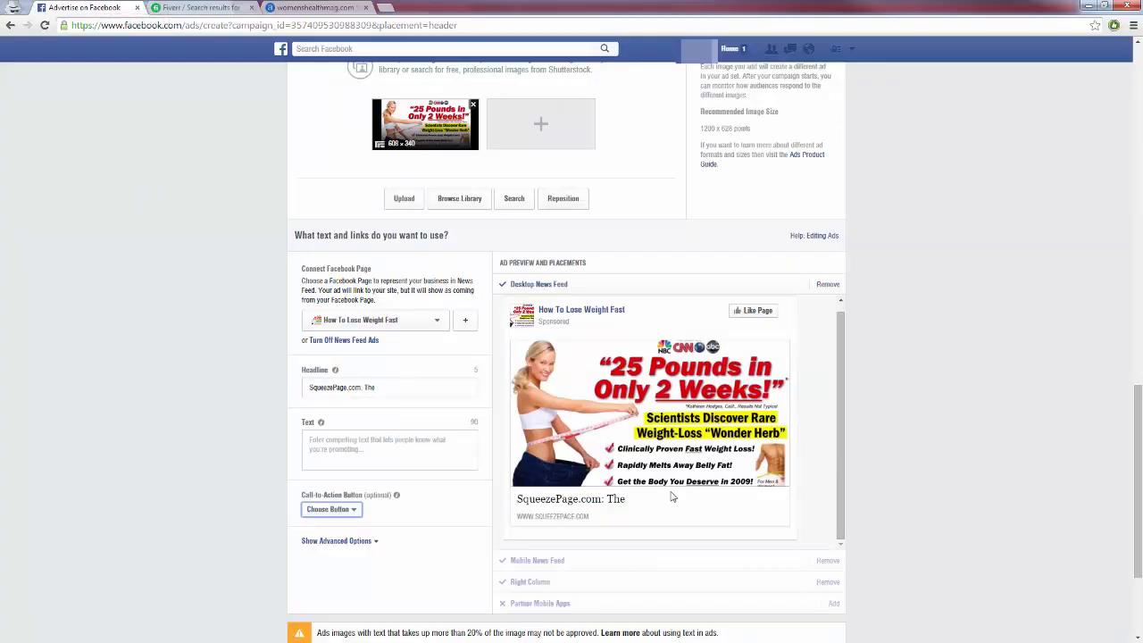
mouse_move(625, 298)
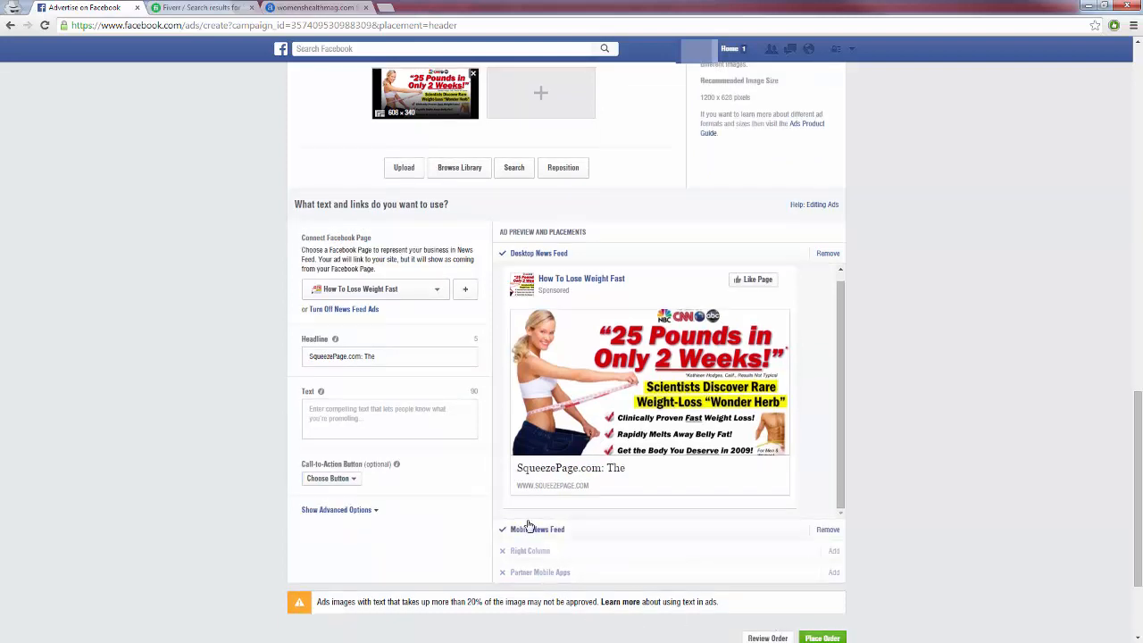
scroll(down, 3)
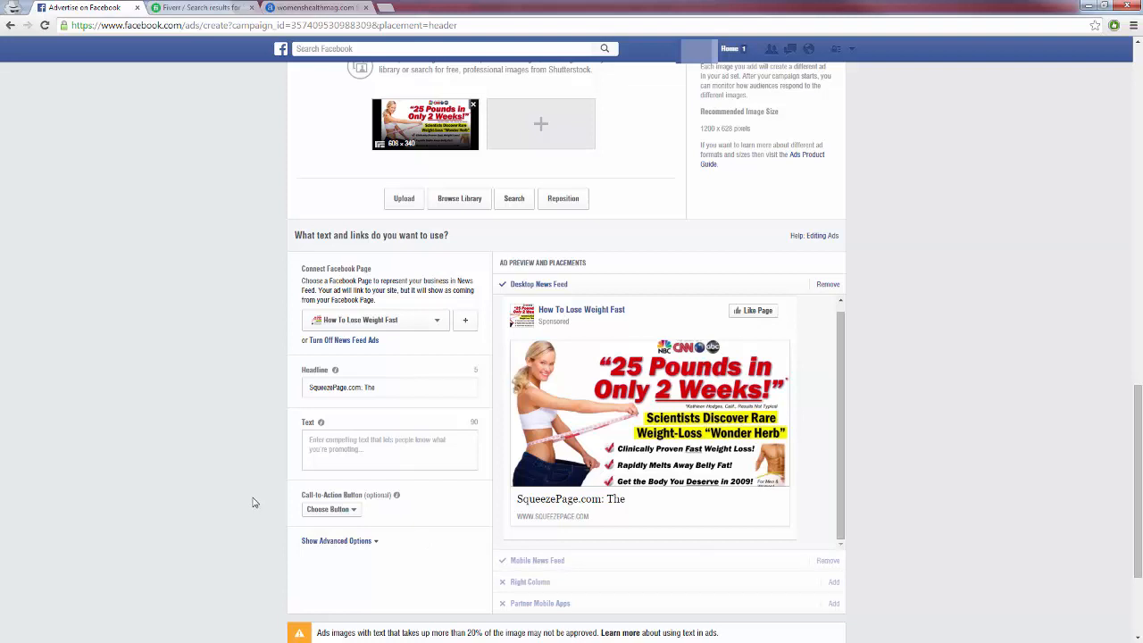
Set headline 'How To Lose 25 Pounds!' and body text 'Tired of those love handles? Click here to learn how I lost 25 pounds in only 2 weeks'
click(390, 386)
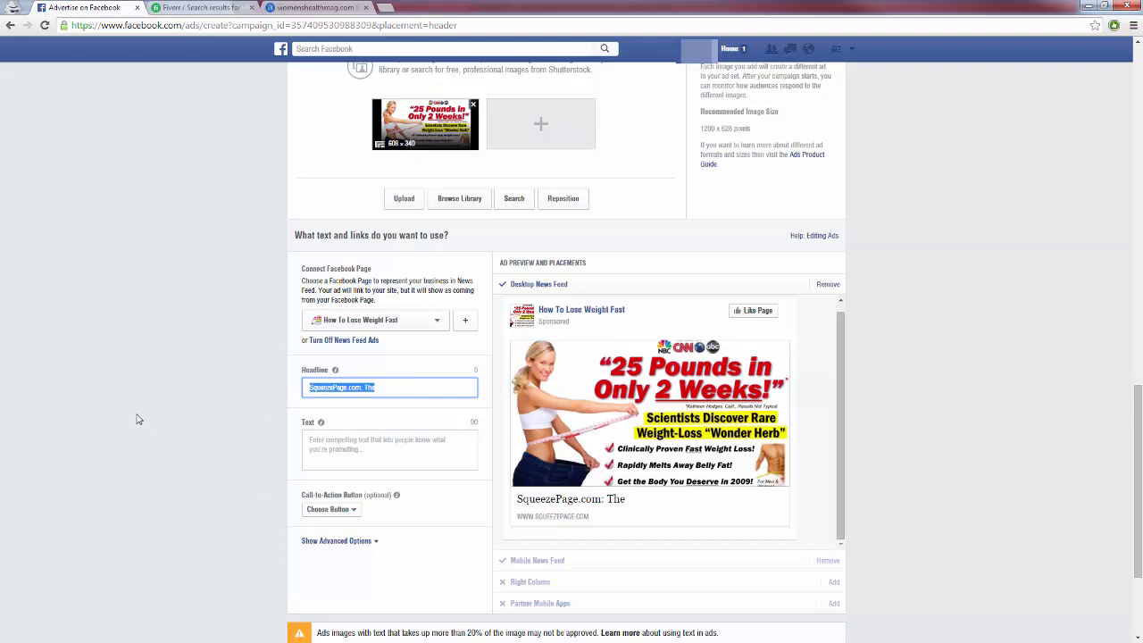
text(How To Lose 25 Pounds!)
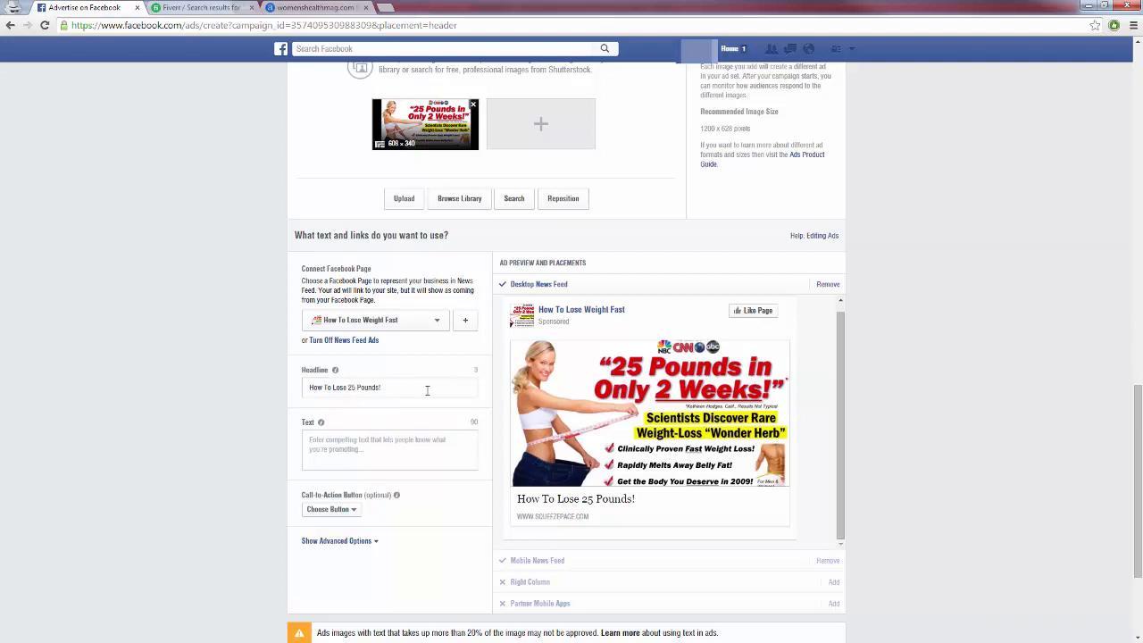
click(390, 450)
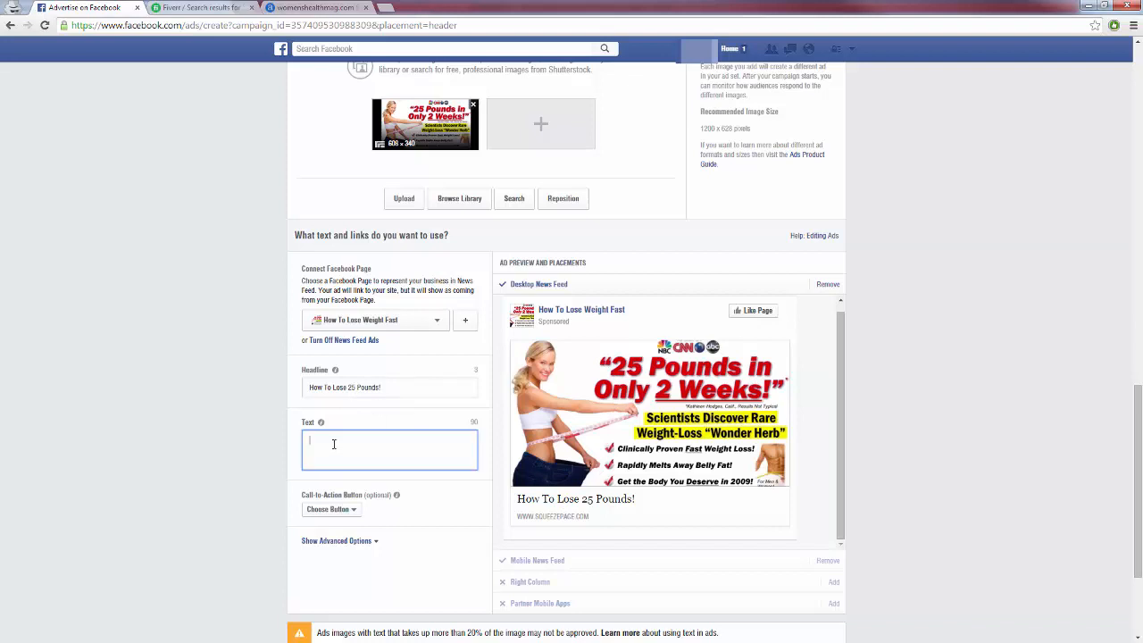
text(Tired of those love handles? Click here to learn how I lost 25 pounds in only 2 weeks!)
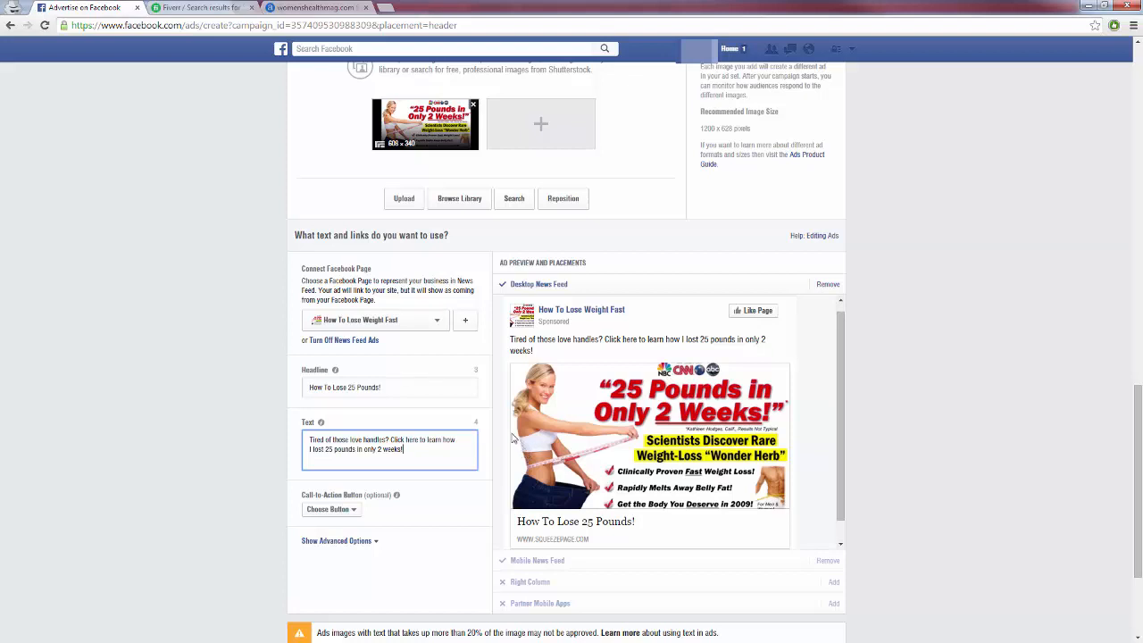
mouse_move(601, 396)
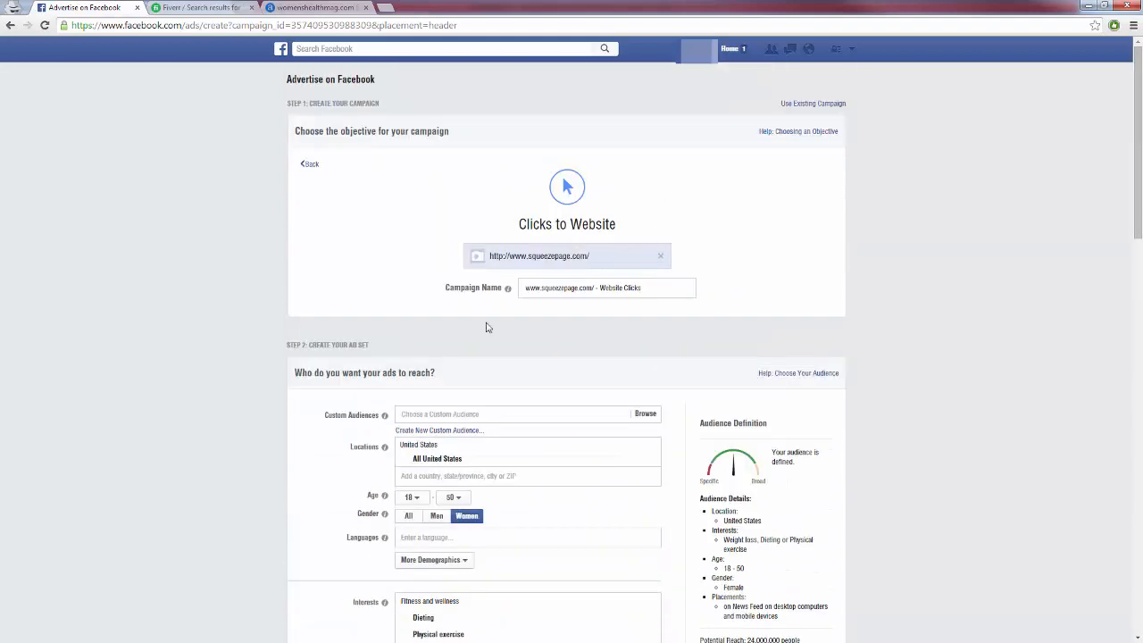
scroll(down, 3)
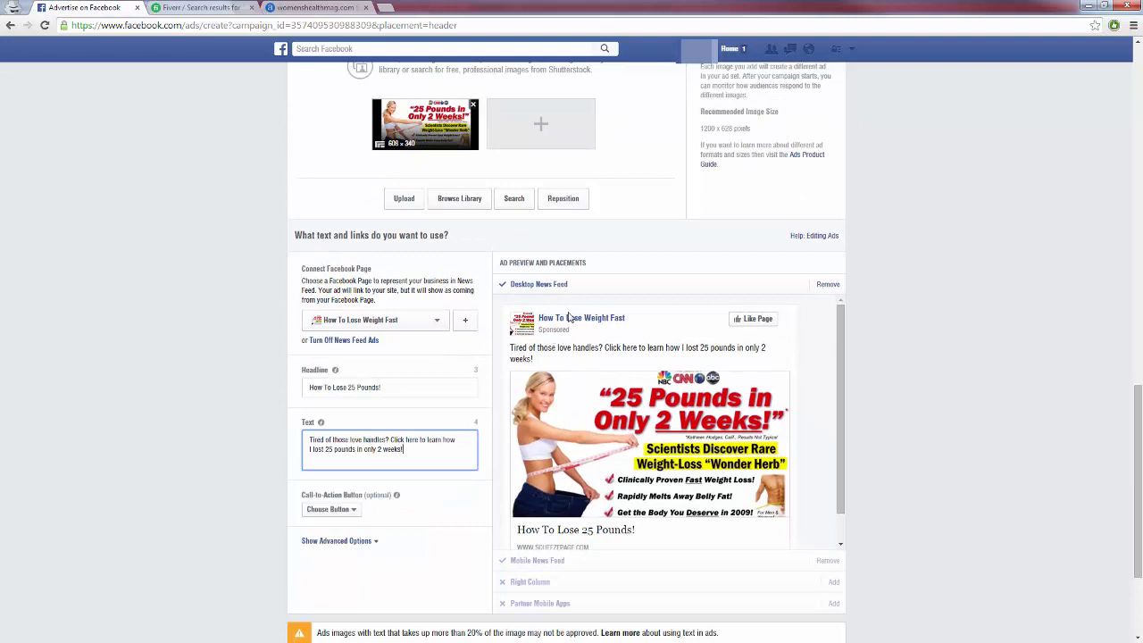
mouse_move(465, 320)
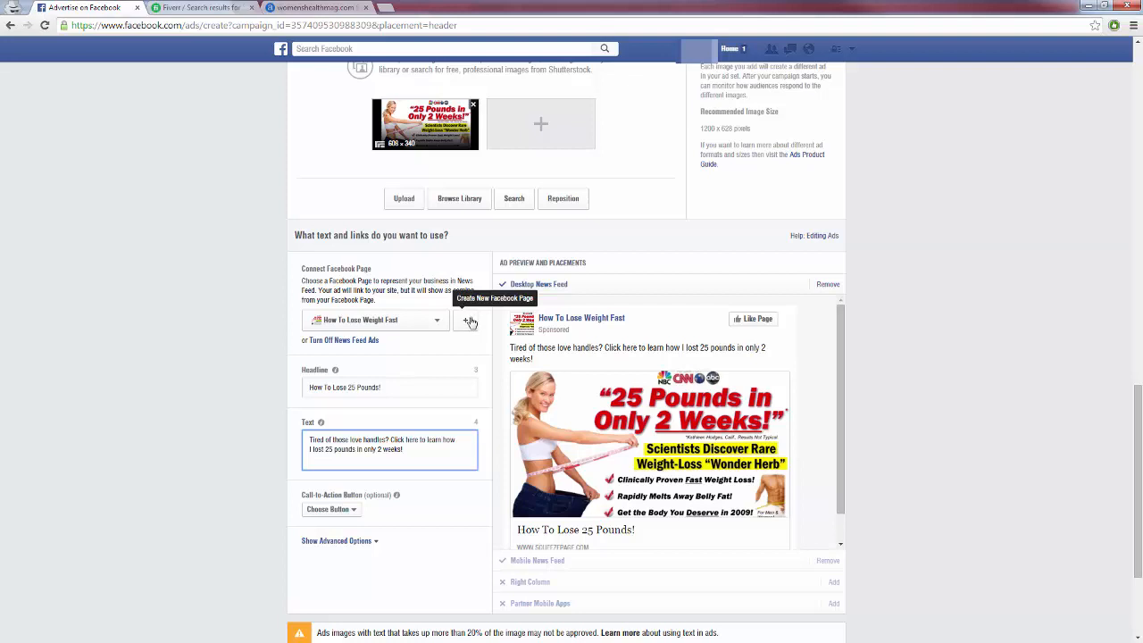
mouse_move(471, 346)
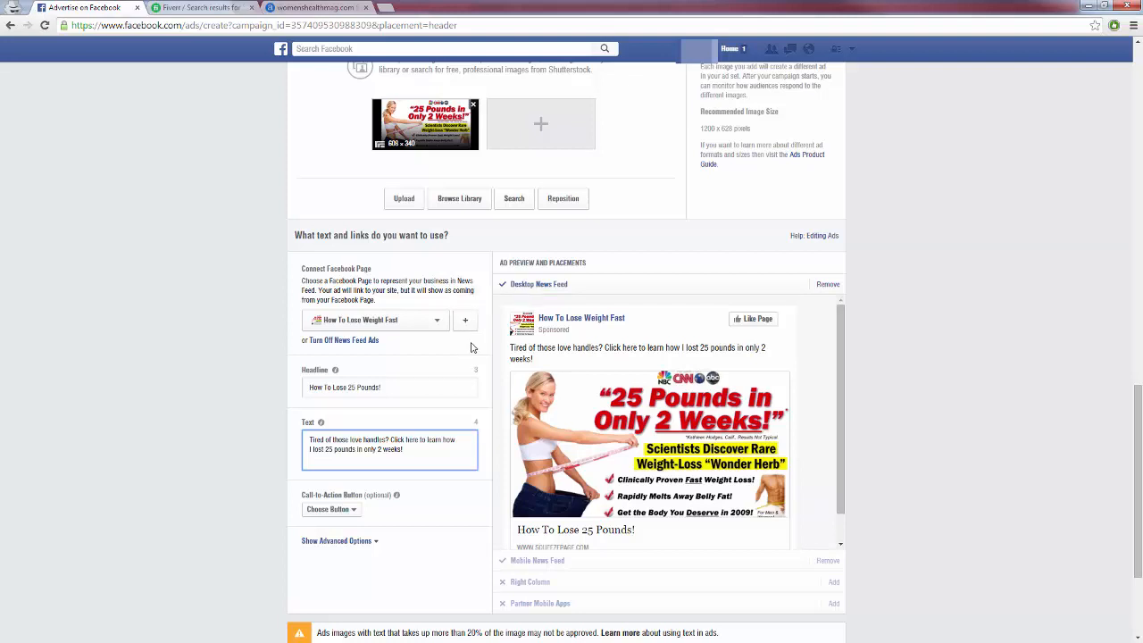
mouse_move(464, 319)
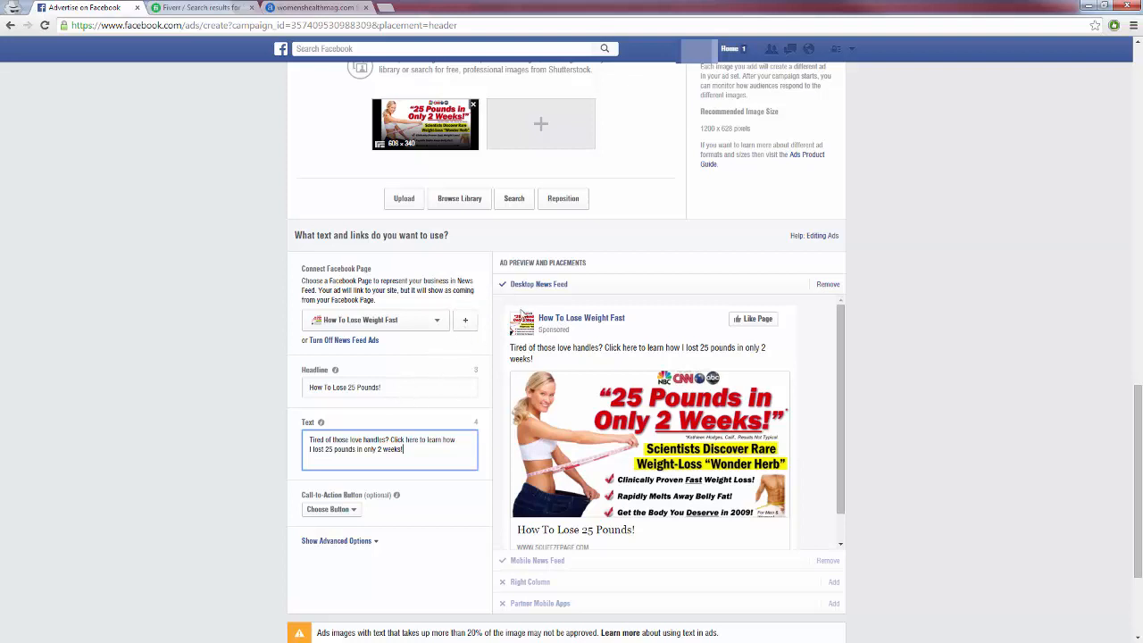
scroll(down, 3)
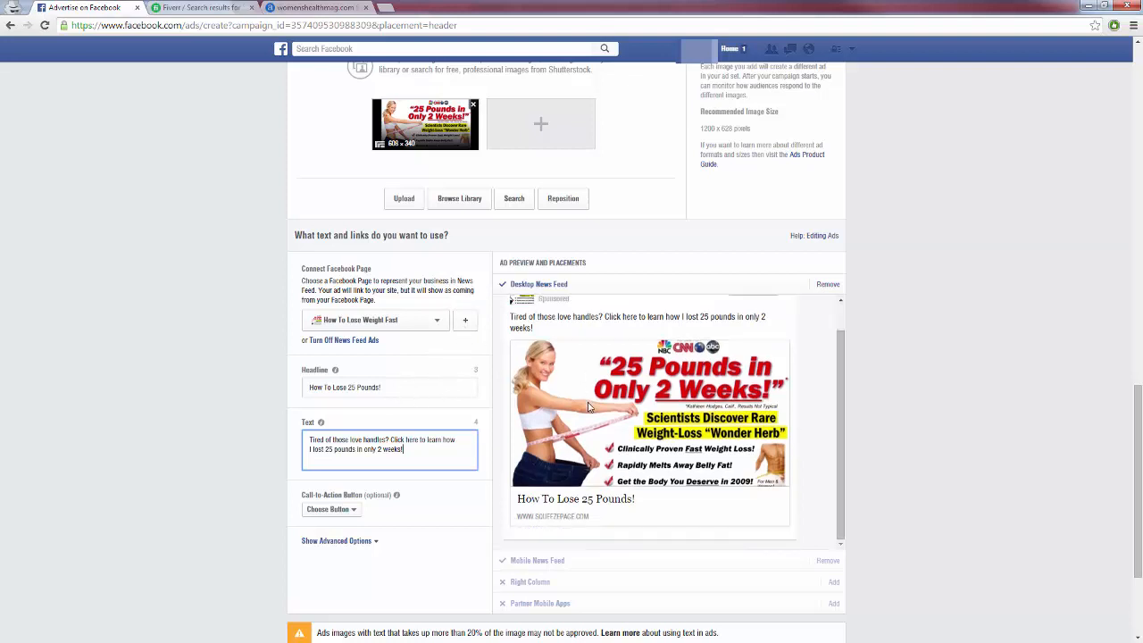
Choose Download as the ad's call-to-action button and keep it after rechecking the choices
click(333, 509)
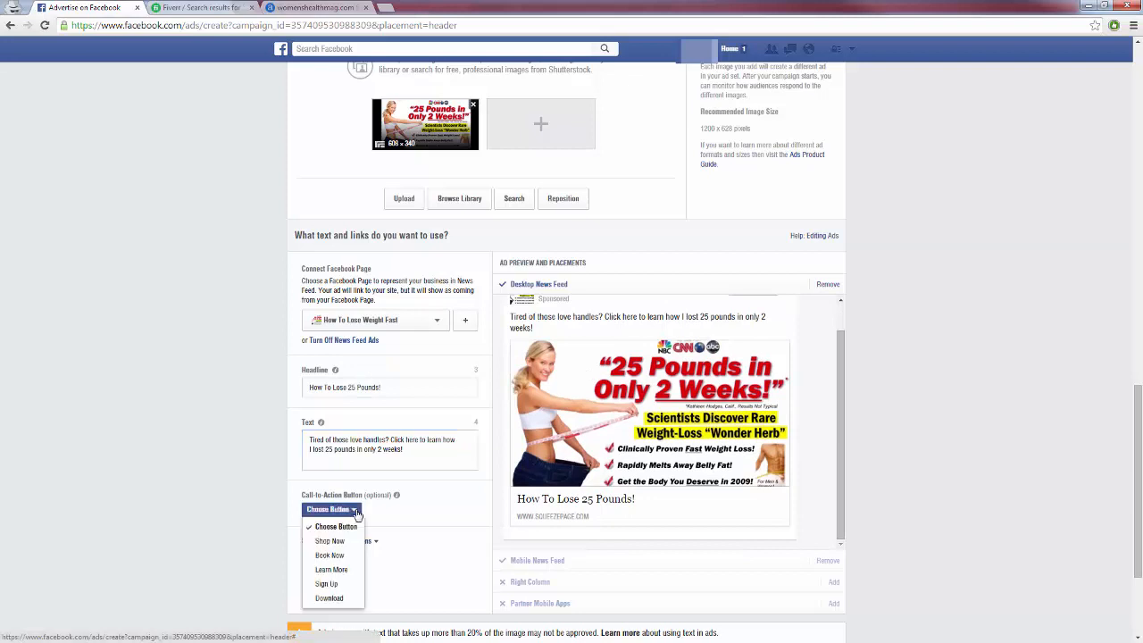
click(329, 597)
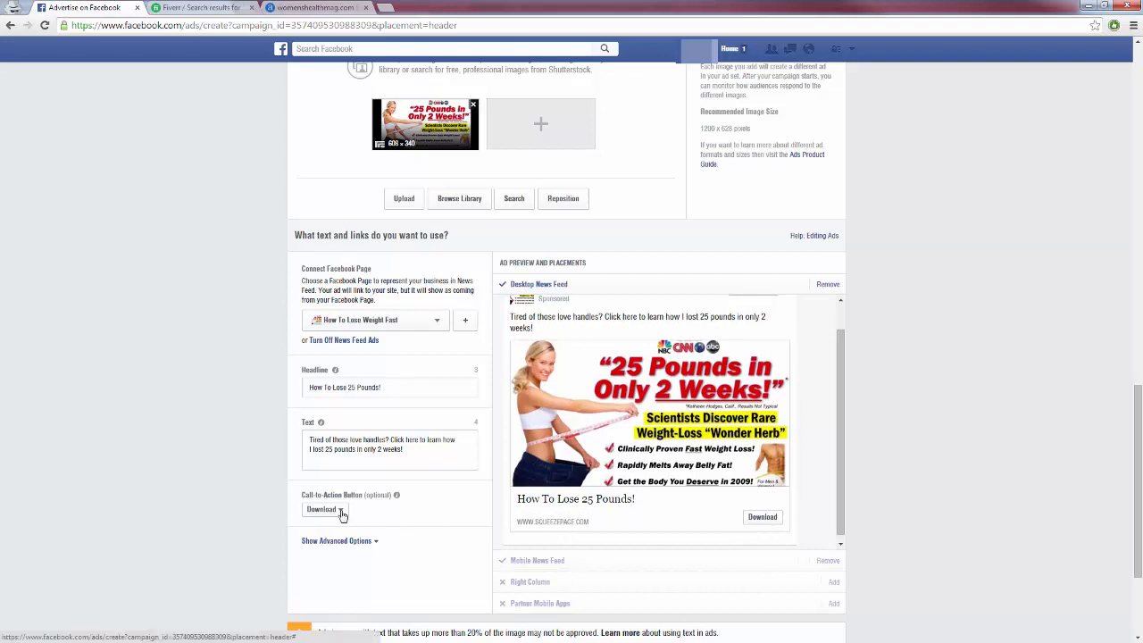
click(325, 509)
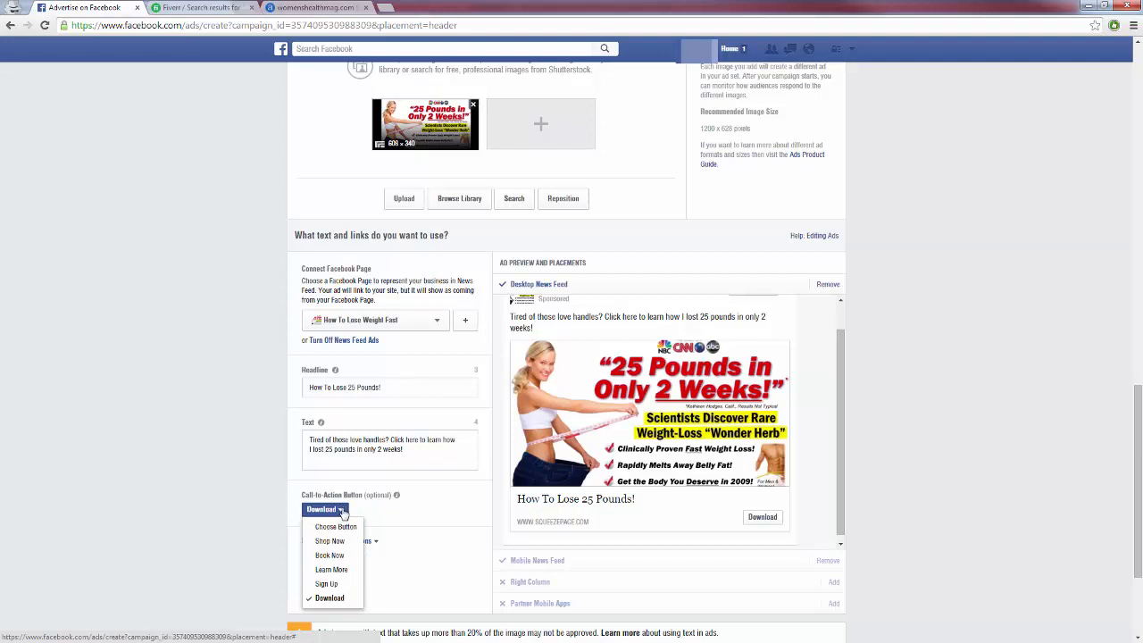
click(325, 509)
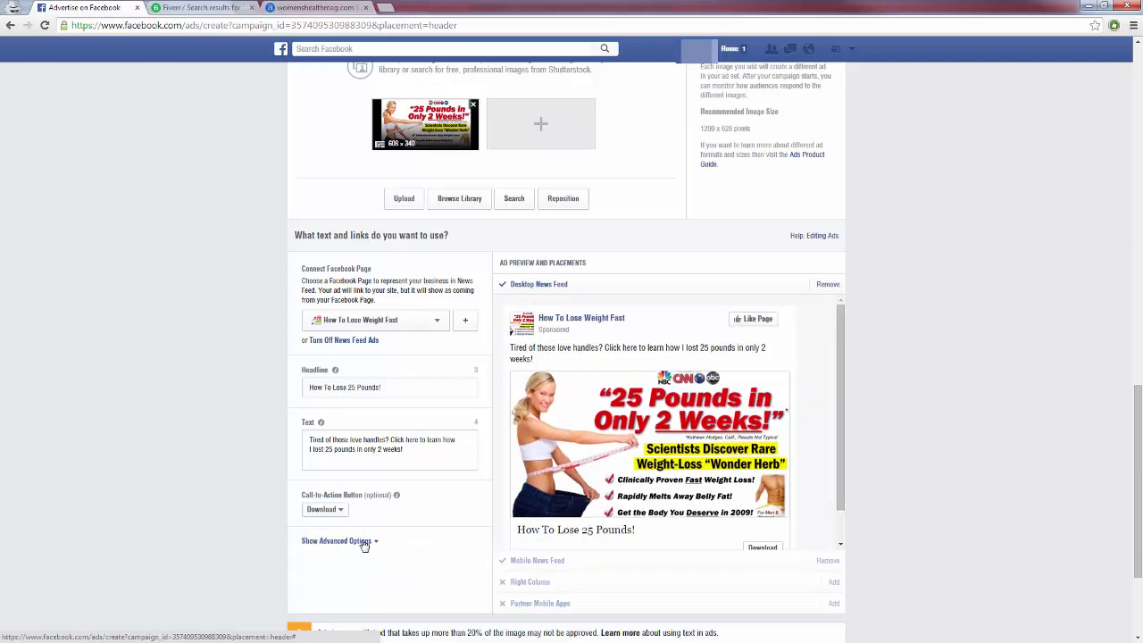
Show the advanced options, type stray text in News Feed Link Description and clear it again
click(335, 539)
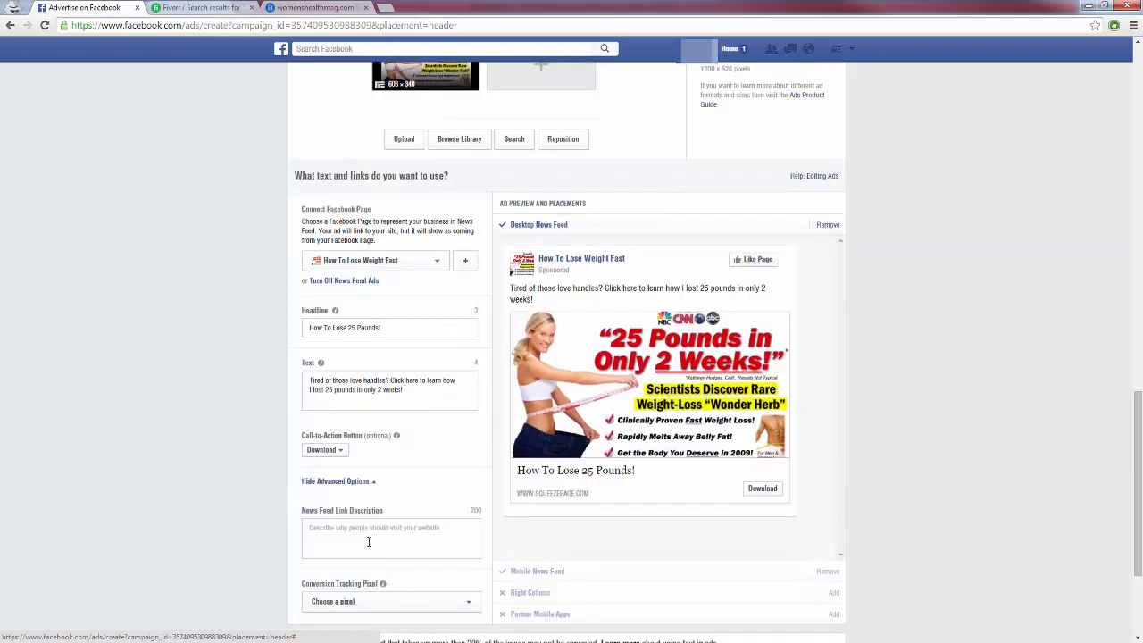
text(rgrl)
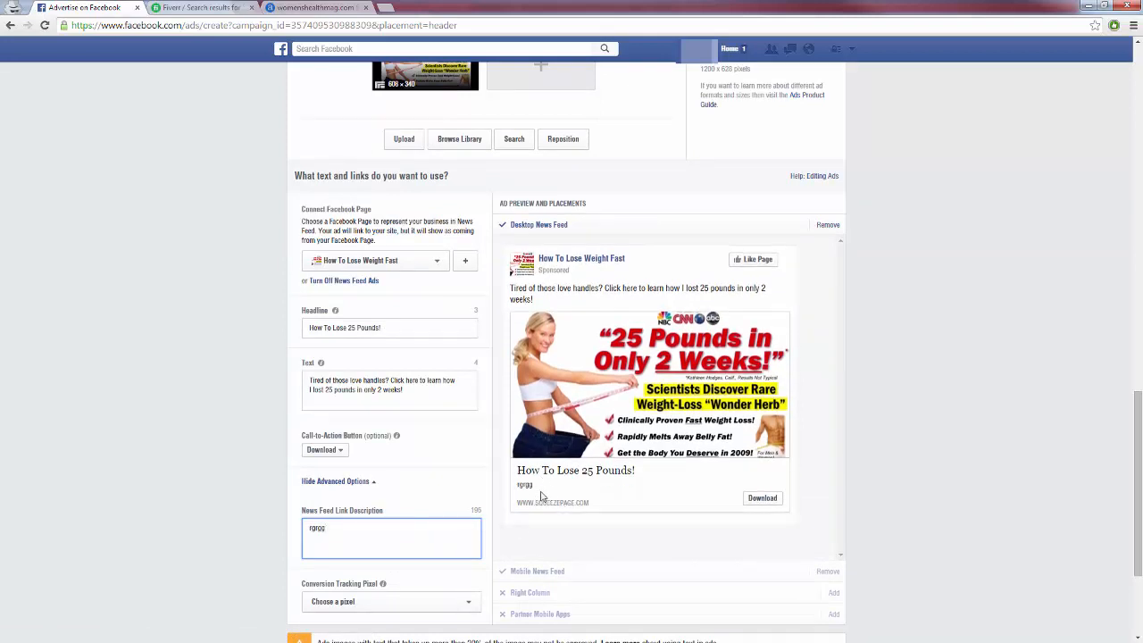
double_click(316, 529)
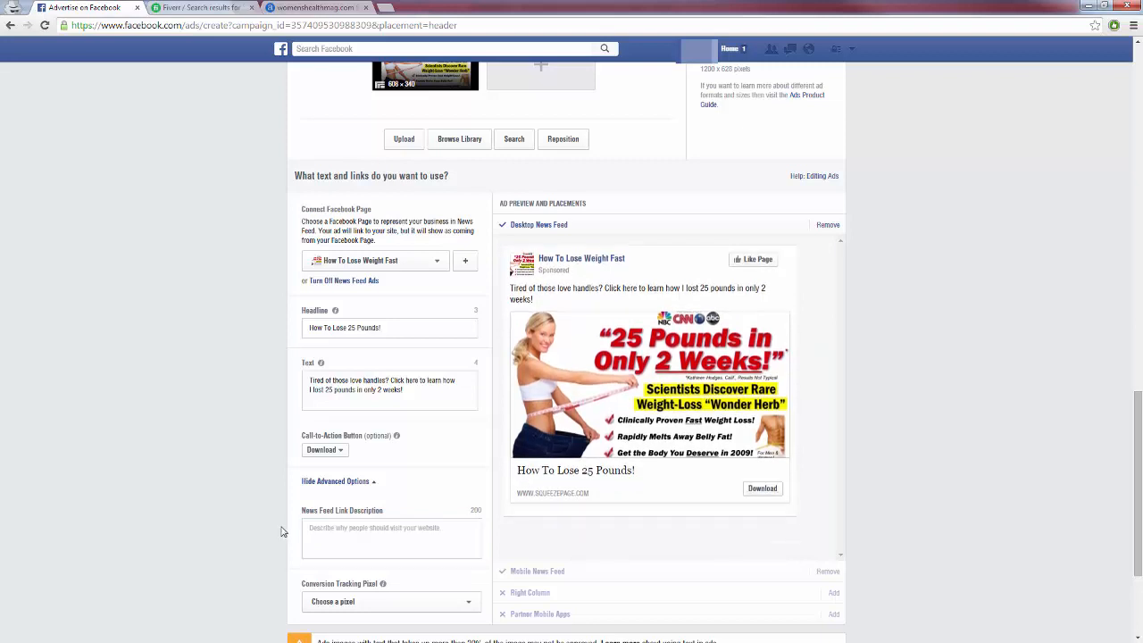
click(336, 480)
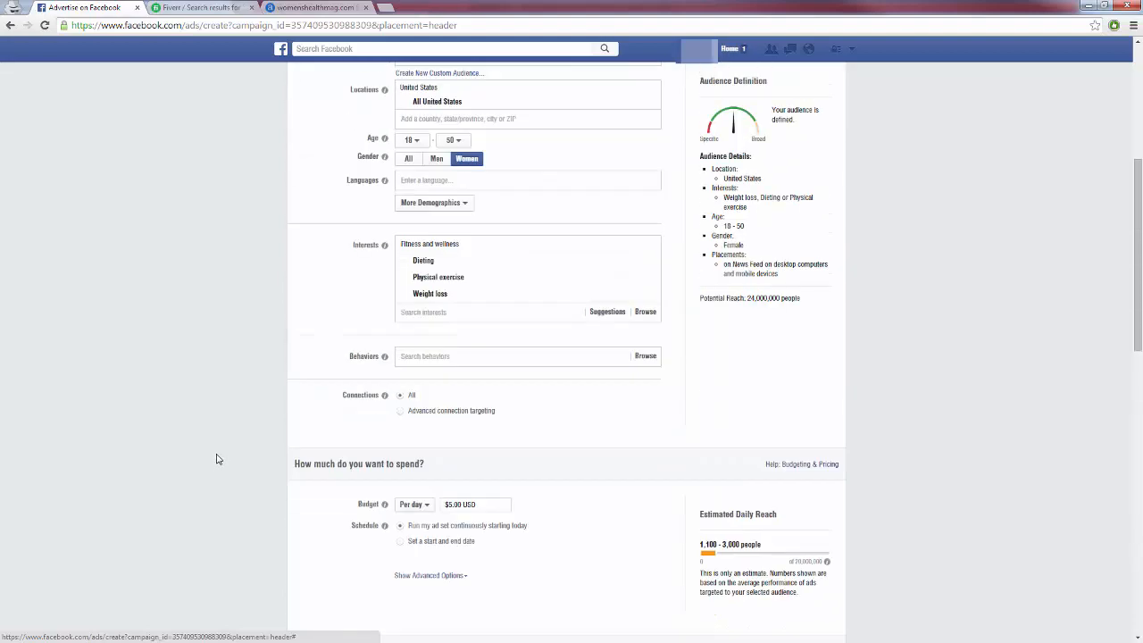
mouse_move(465, 311)
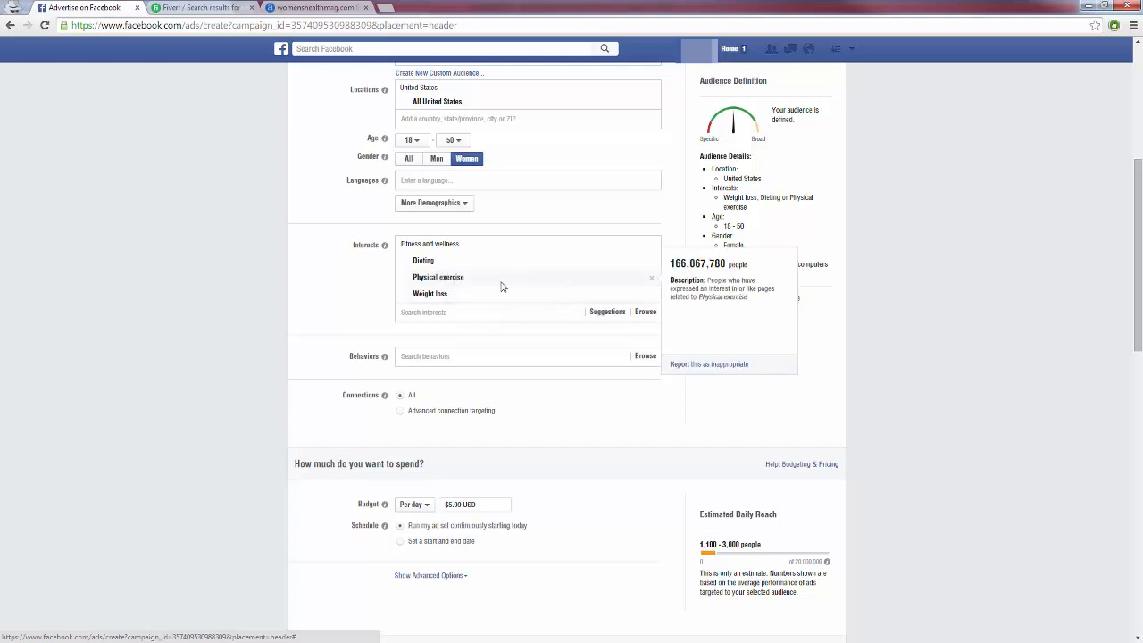
mouse_move(431, 293)
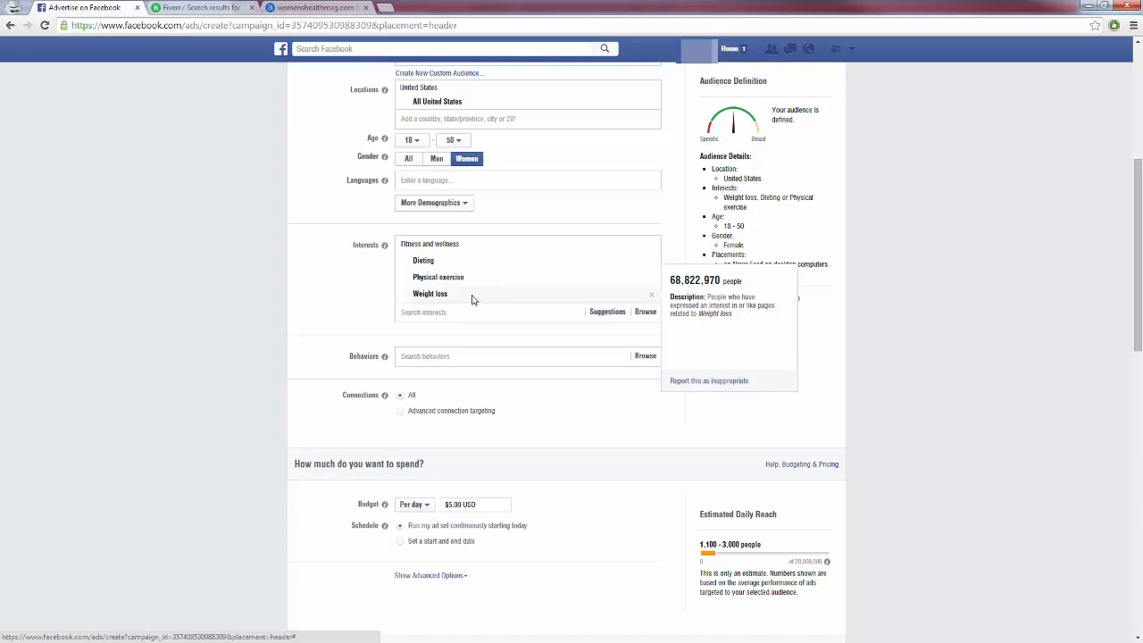
mouse_move(325, 368)
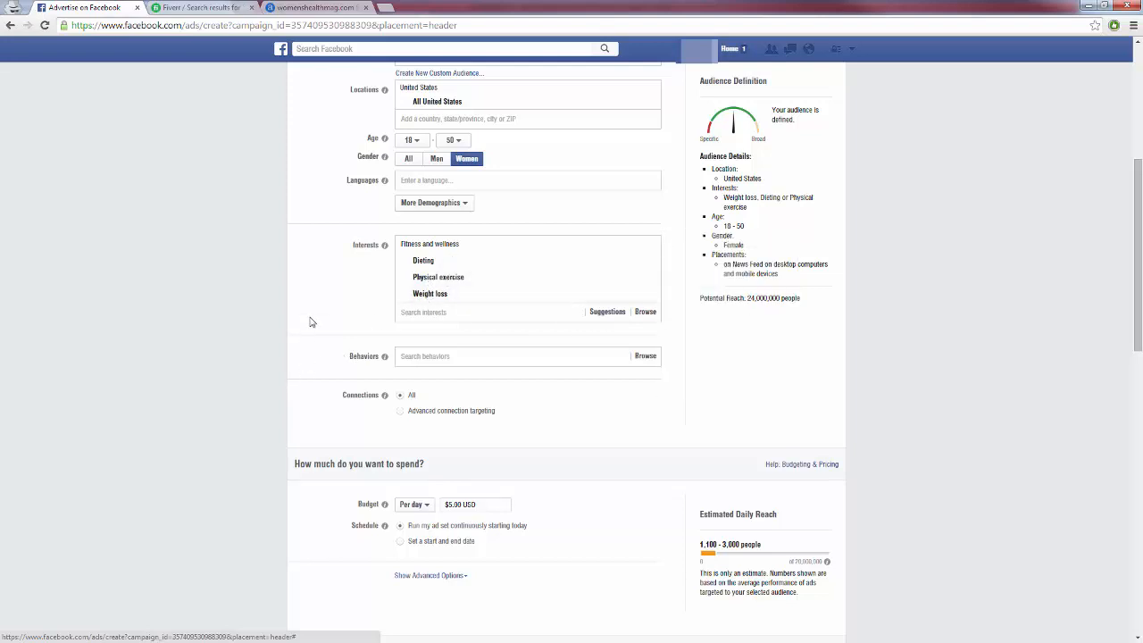
mouse_move(314, 316)
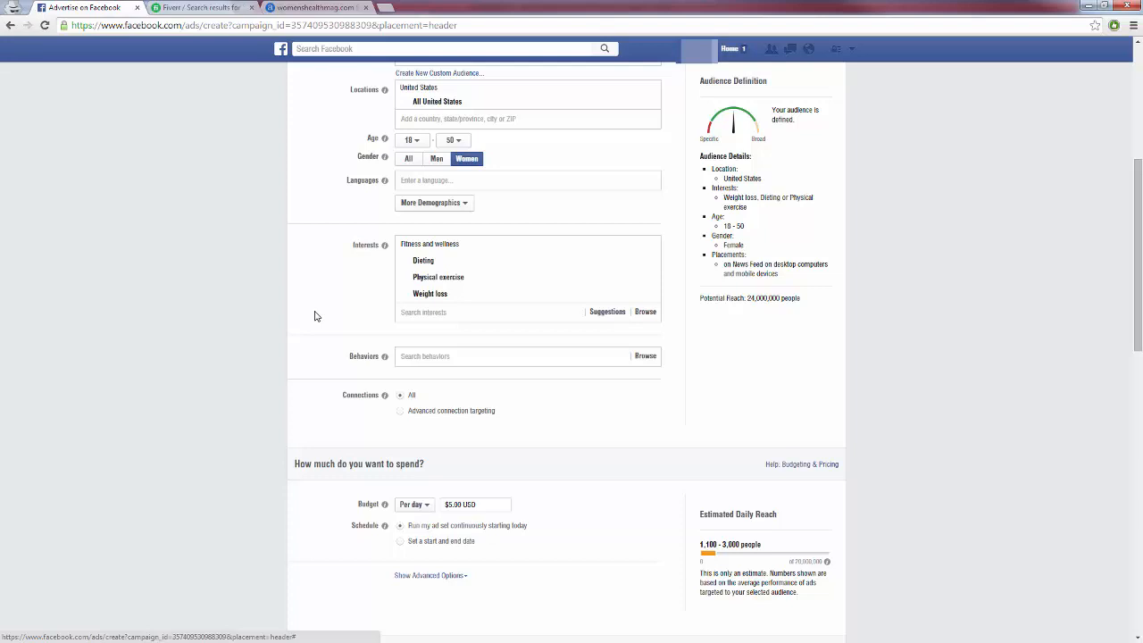
mouse_move(318, 315)
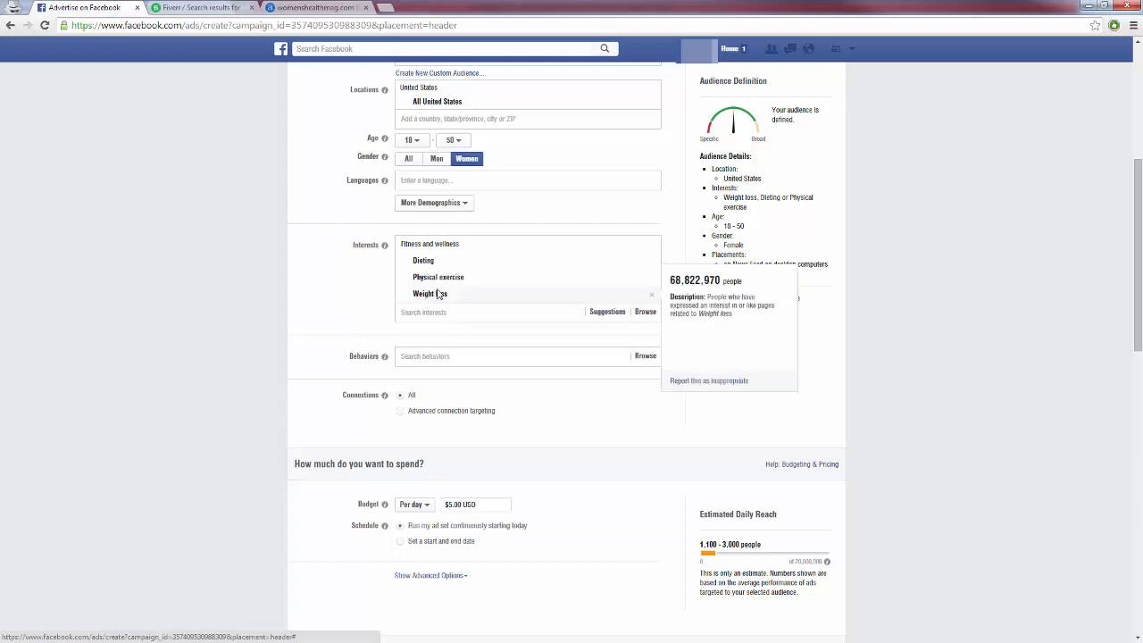
mouse_move(457, 296)
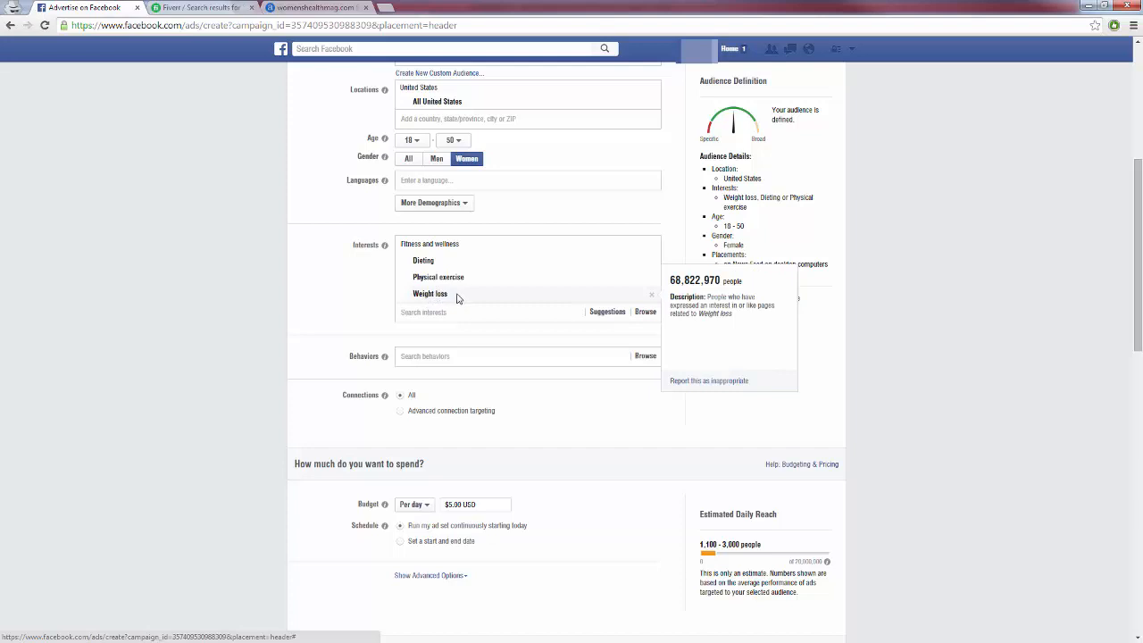
mouse_move(456, 300)
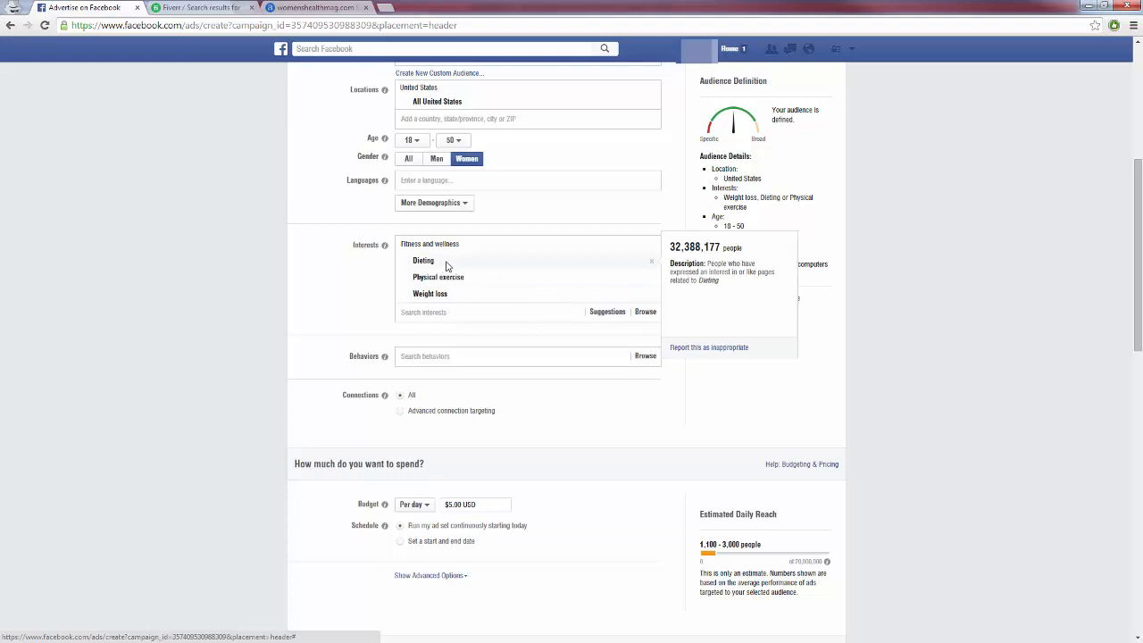
mouse_move(438, 277)
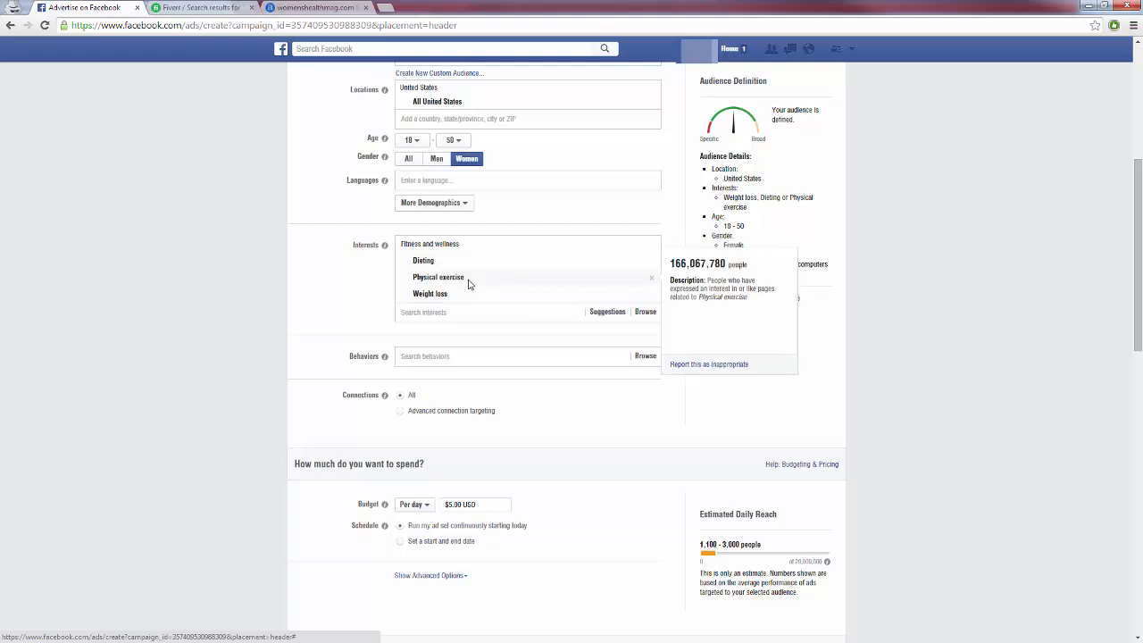
mouse_move(465, 293)
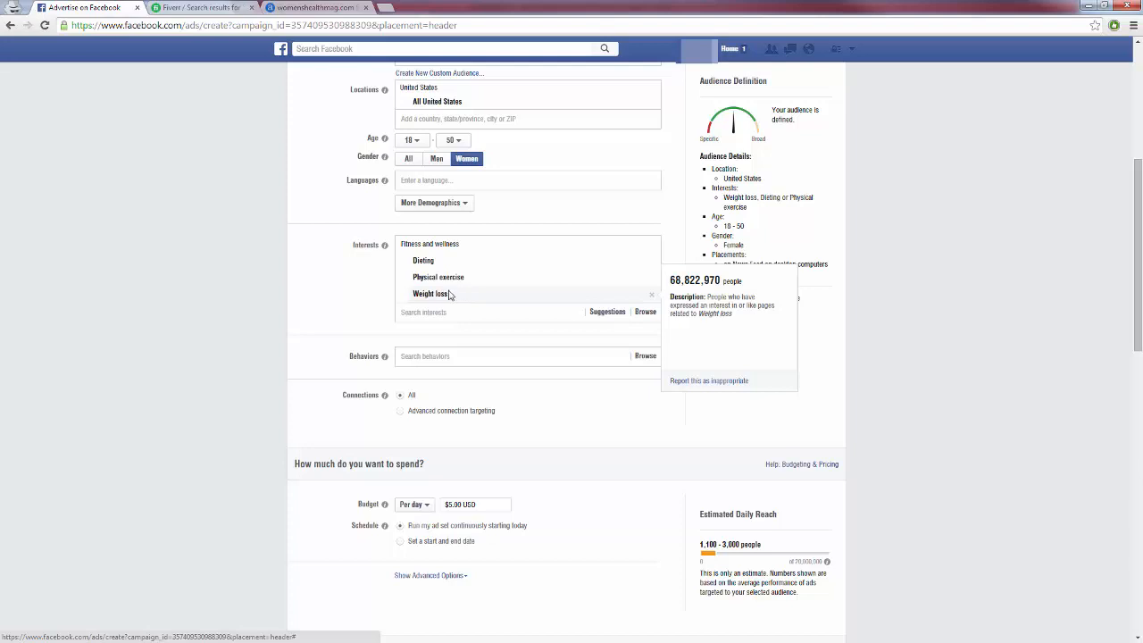
mouse_move(440, 277)
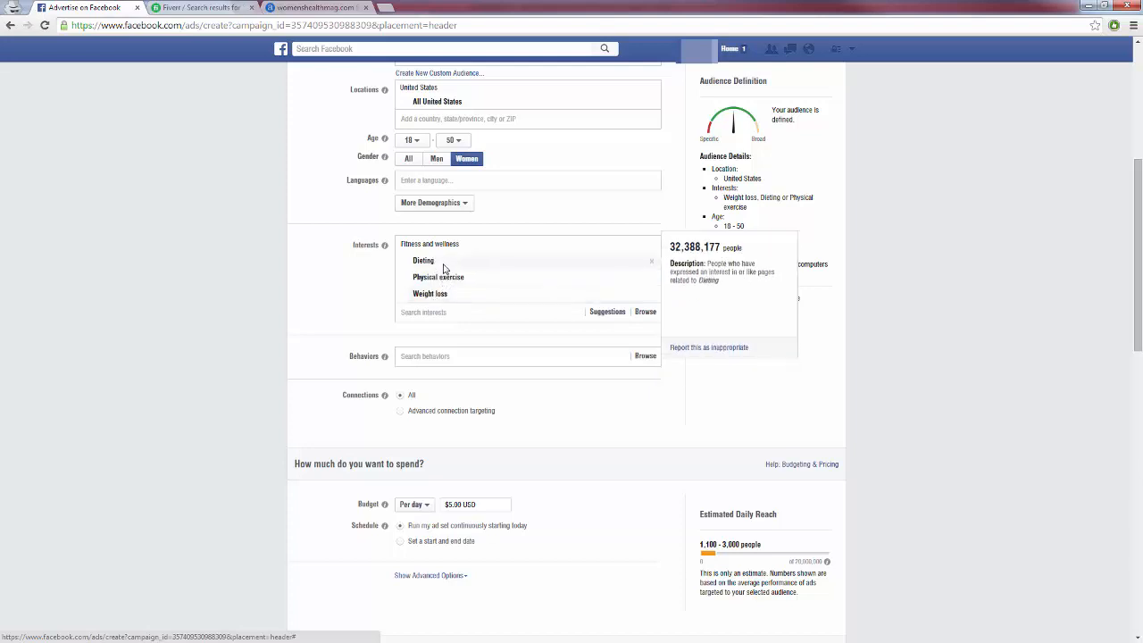
mouse_move(437, 277)
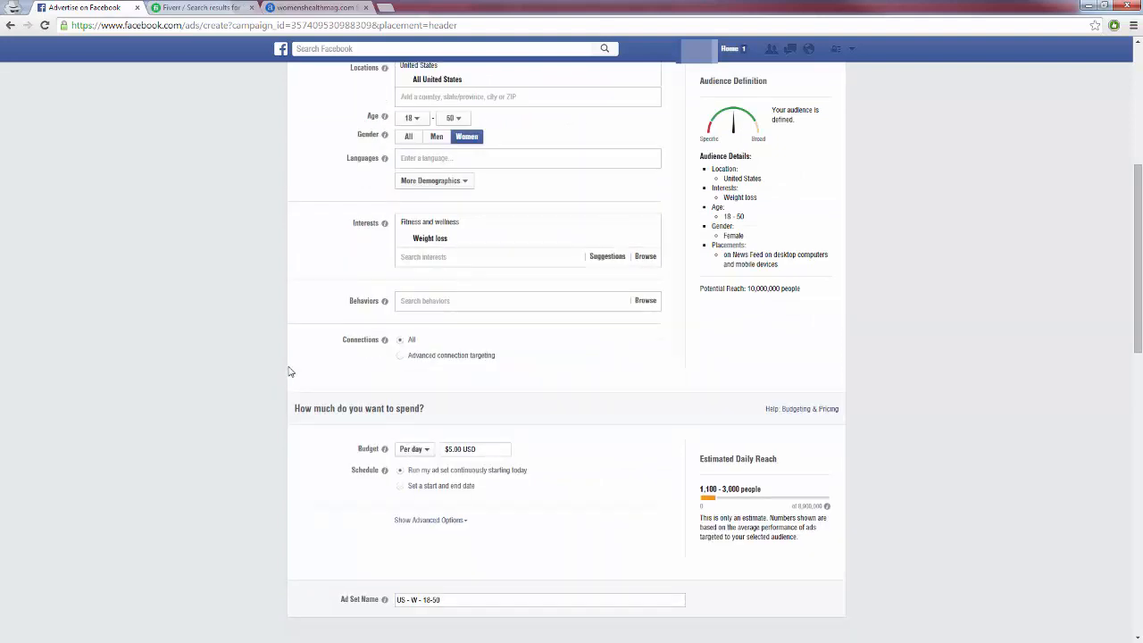
mouse_move(293, 361)
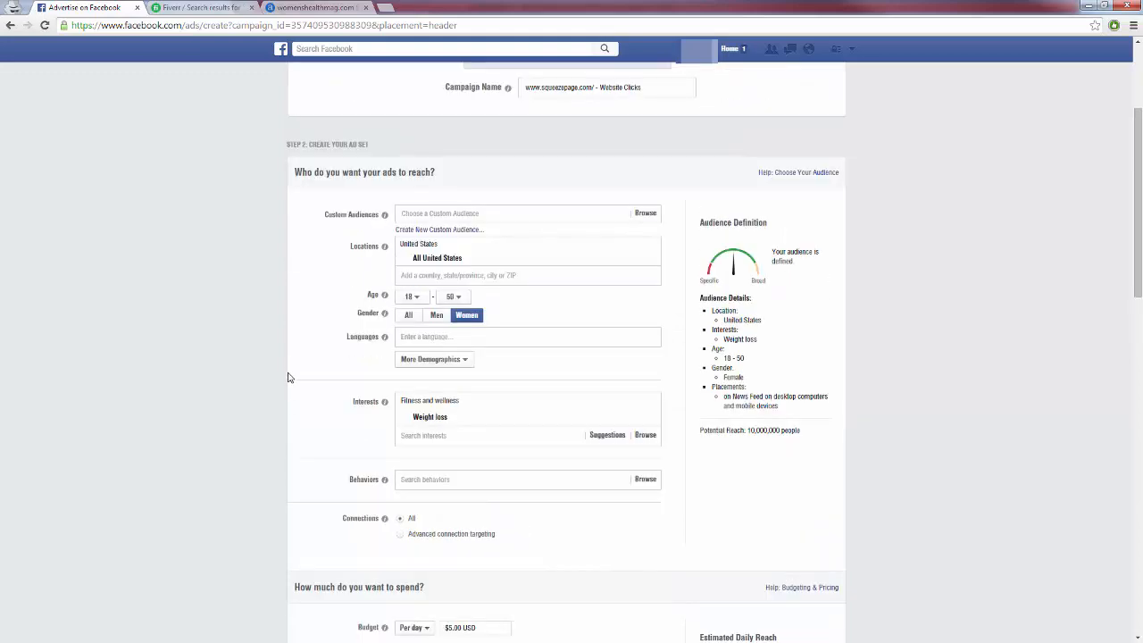
scroll(down, 3)
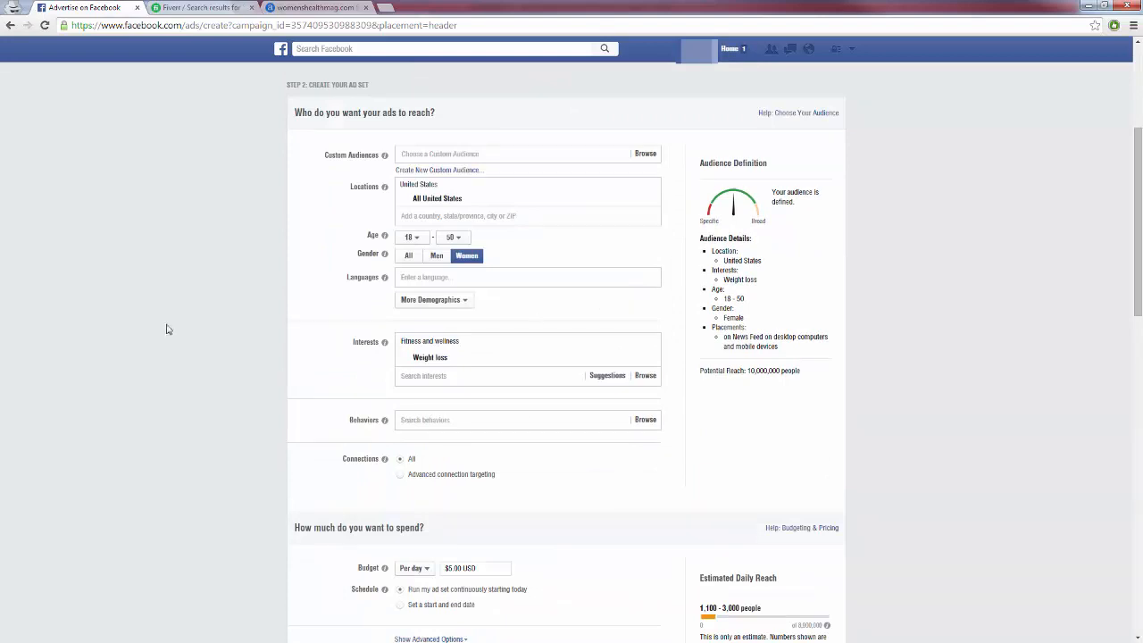
mouse_move(304, 413)
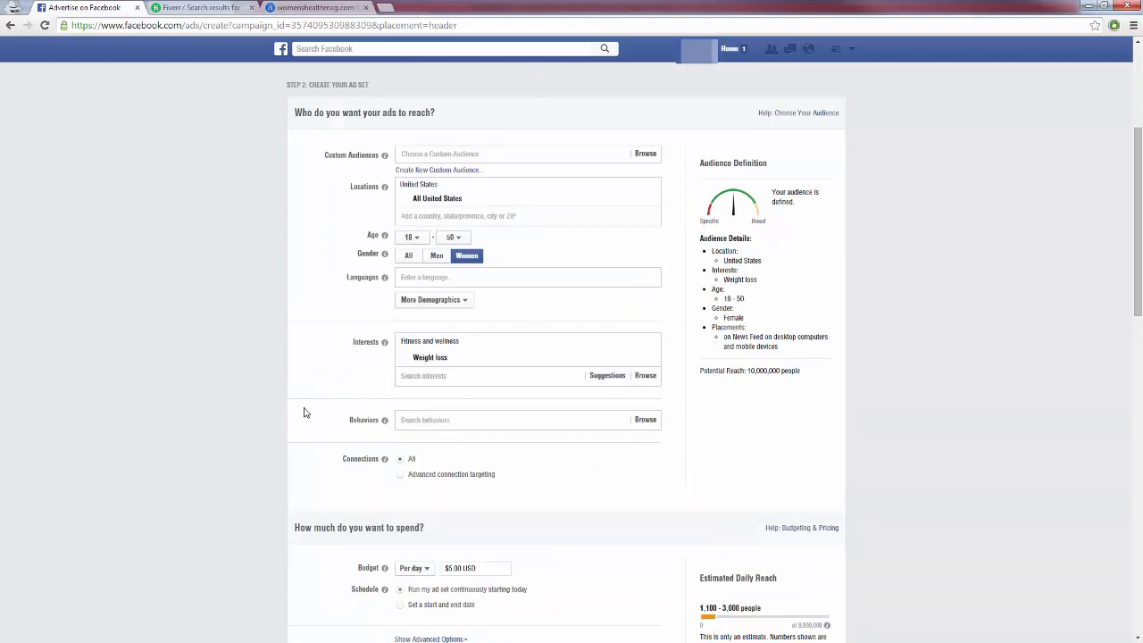
scroll(down, 3)
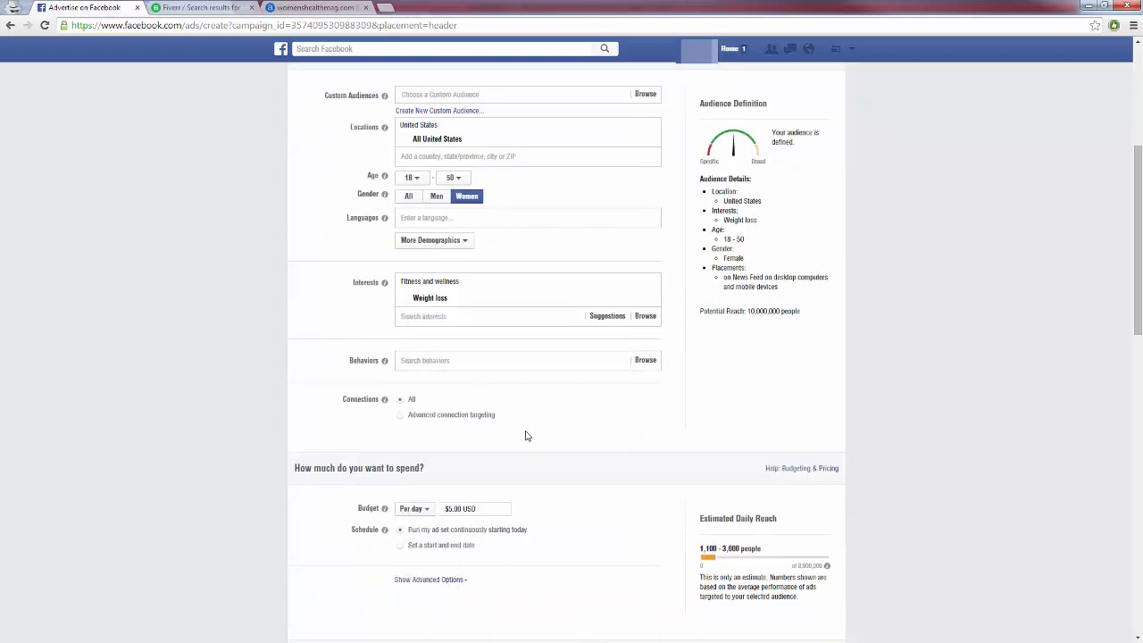
mouse_move(653, 300)
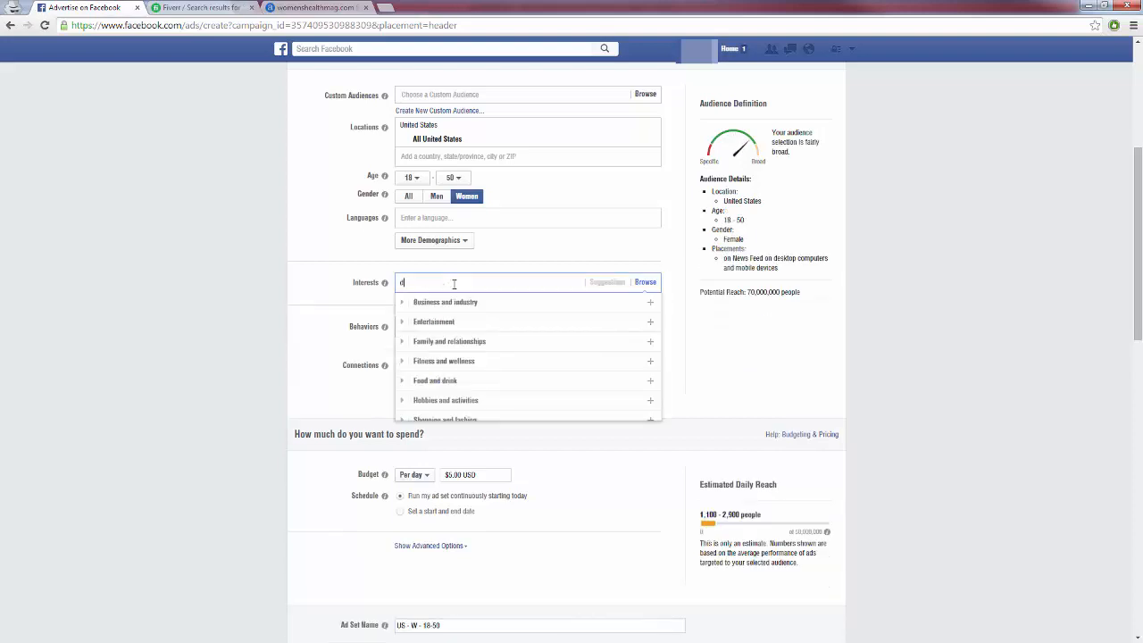
Search 'dieting' and set Dieting as the audience interest in place of Weight loss
text(ietin)
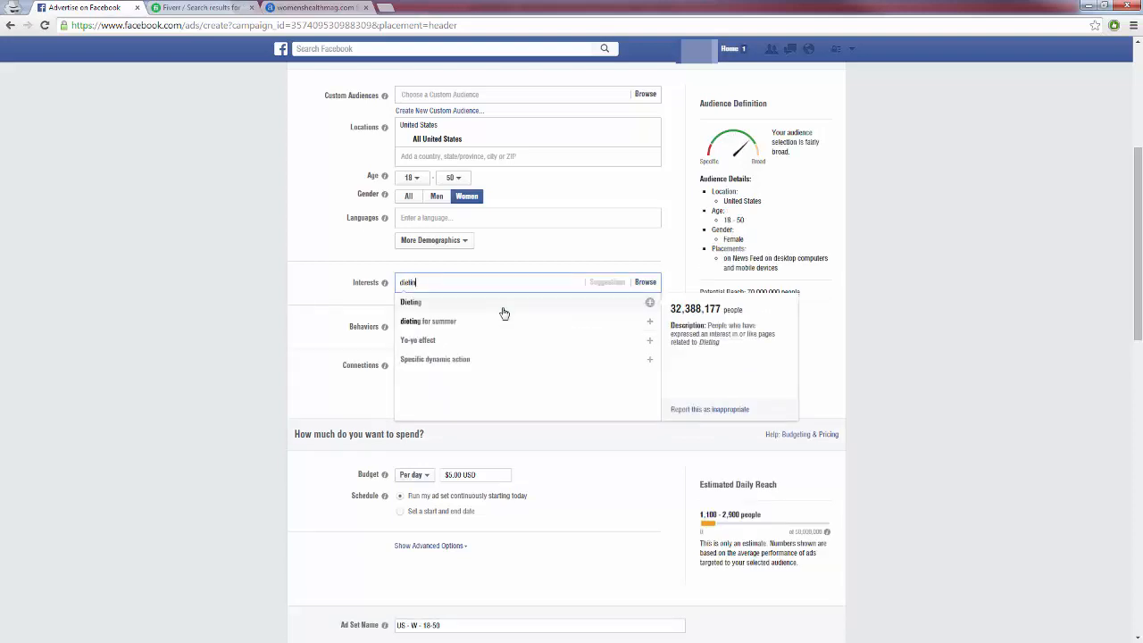
click(411, 302)
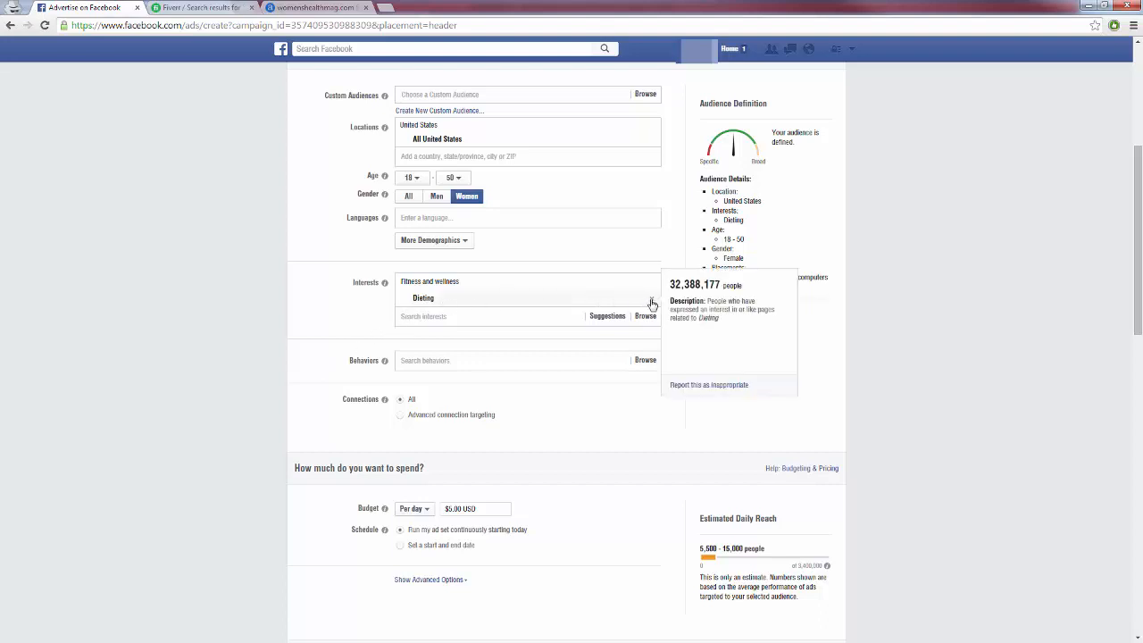
mouse_move(312, 300)
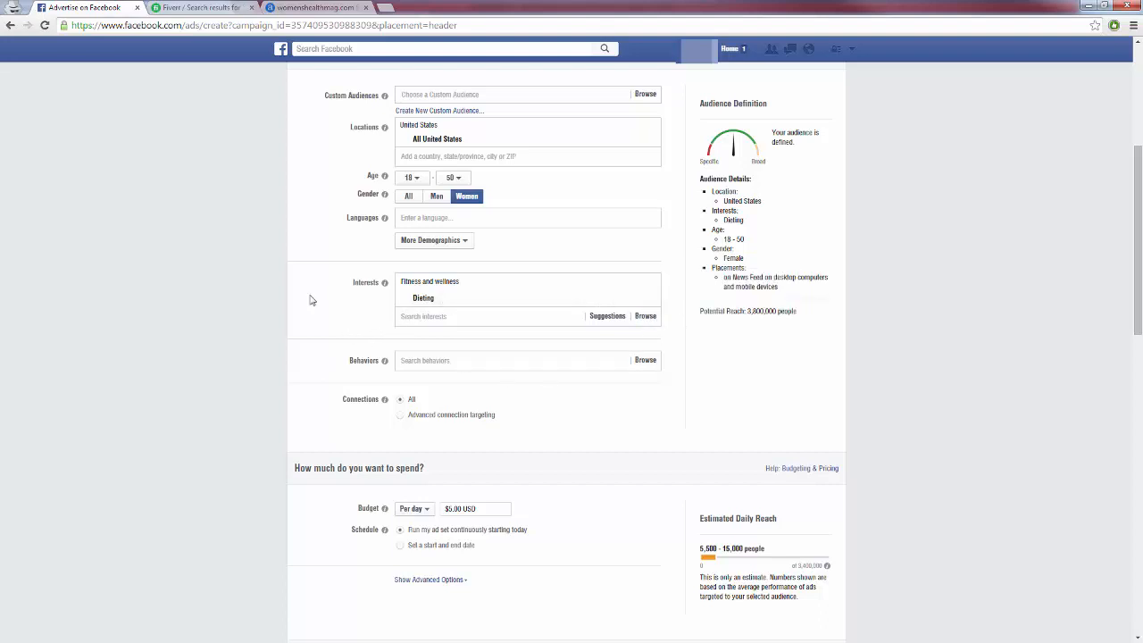